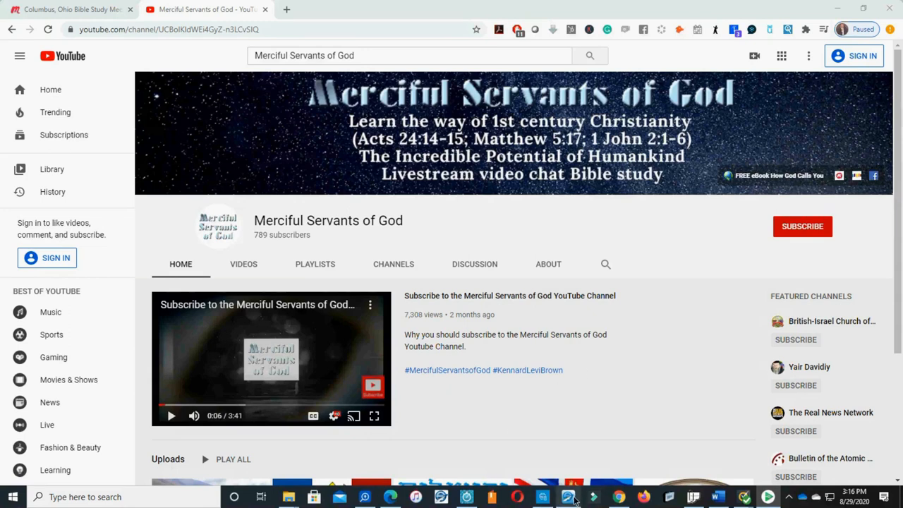
Switch from the YouTube channel page to e-Sword on Genesis 49:1, Jacob Blesses His Sons
left_click(569, 496)
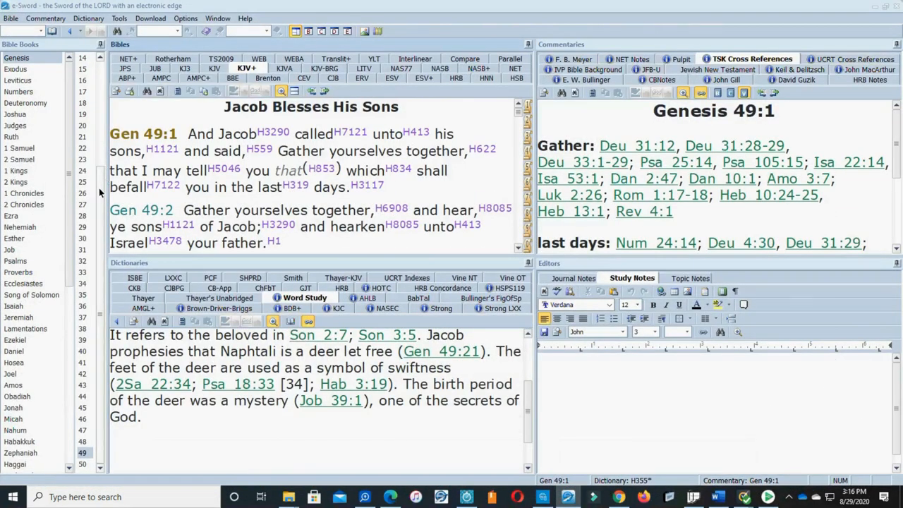
mouse_move(135, 288)
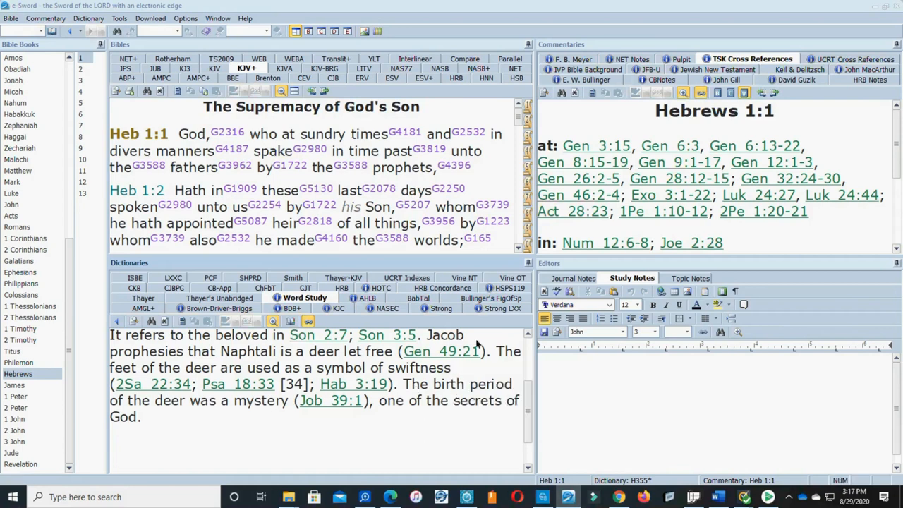
Scroll the Bible pane back to Genesis 49:1 with its cross references
scroll("down", 3)
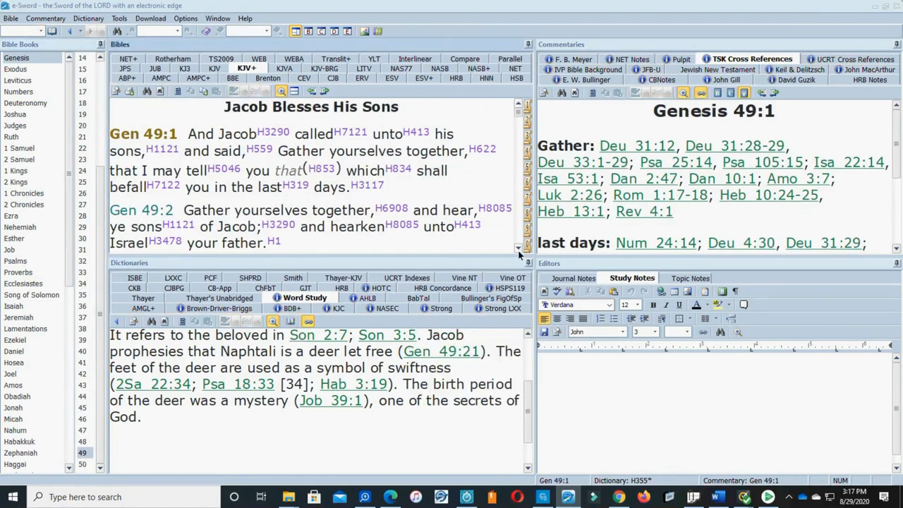
Scroll down Genesis 49 to verses 21–22, Naphtali a hind let loose and Joseph
scroll("down", 3)
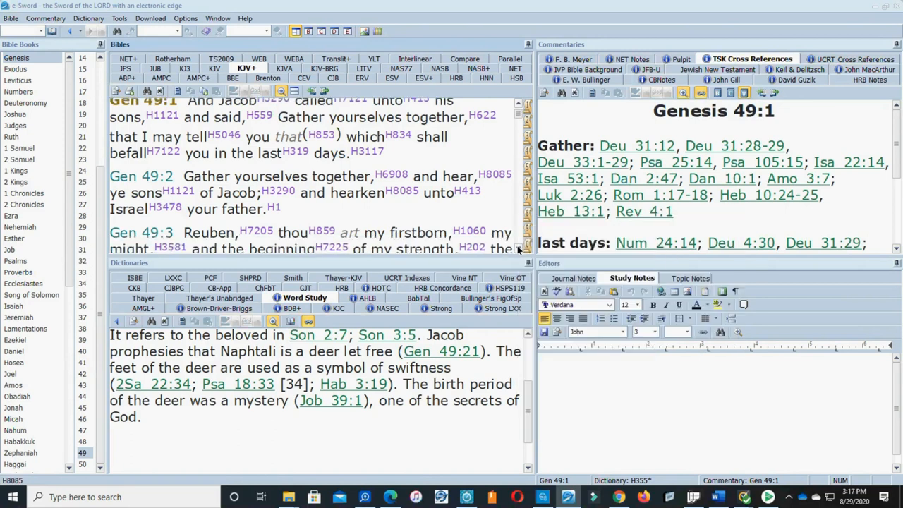
scroll("down", 3)
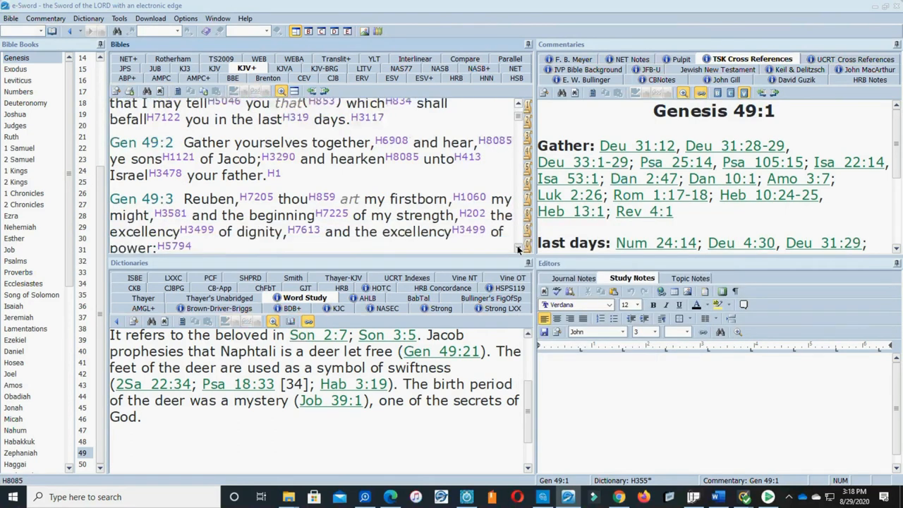
scroll("down", 3)
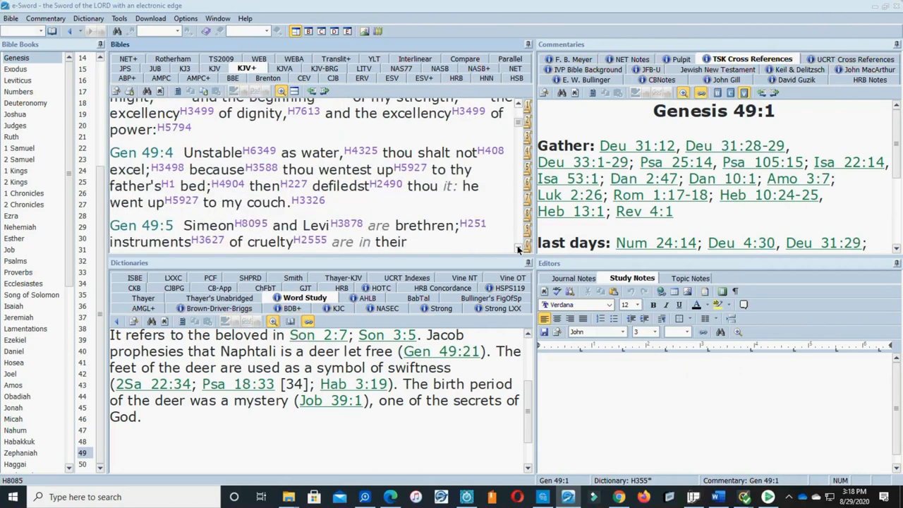
scroll("down", 3)
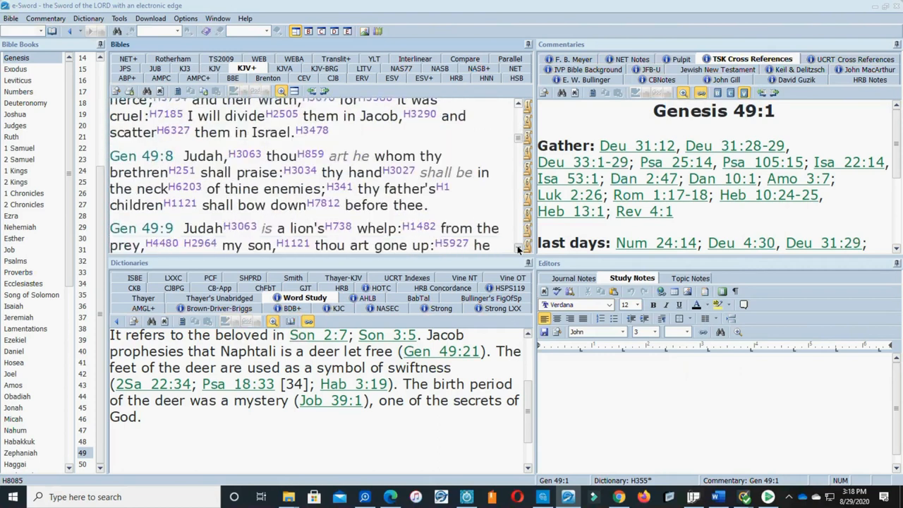
scroll("down", 3)
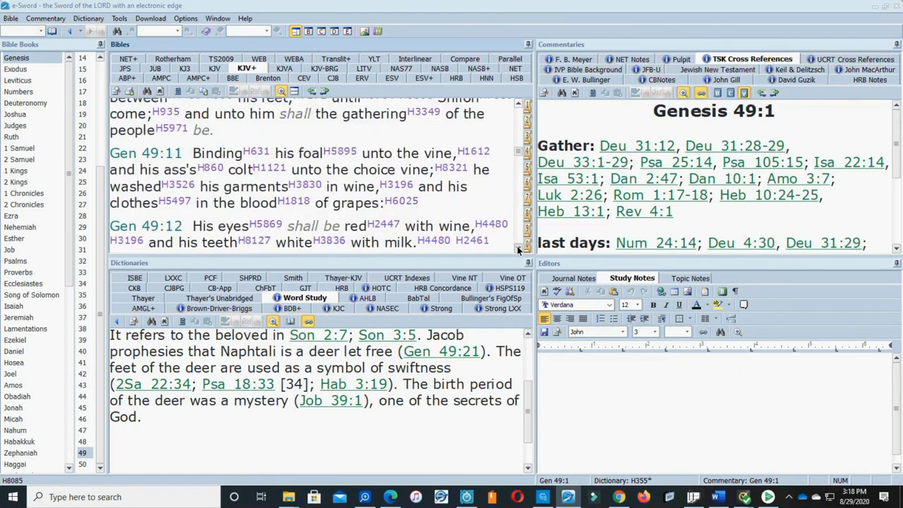
scroll("down", 3)
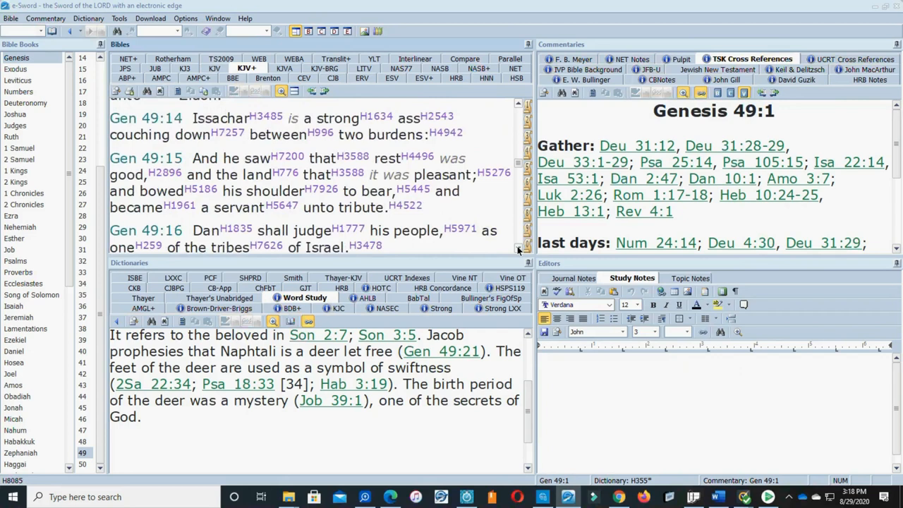
scroll("down", 3)
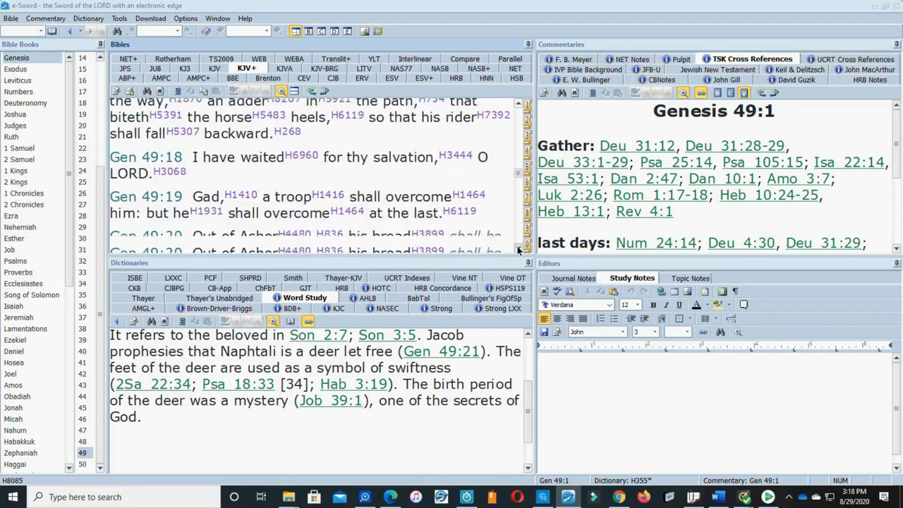
scroll("down", 3)
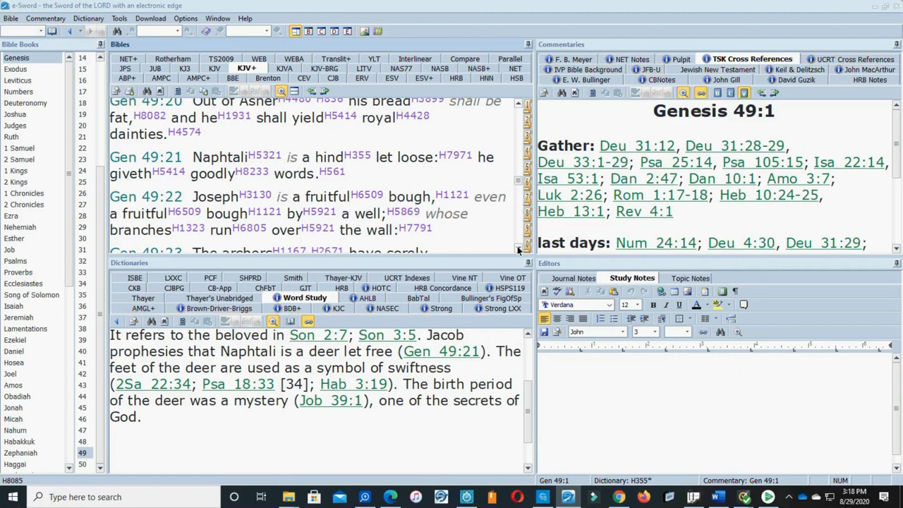
mouse_move(418, 111)
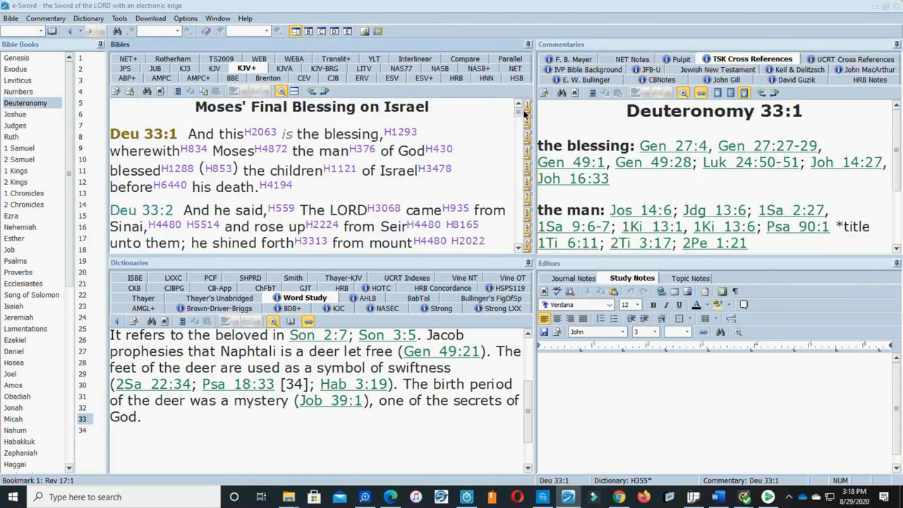
Scroll down Deuteronomy 33 to verses 18–19, the blessings of Zebulun and Issachar
scroll("down", 3)
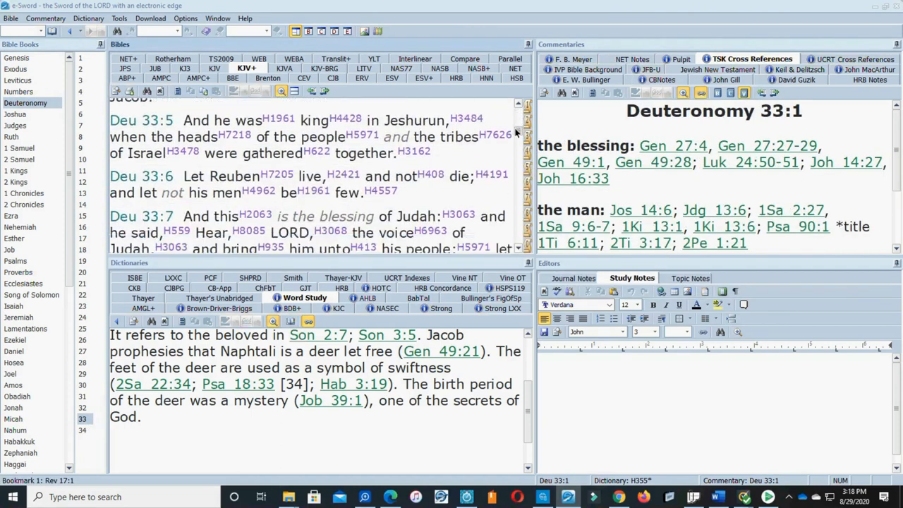
scroll("down", 3)
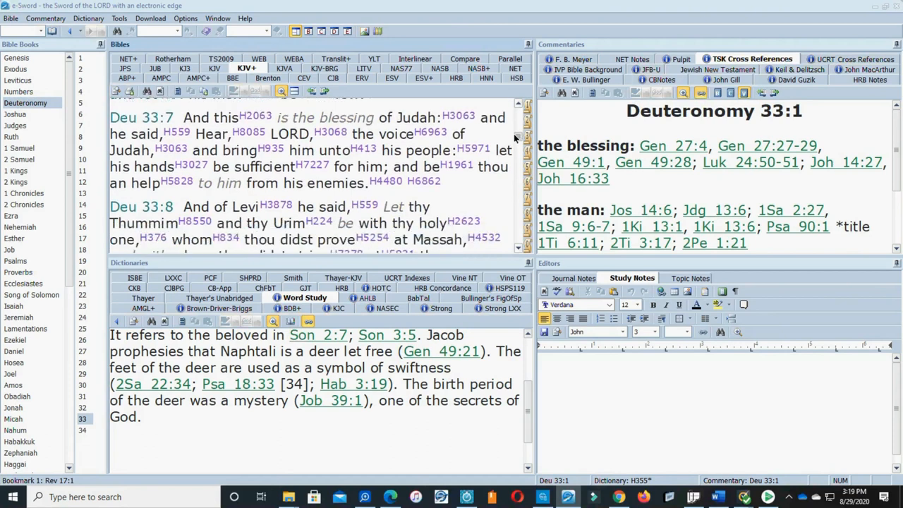
scroll("down", 3)
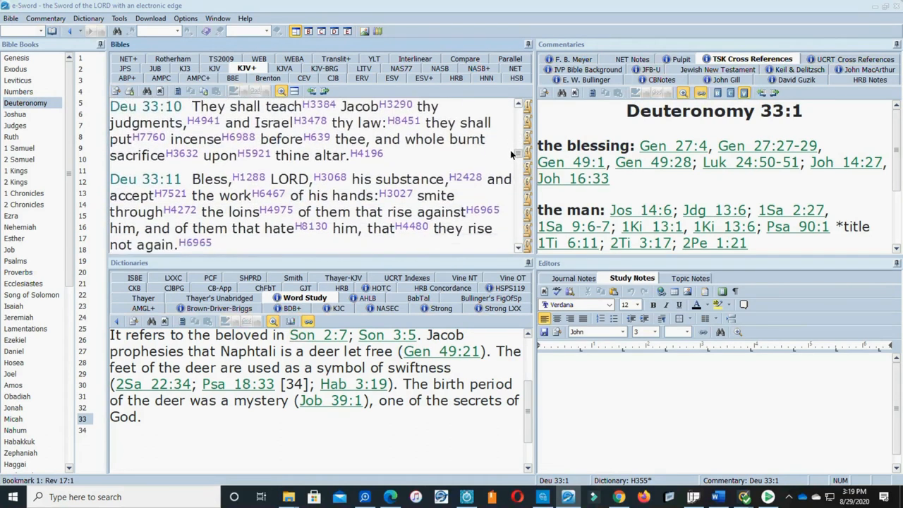
scroll("down", 3)
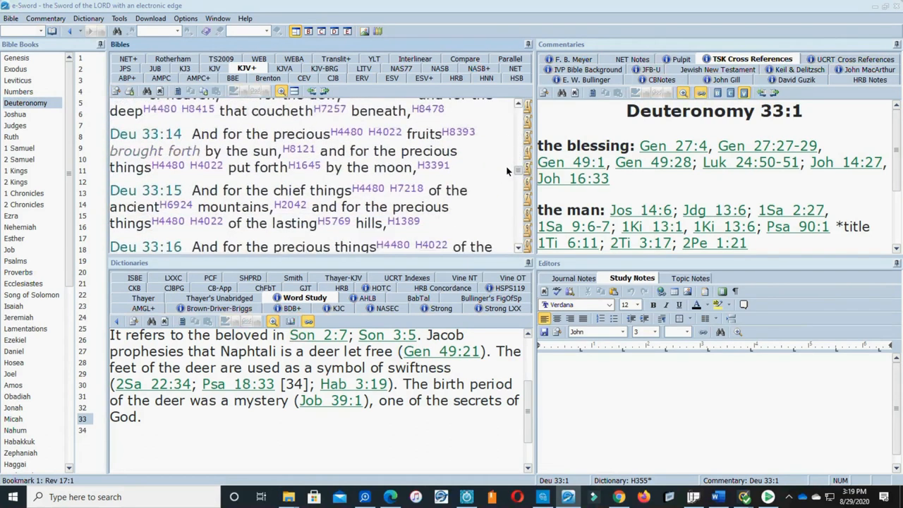
scroll("down", 3)
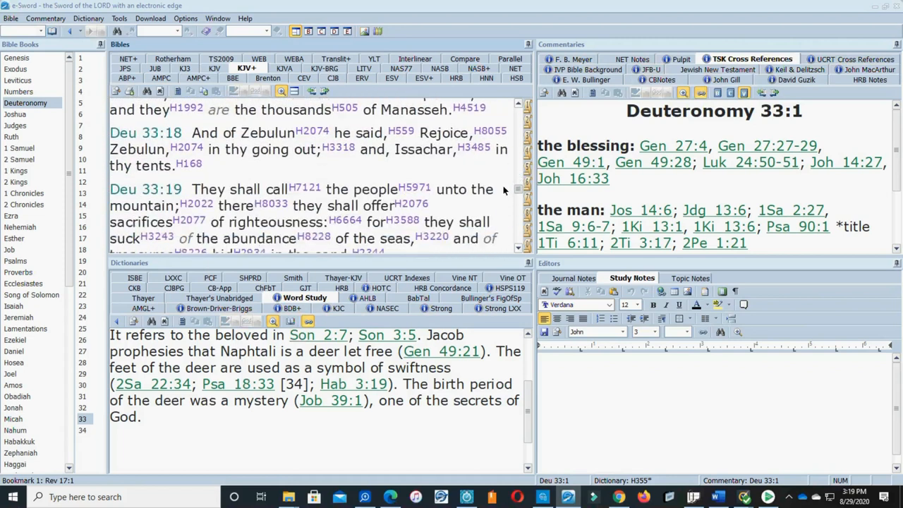
scroll("down", 3)
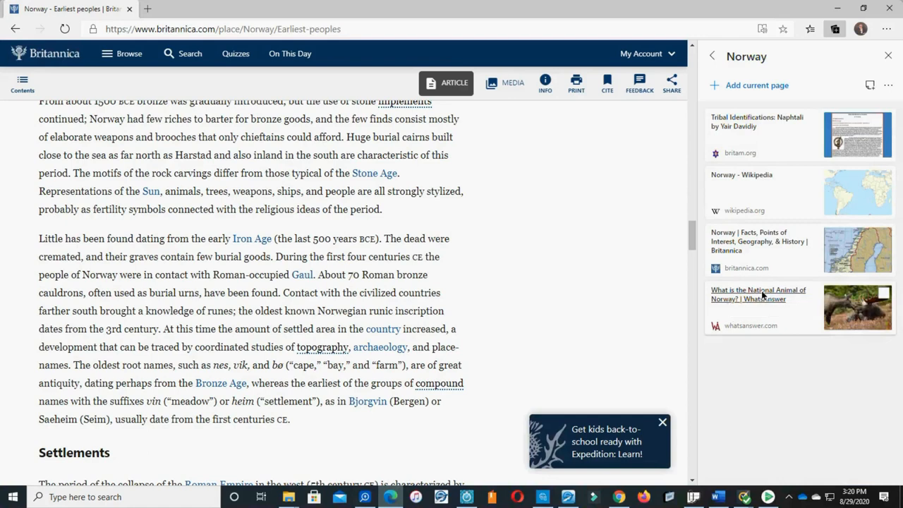
Open the saved WhatsAnswer 'What is the National Animal of Norway?' article from the Norway collection
left_click(757, 294)
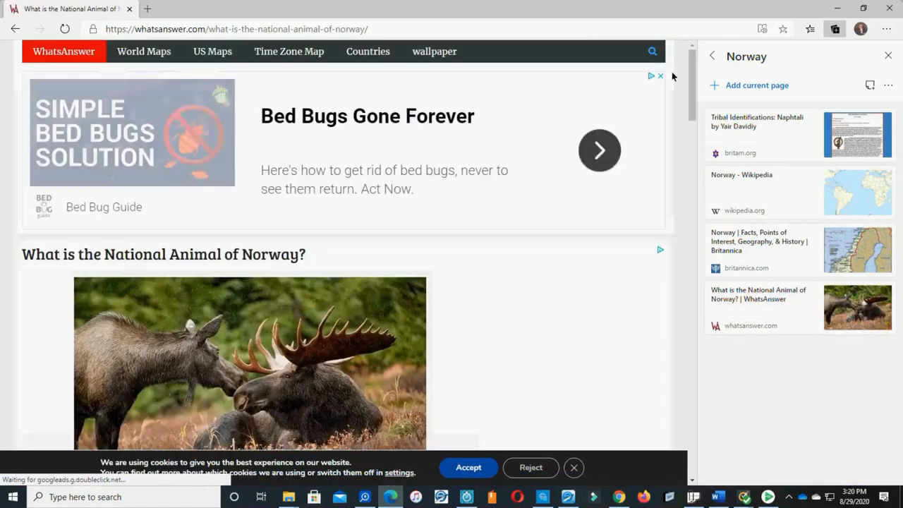
scroll("down", 3)
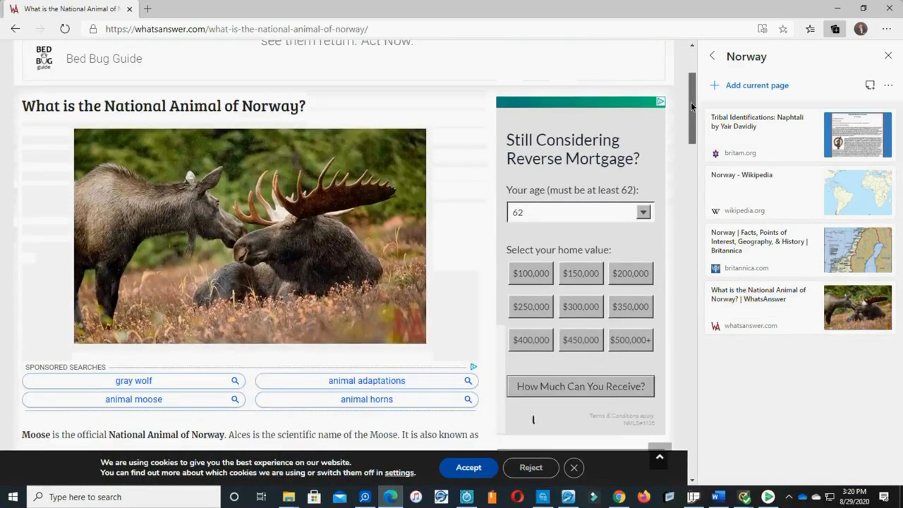
scroll("down", 3)
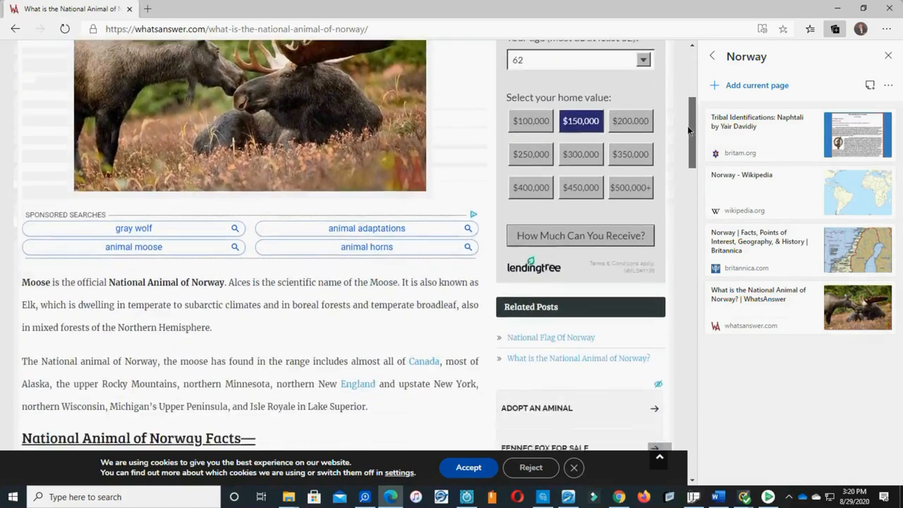
scroll("down", 3)
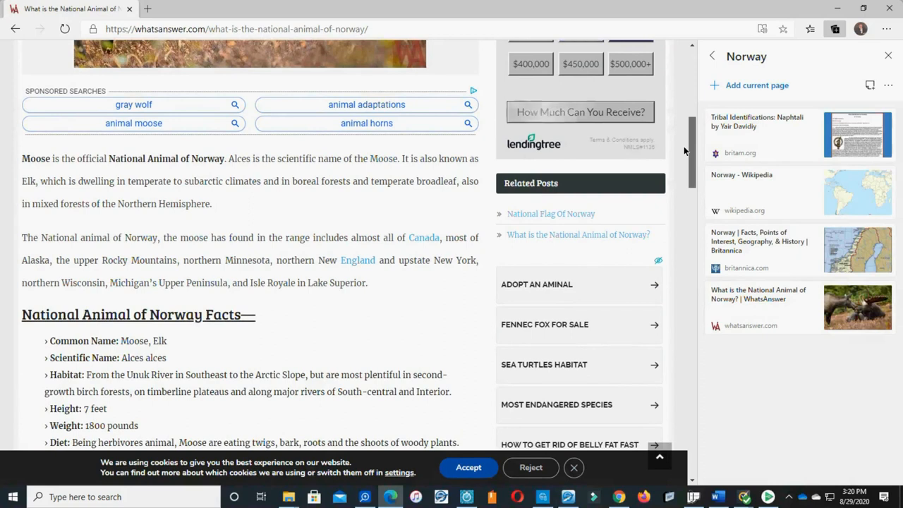
left_click(579, 63)
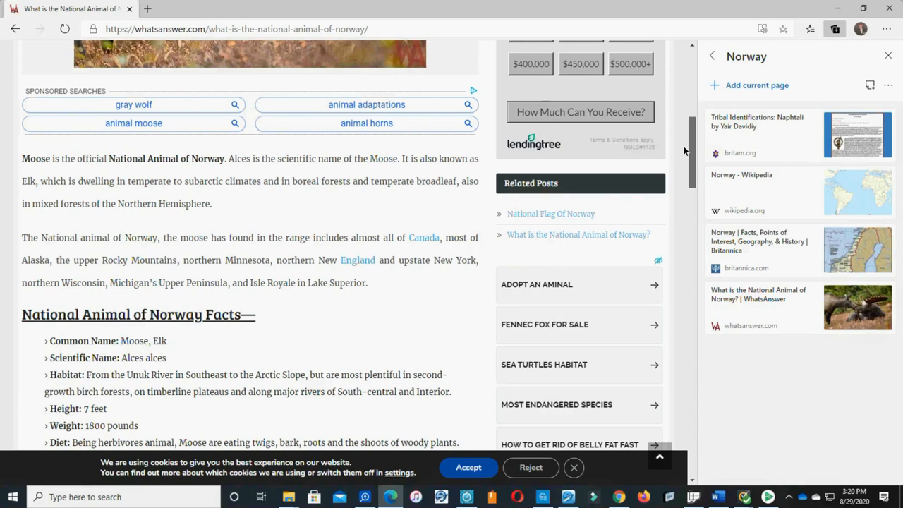
Read down through the moose article to its end and return to the top
scroll("down", 3)
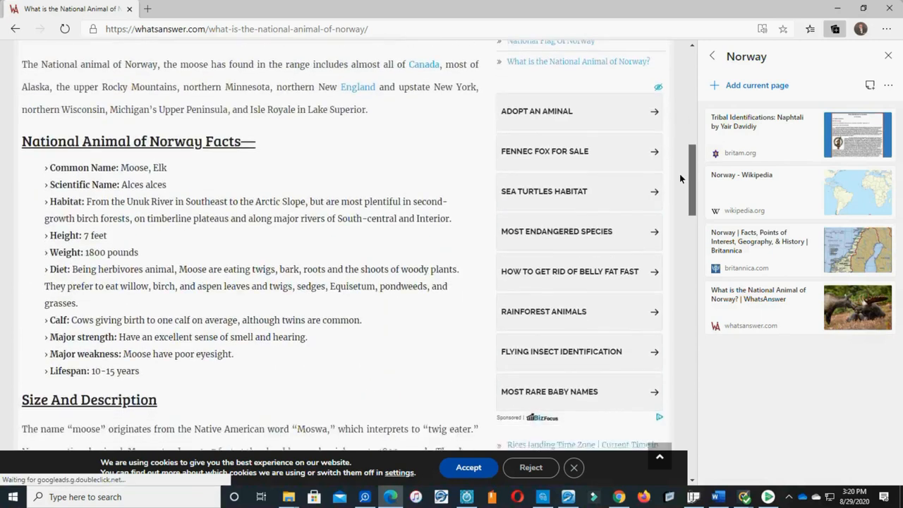
scroll("down", 3)
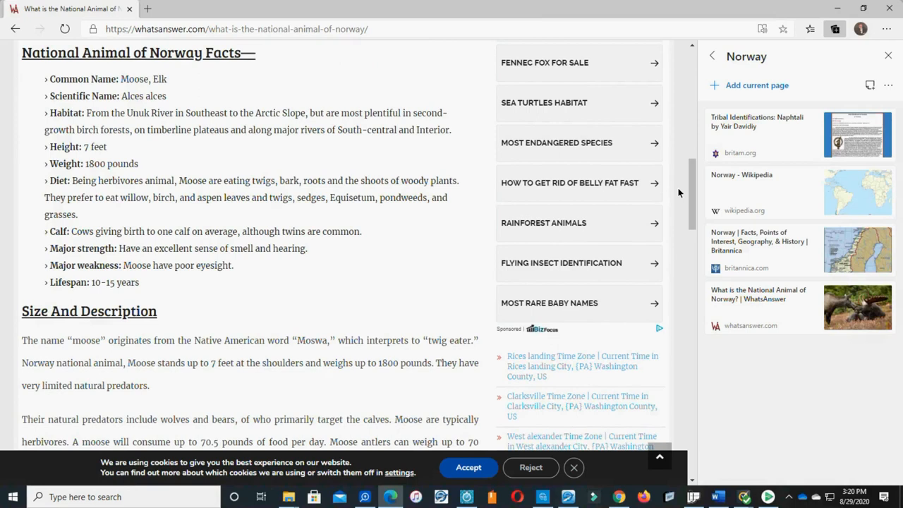
scroll("down", 3)
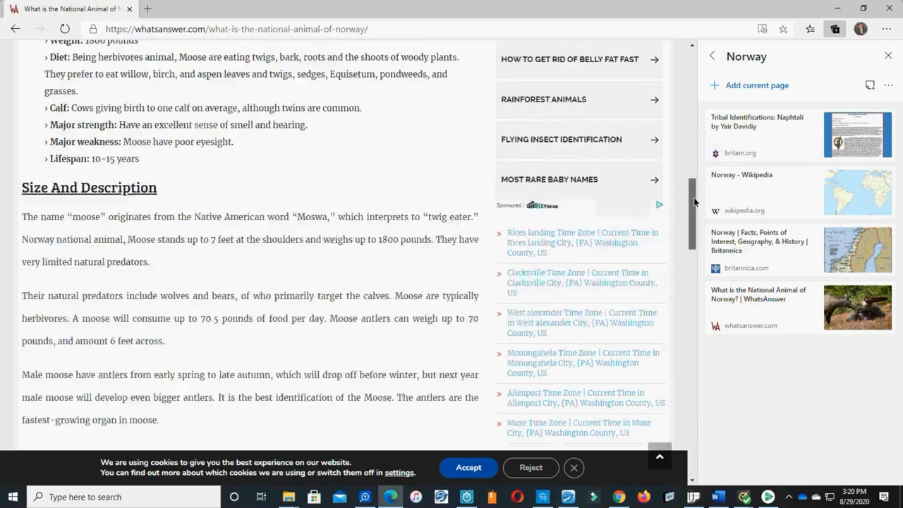
scroll("down", 3)
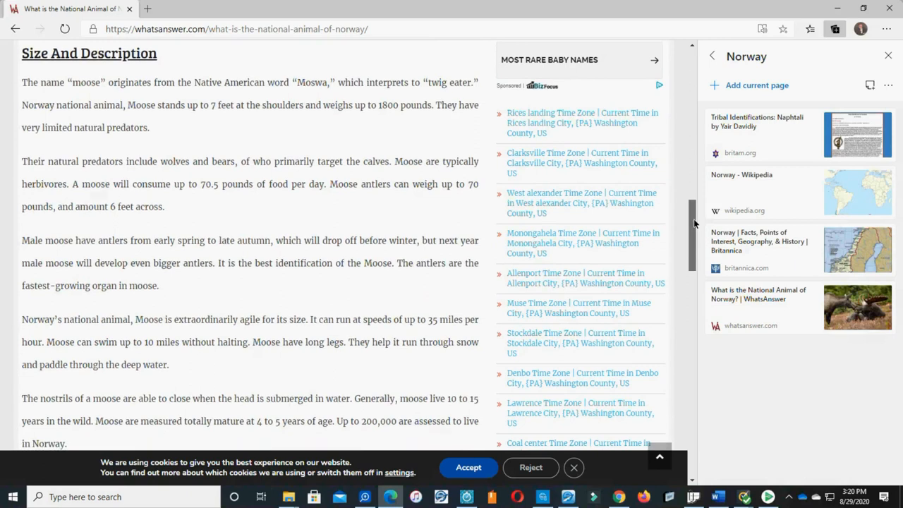
scroll("down", 3)
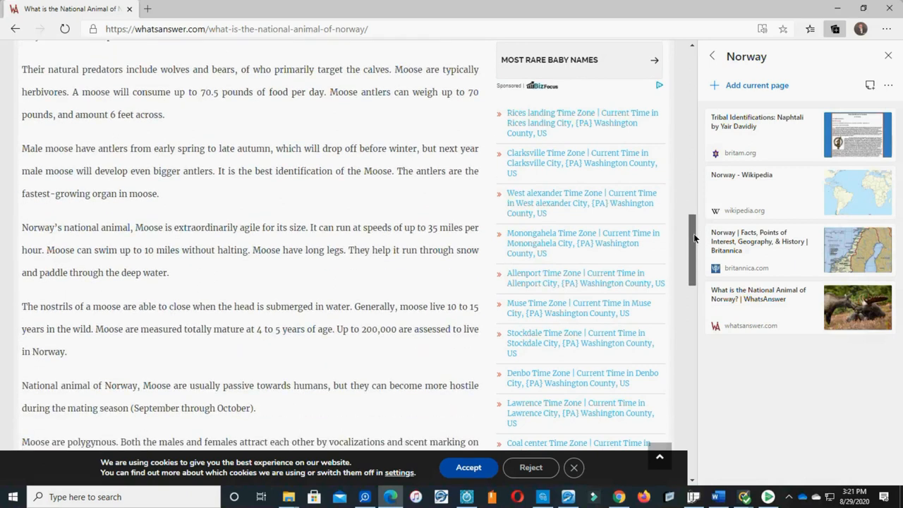
scroll("down", 3)
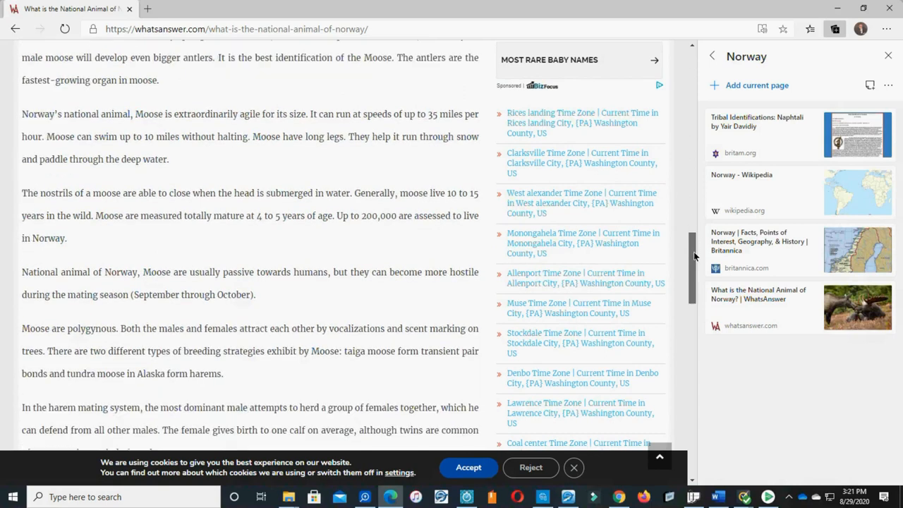
scroll("up", 3)
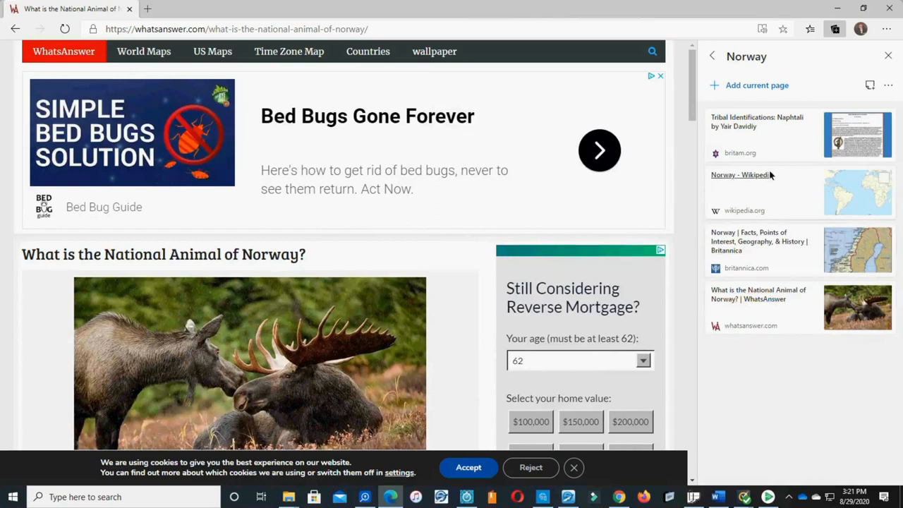
mouse_move(756, 175)
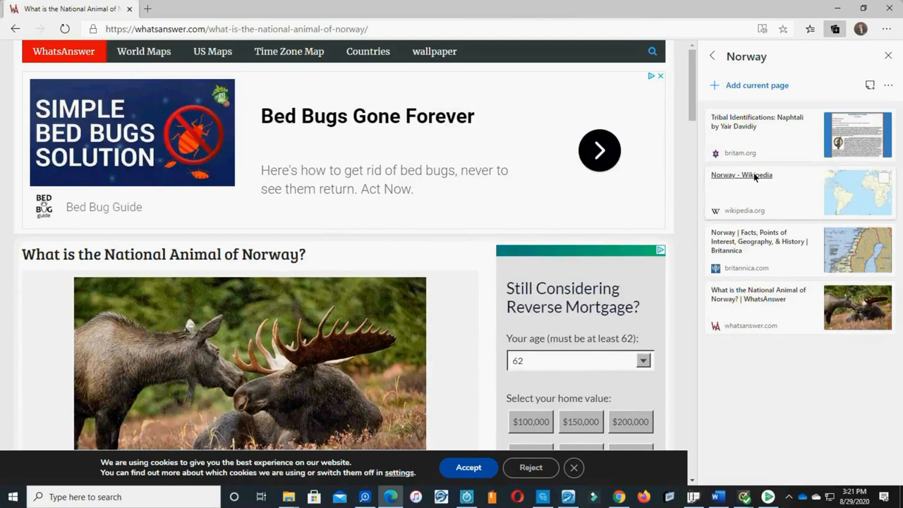
Open the saved Norway Wikipedia article and read down to the Biodiversity section calling the elk king of the forest, then return to e-Sword
left_click(741, 174)
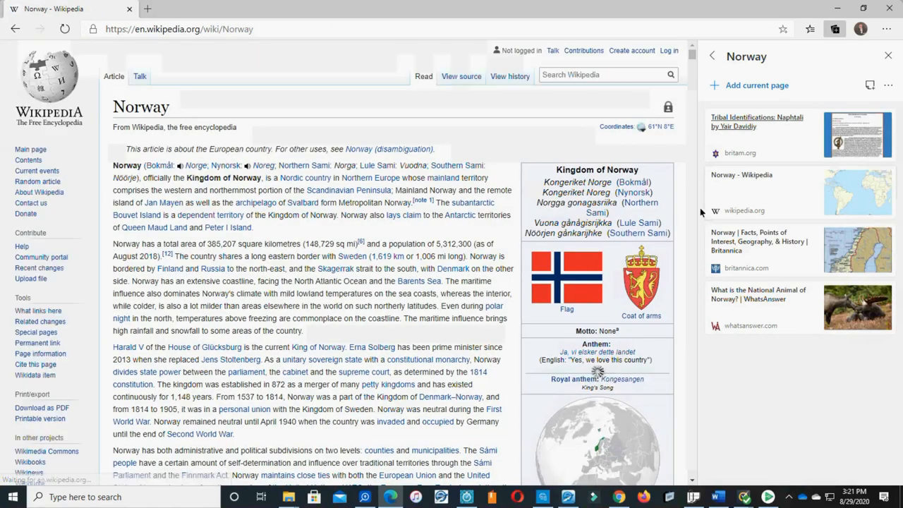
scroll("down", 3)
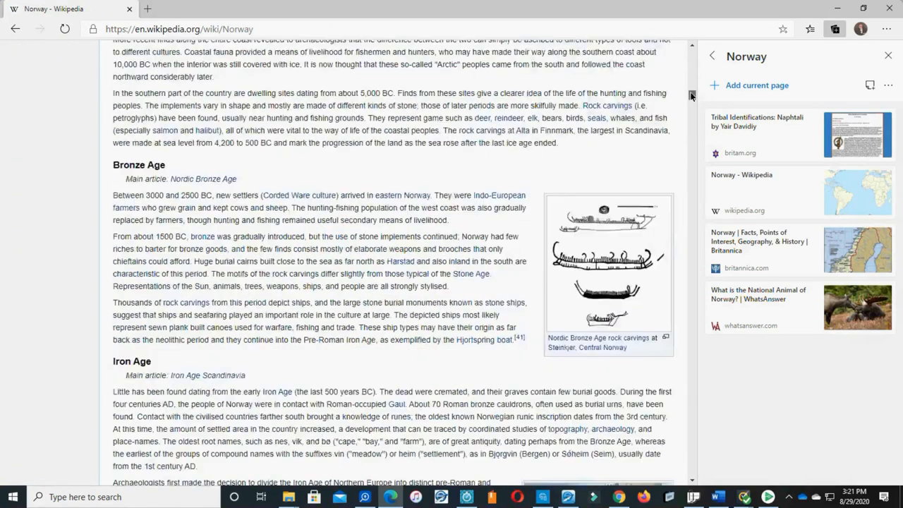
scroll("down", 3)
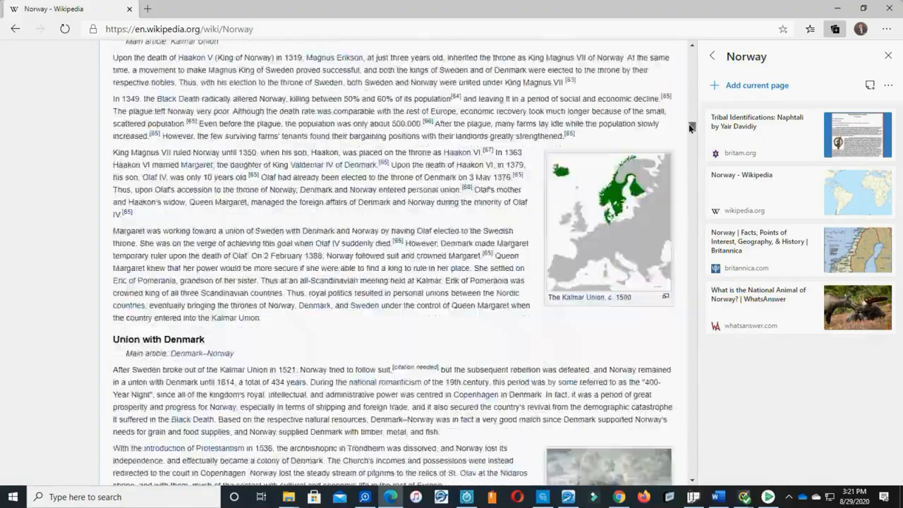
scroll("down", 3)
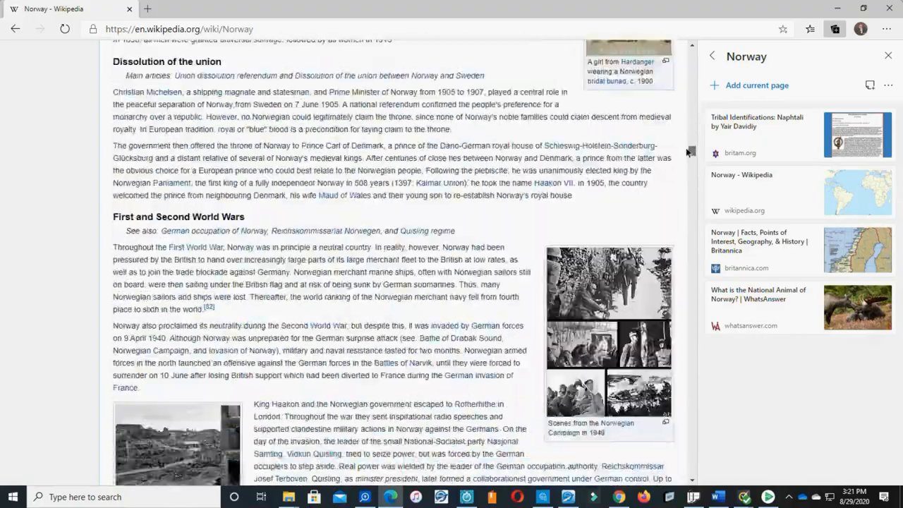
scroll("down", 3)
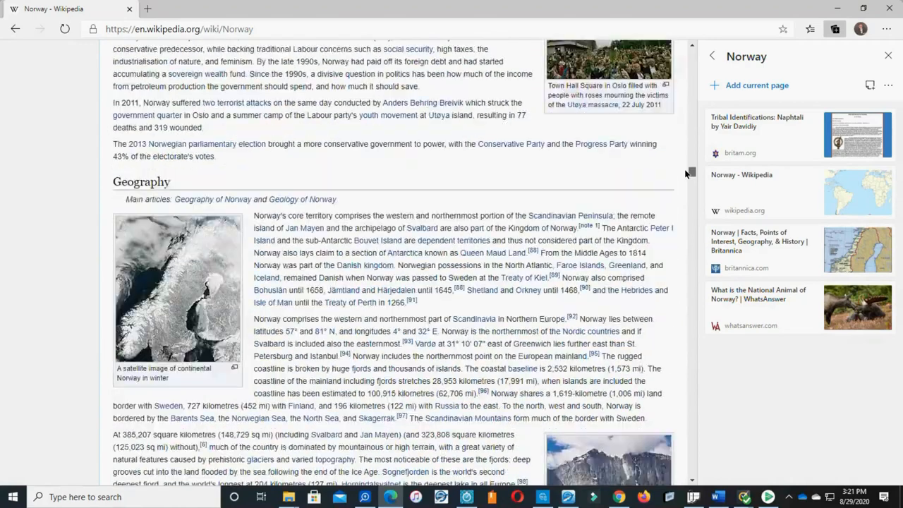
scroll("down", 3)
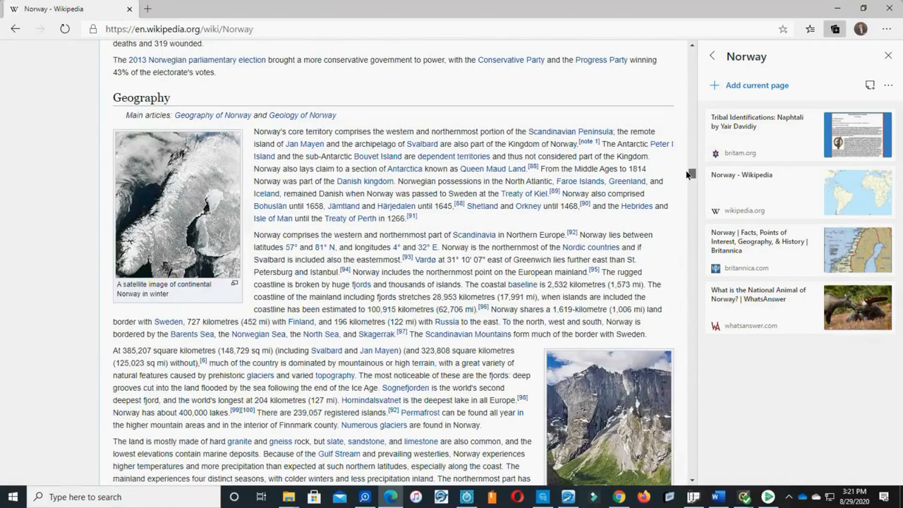
scroll("down", 3)
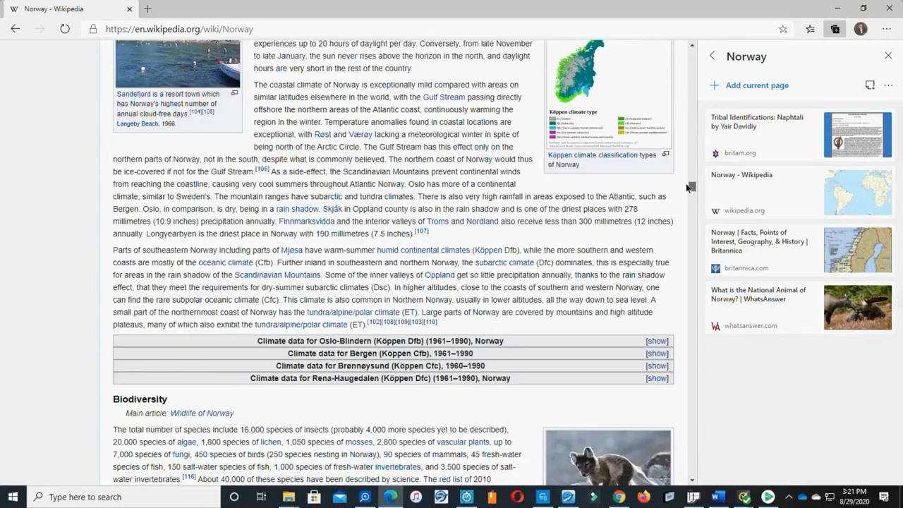
scroll("down", 3)
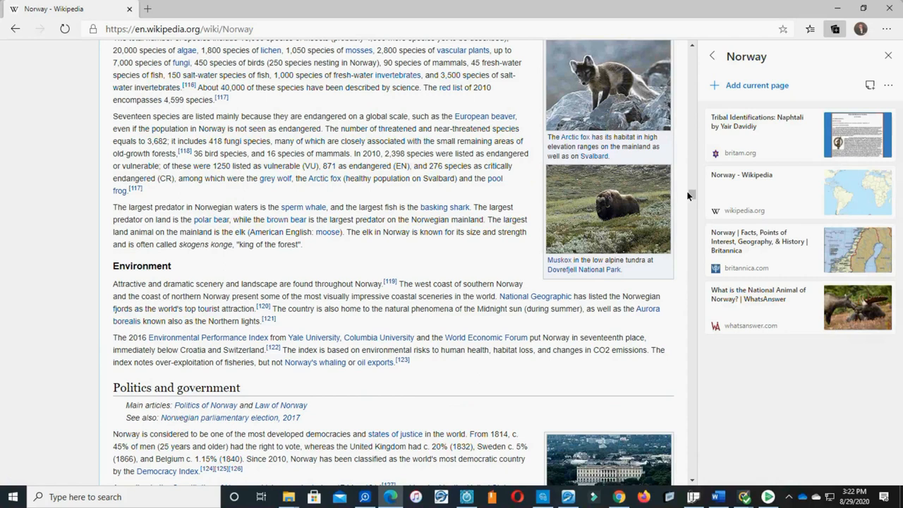
left_click(567, 497)
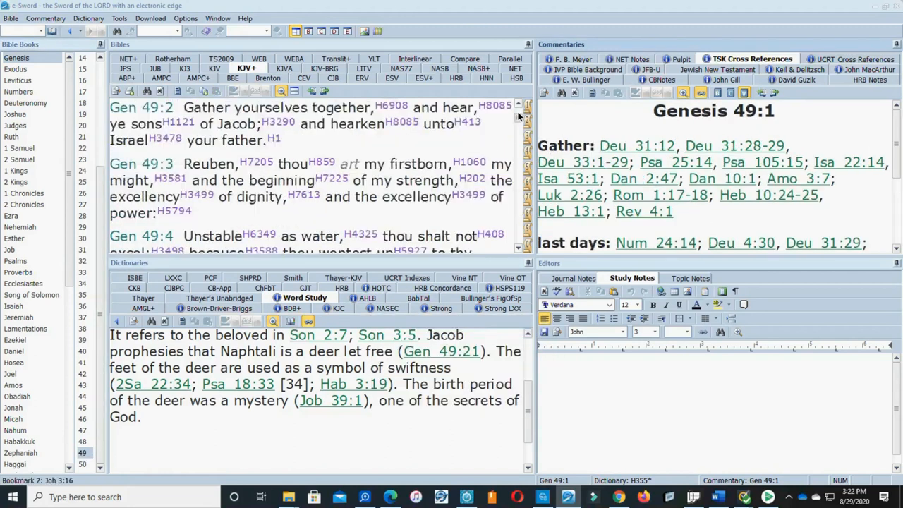
Scroll Genesis 49 down to verses 21–23, Naphtali a hind let loose and Joseph a fruitful bough
scroll("down", 3)
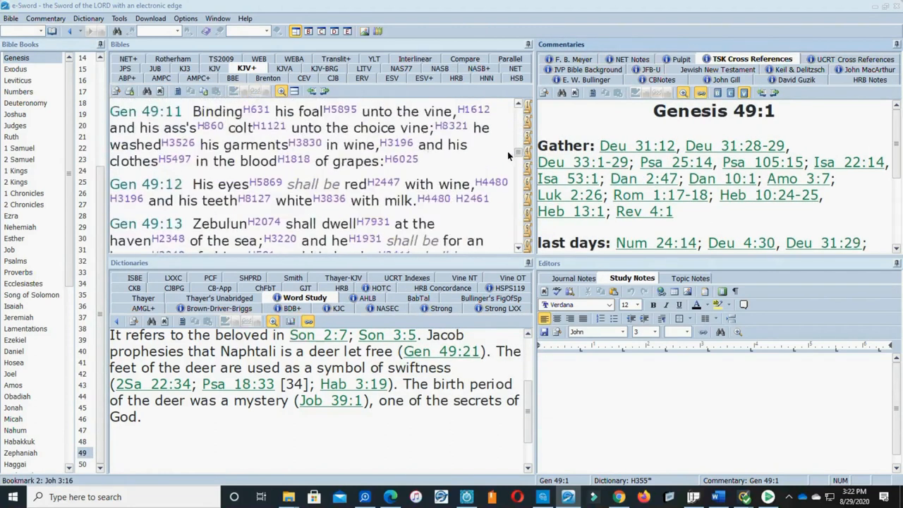
scroll("down", 3)
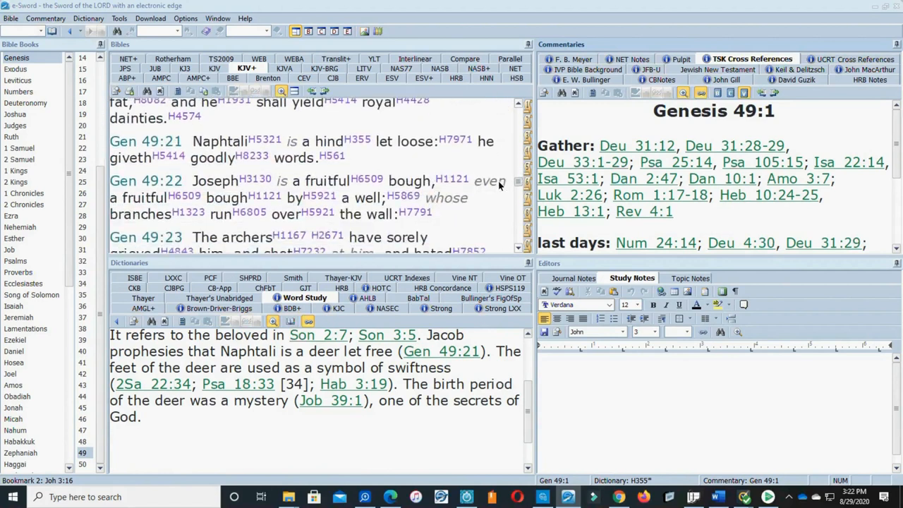
scroll("down", 3)
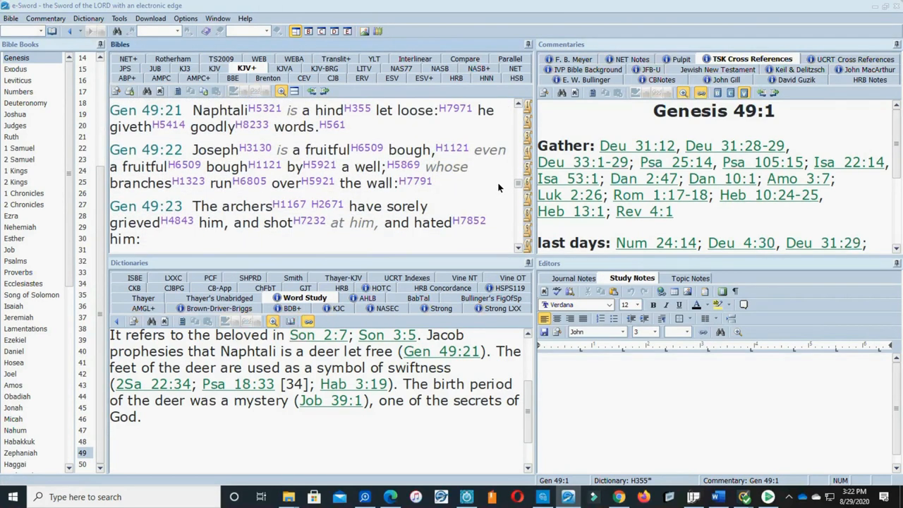
mouse_move(496, 170)
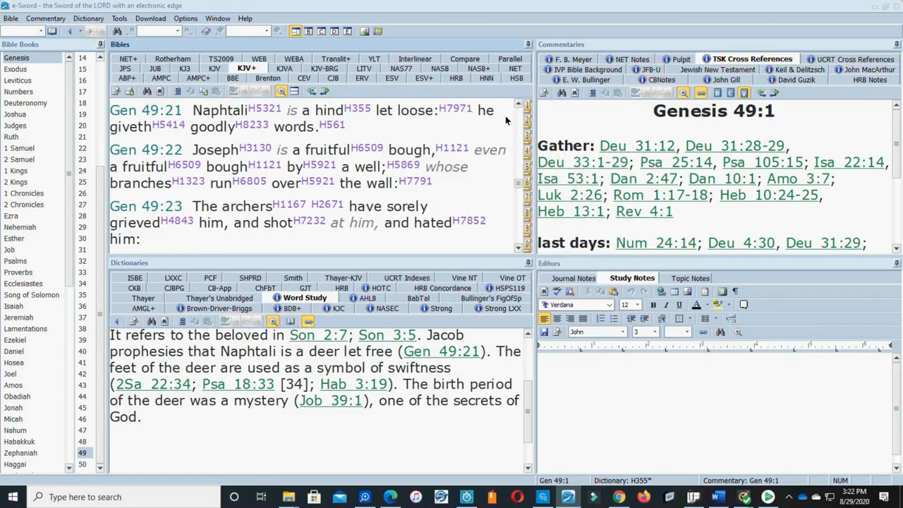
mouse_move(476, 130)
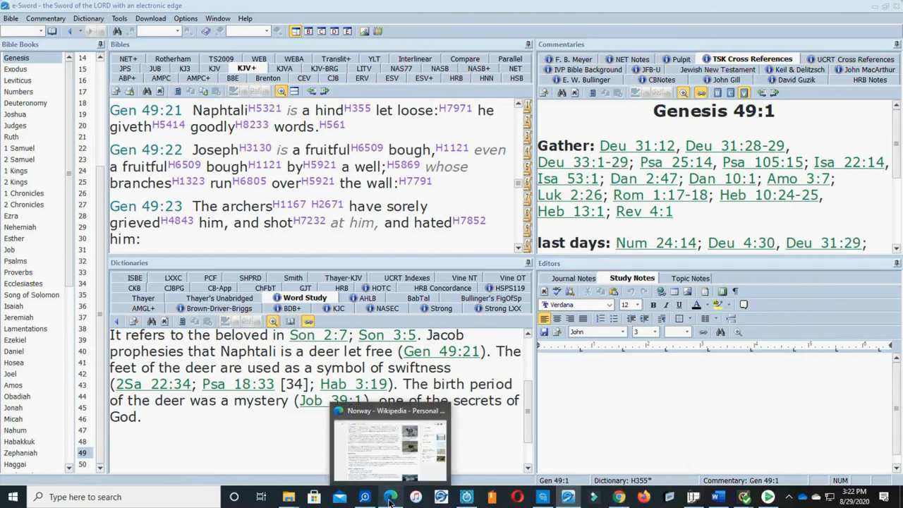
Switch to Edge and open the britam.org Tribal Identifications: Naphtali article from Collections, reading its opening sections
left_click(390, 444)
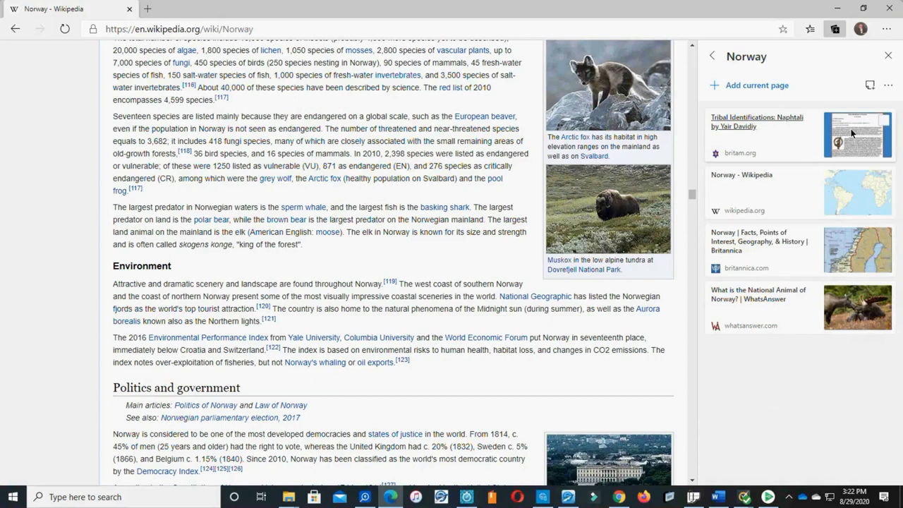
left_click(756, 121)
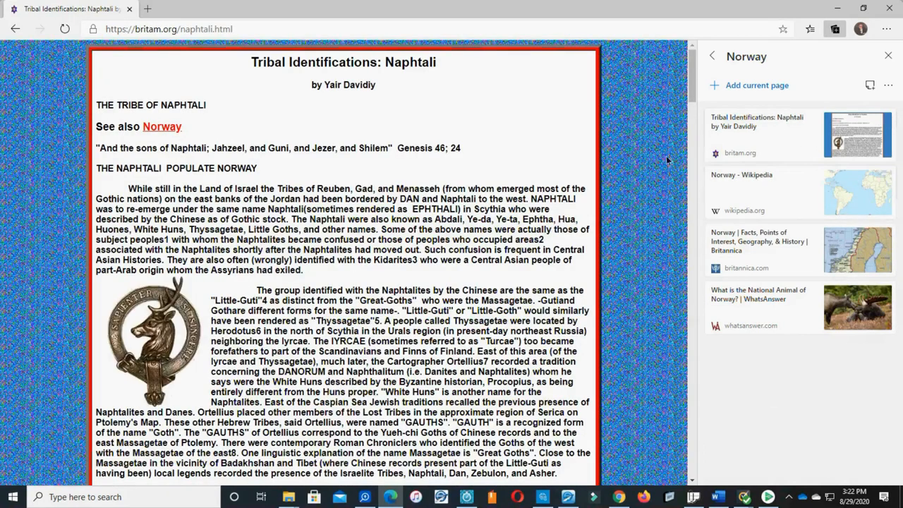
scroll("down", 3)
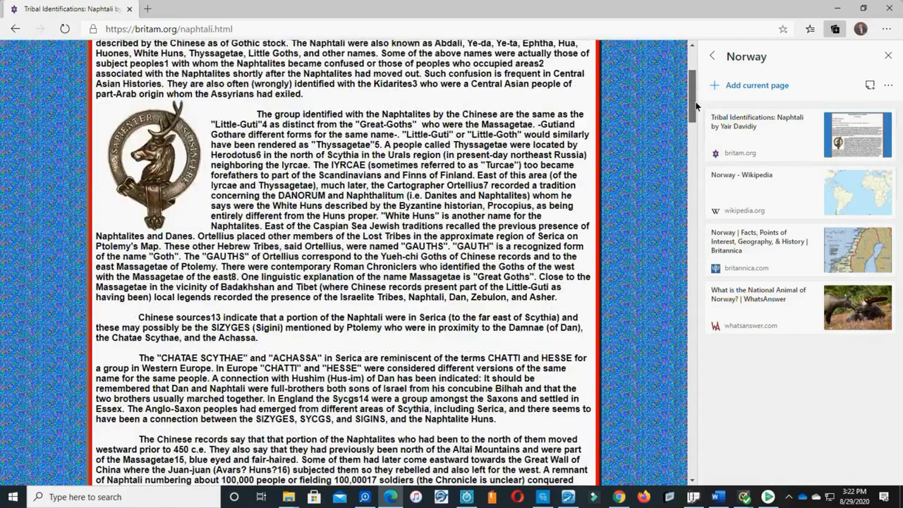
scroll("down", 3)
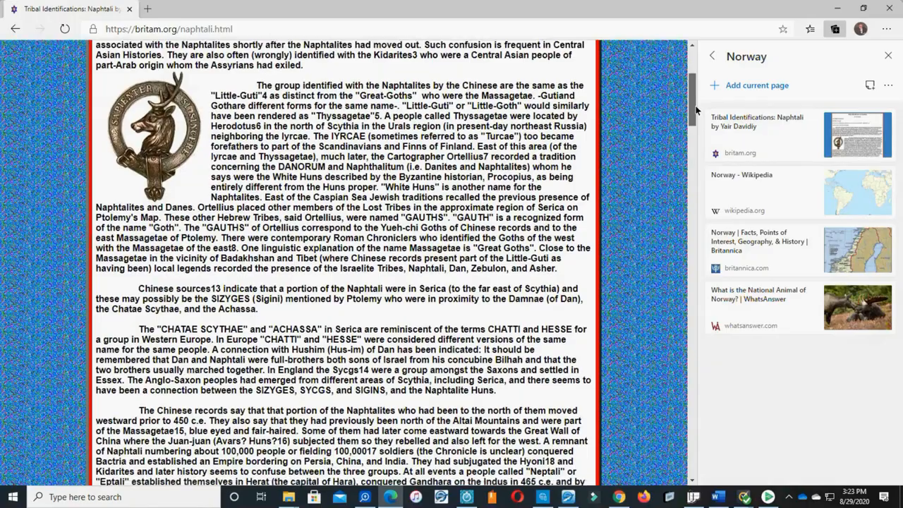
scroll("down", 3)
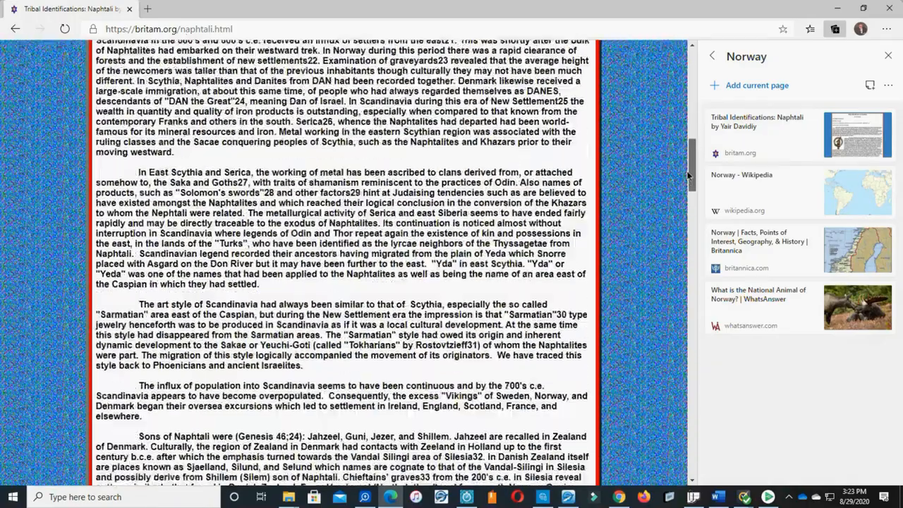
scroll("down", 3)
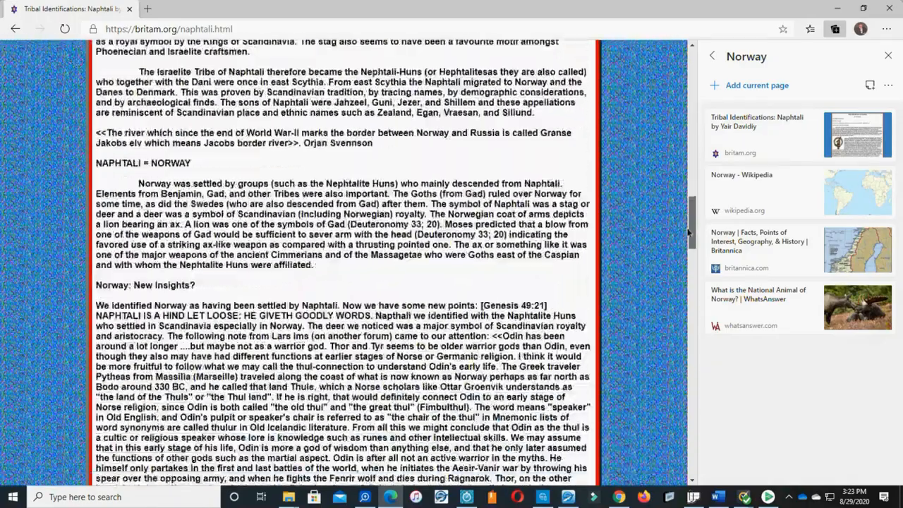
Read down past the Norway and Naphtalite Huns sections to the References list
scroll("down", 3)
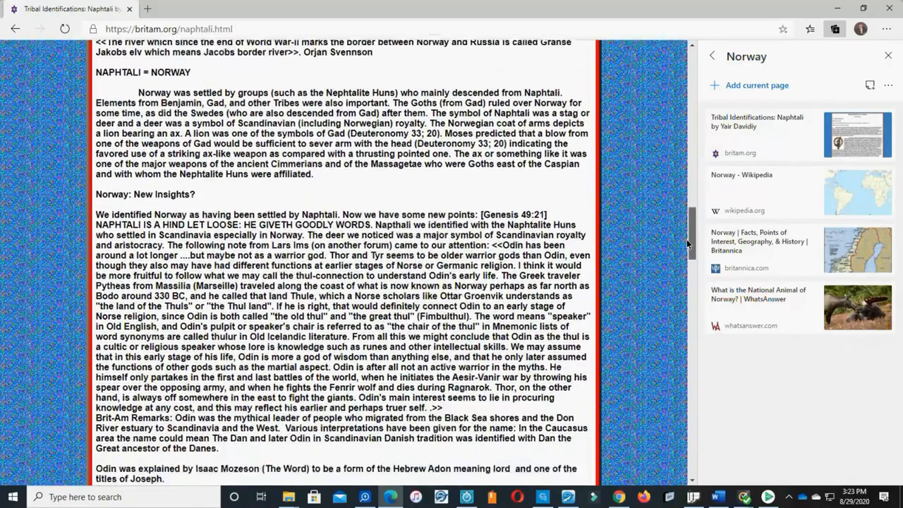
scroll("down", 3)
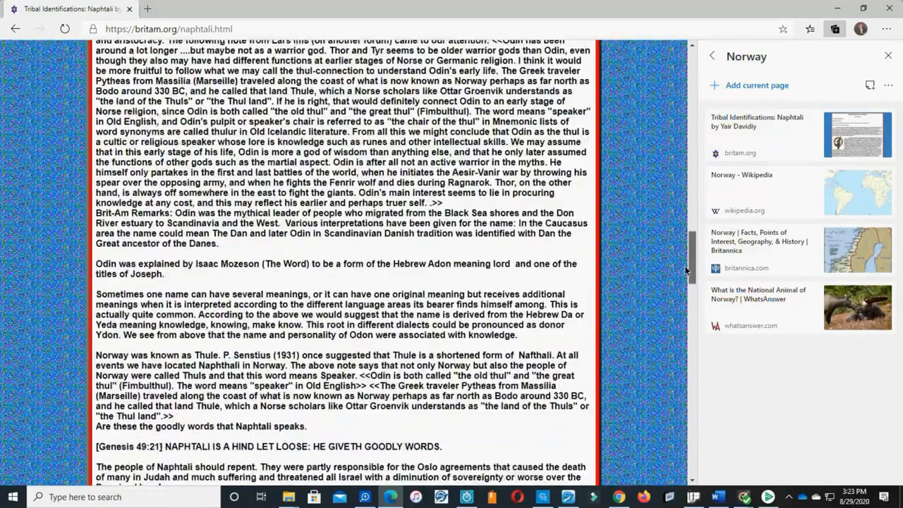
scroll("down", 3)
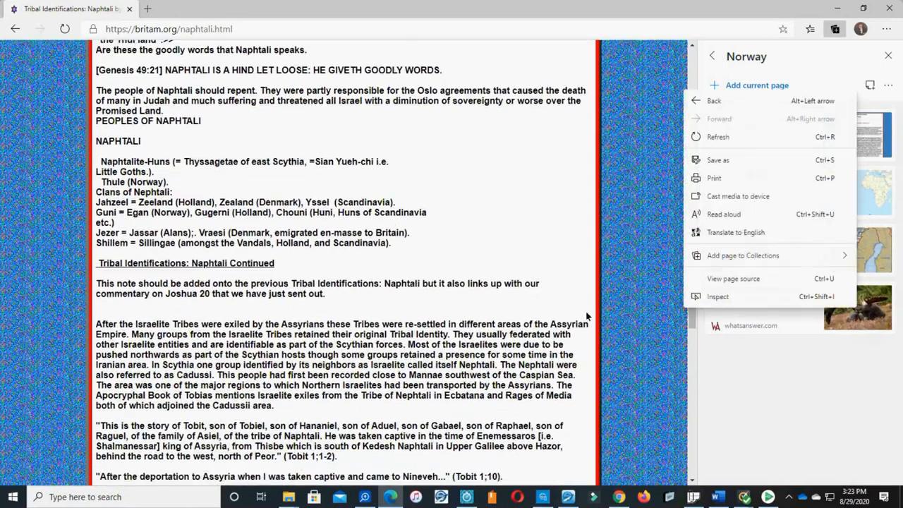
mouse_move(421, 210)
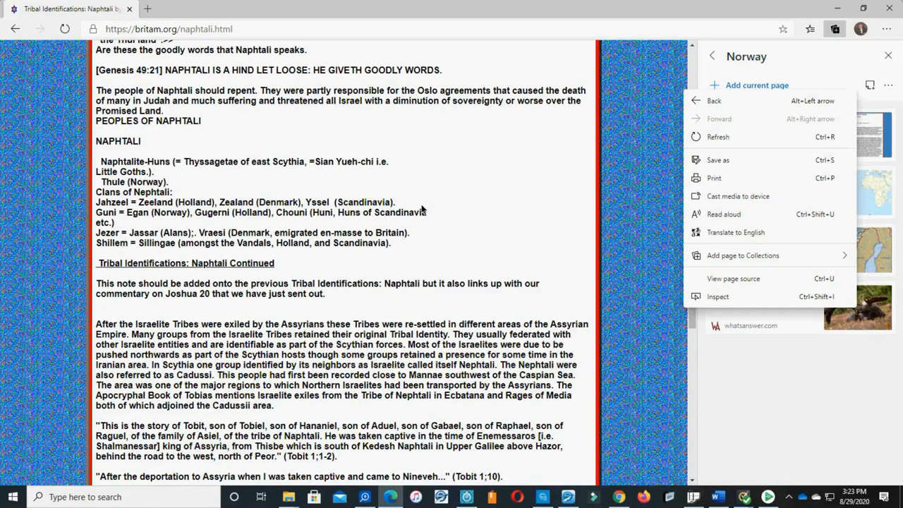
mouse_move(703, 390)
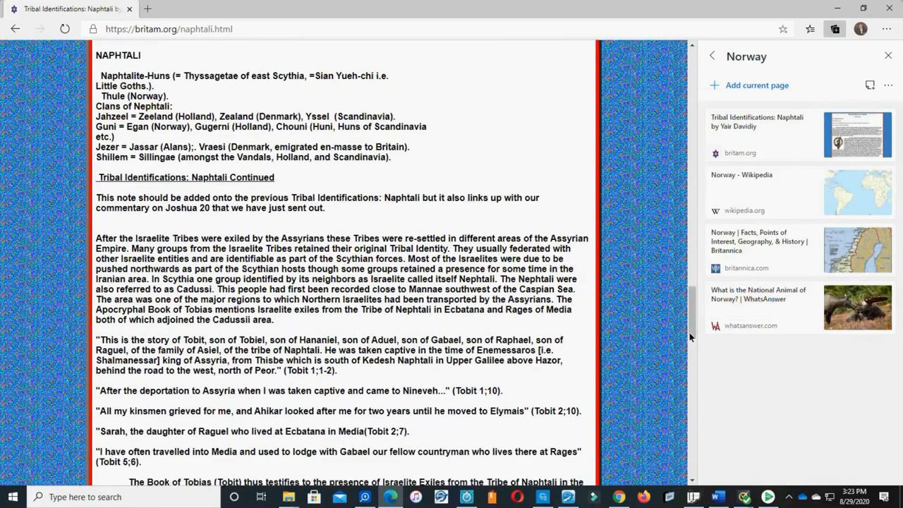
scroll("down", 3)
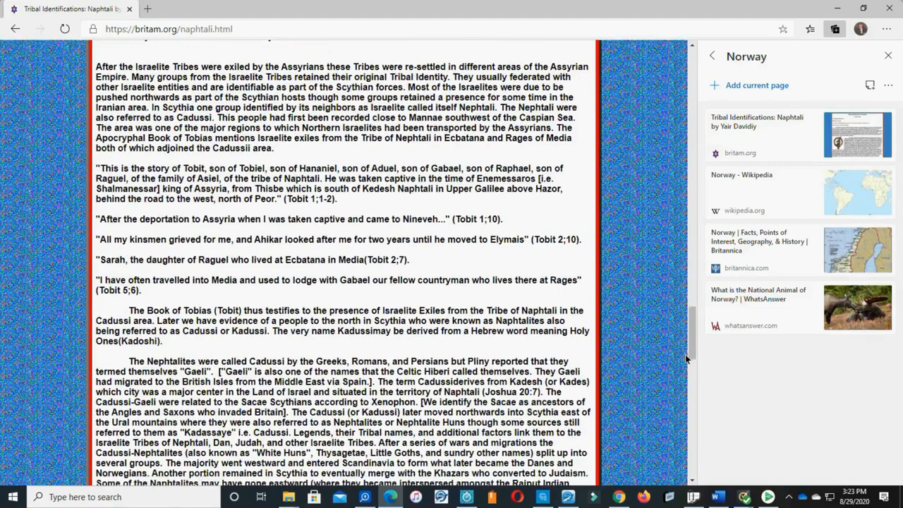
scroll("down", 3)
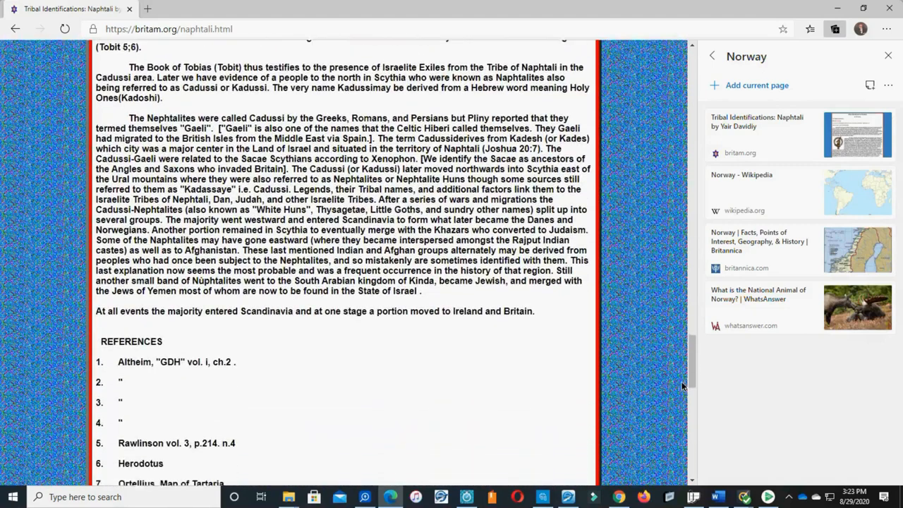
scroll("down", 3)
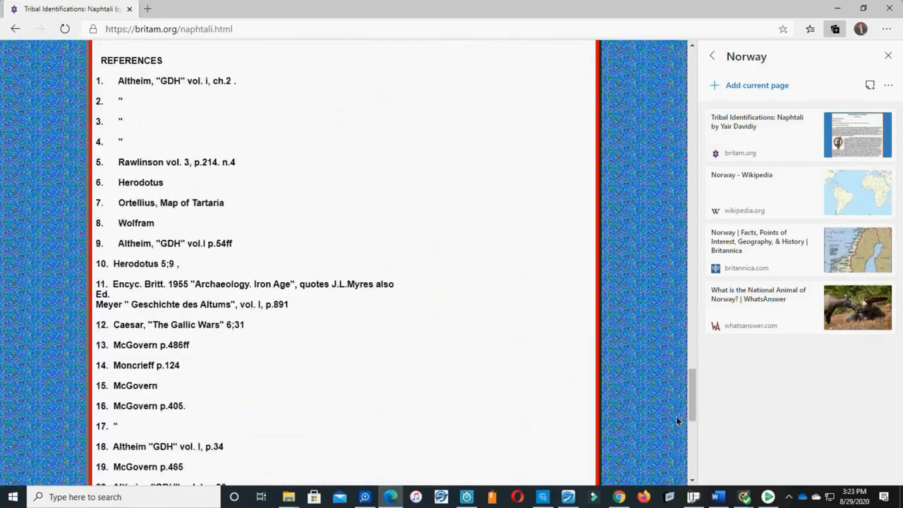
Scroll back up to the passage on Cadussi-Nephtalites settling Scandinavia, just above the references
scroll("up", 3)
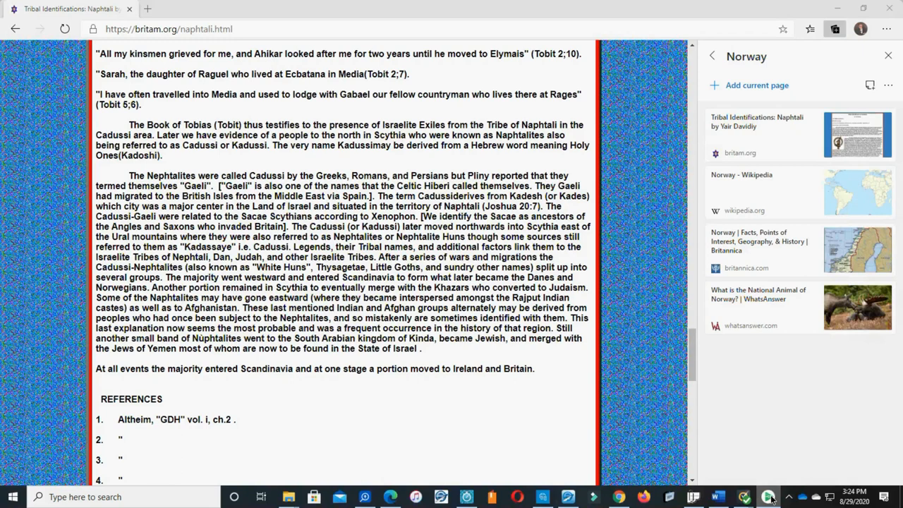
mouse_move(772, 495)
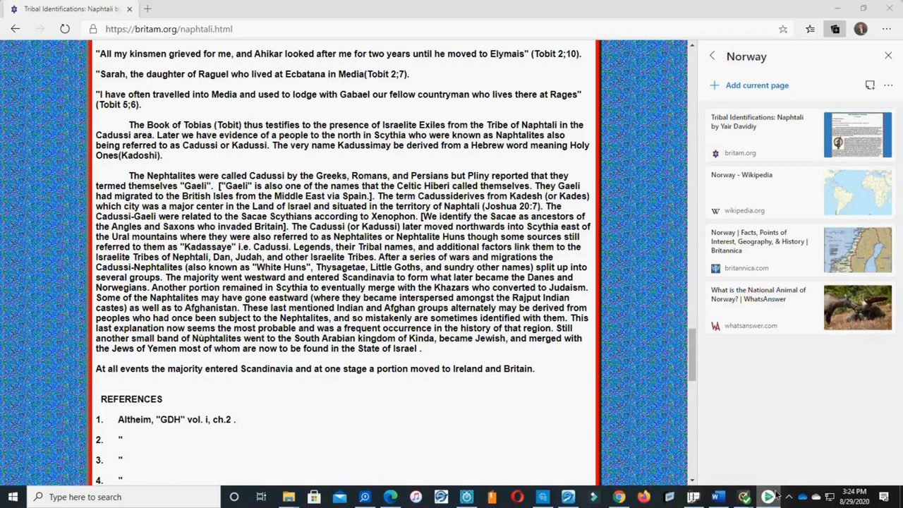
Switch to e-Sword and scroll Deuteronomy 33 down to verses 23–24, the blessings of Naphtali and Asher
left_click(568, 497)
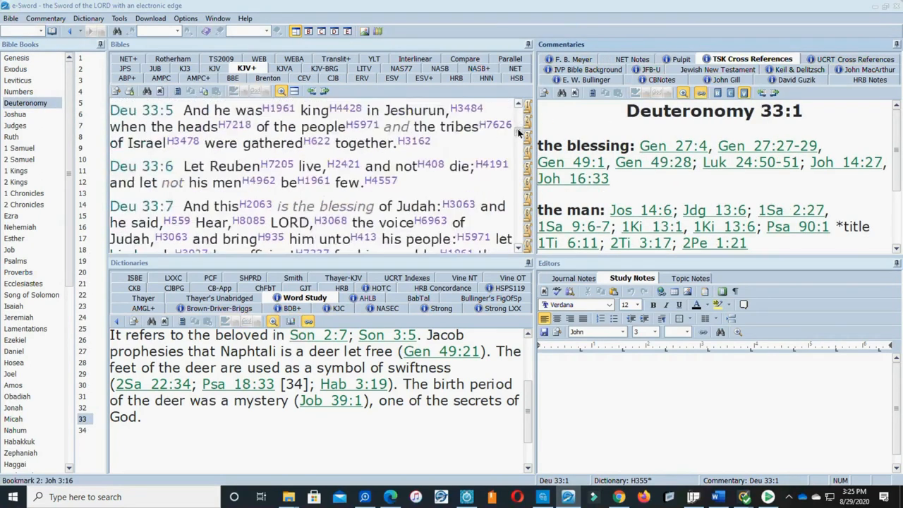
scroll("down", 3)
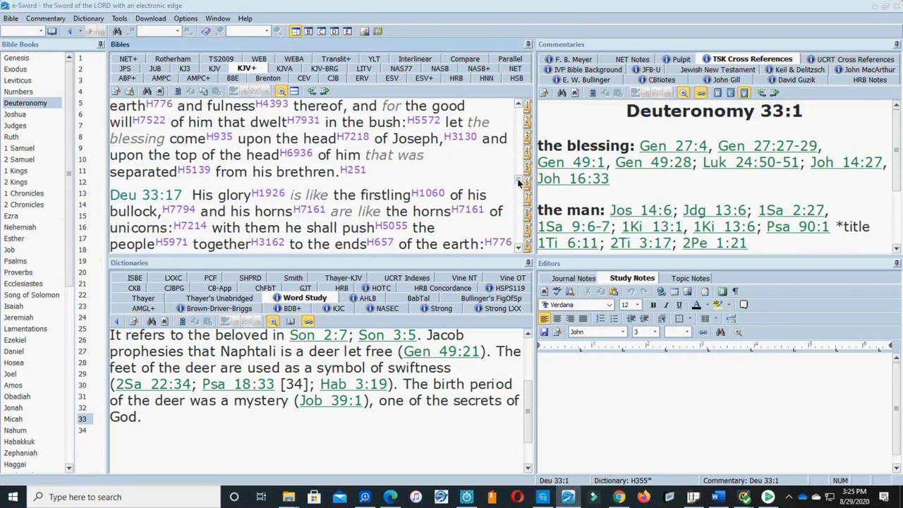
scroll("down", 3)
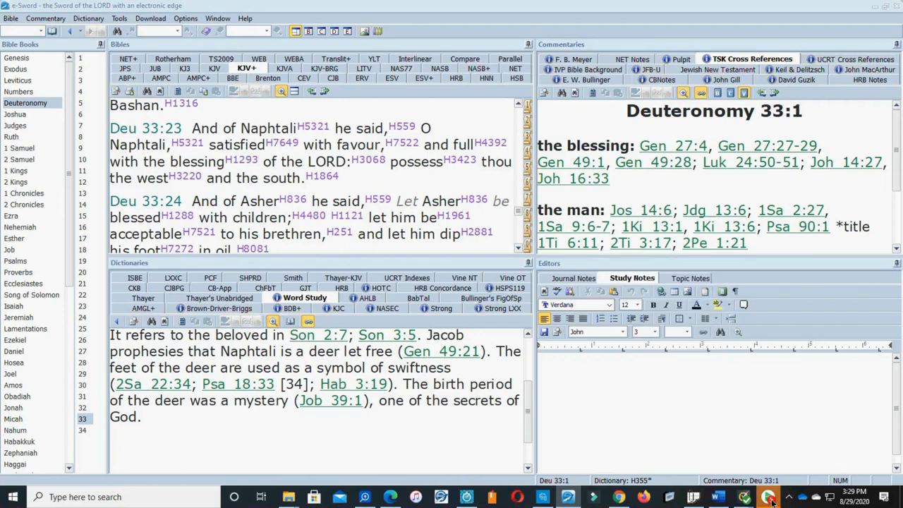
mouse_move(689, 357)
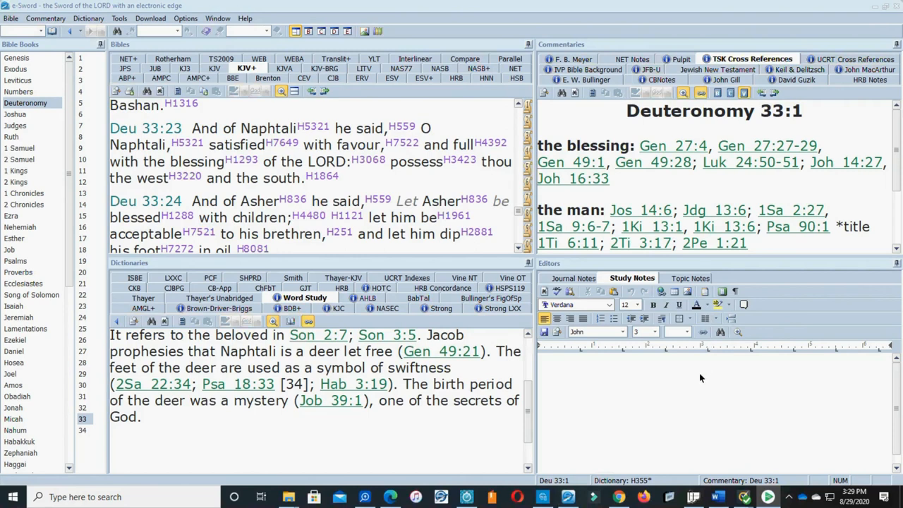
mouse_move(703, 374)
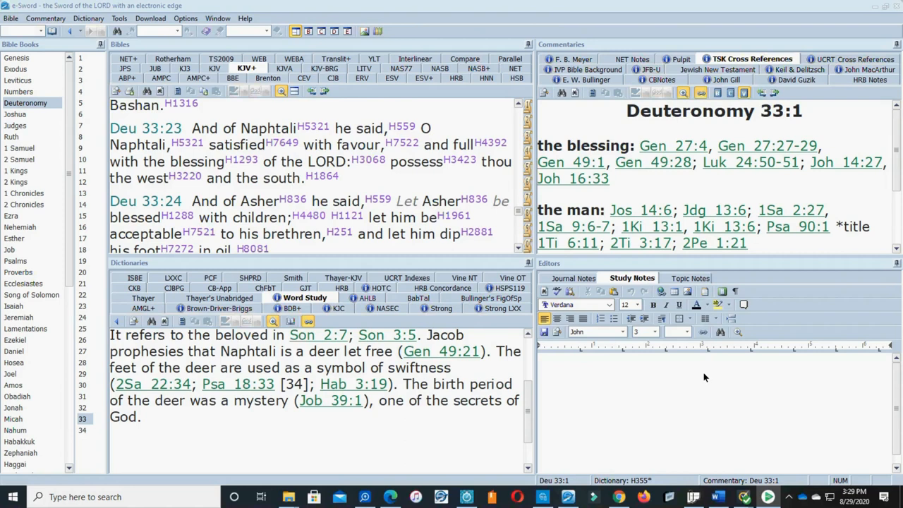
mouse_move(702, 383)
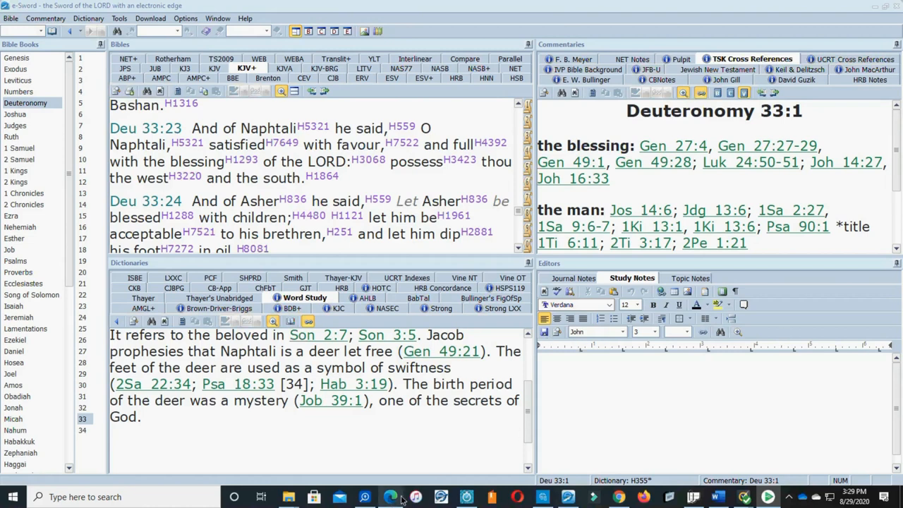
Return to the britam.org Naphtali article and scroll to the Naphtalite Huns and Chinese-sources passage
left_click(390, 496)
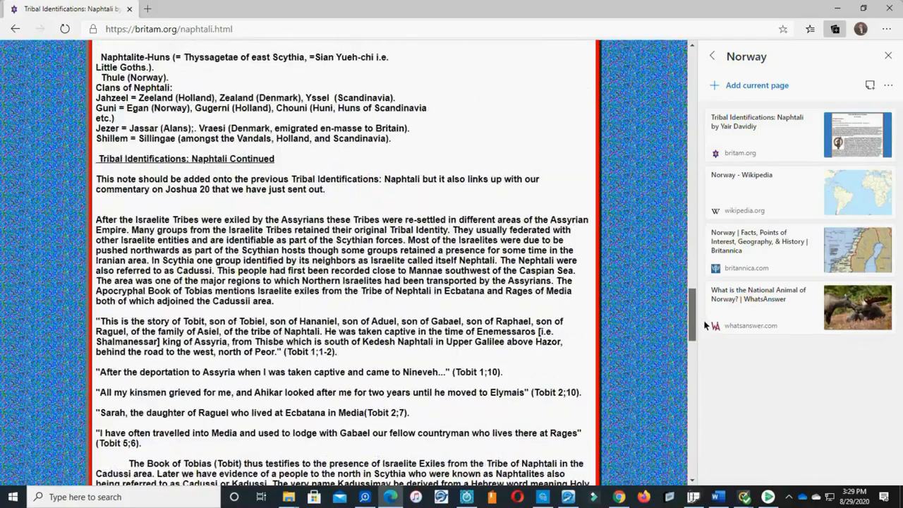
scroll("up", 3)
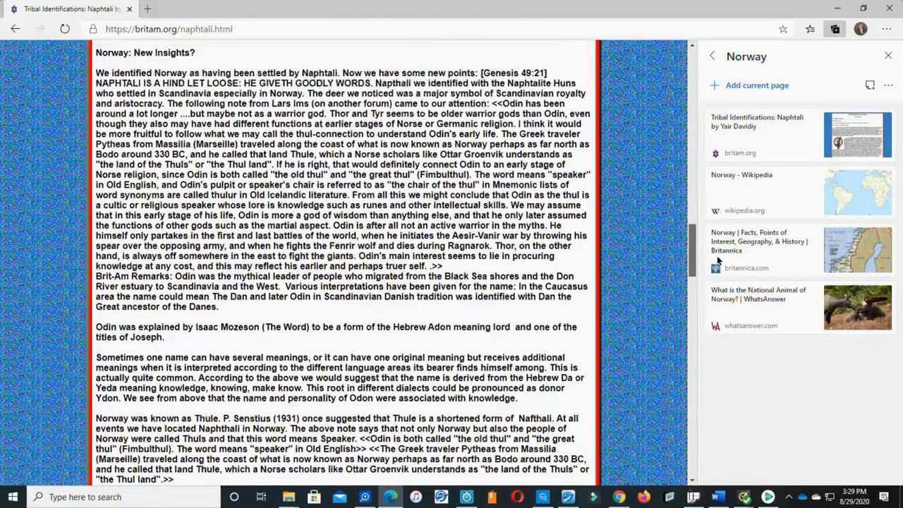
scroll("down", 3)
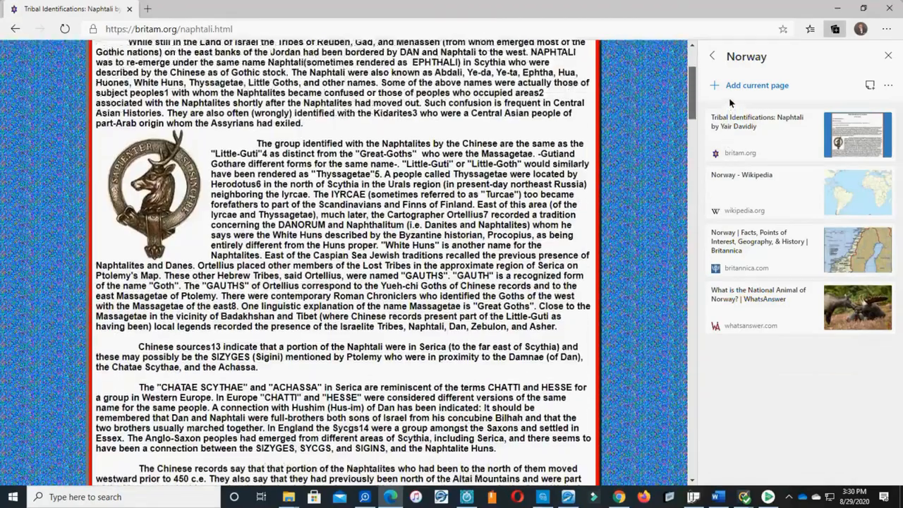
scroll("down", 3)
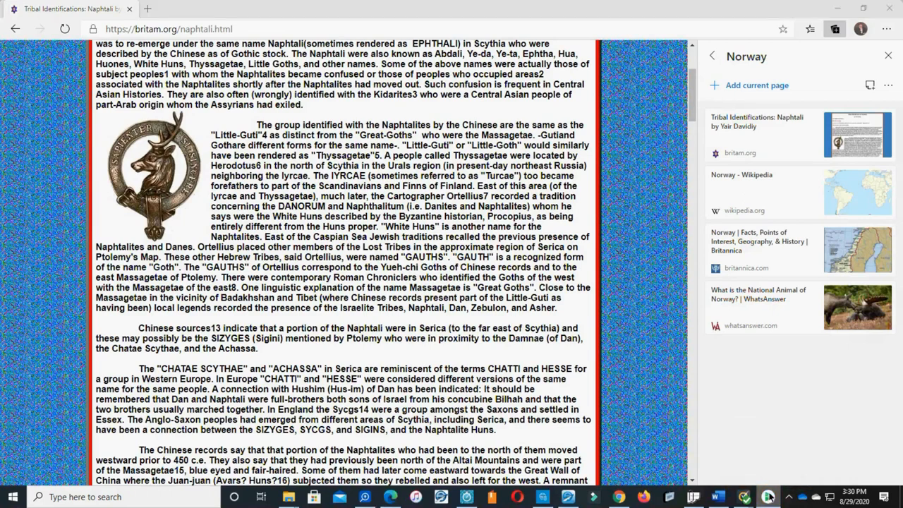
mouse_move(767, 484)
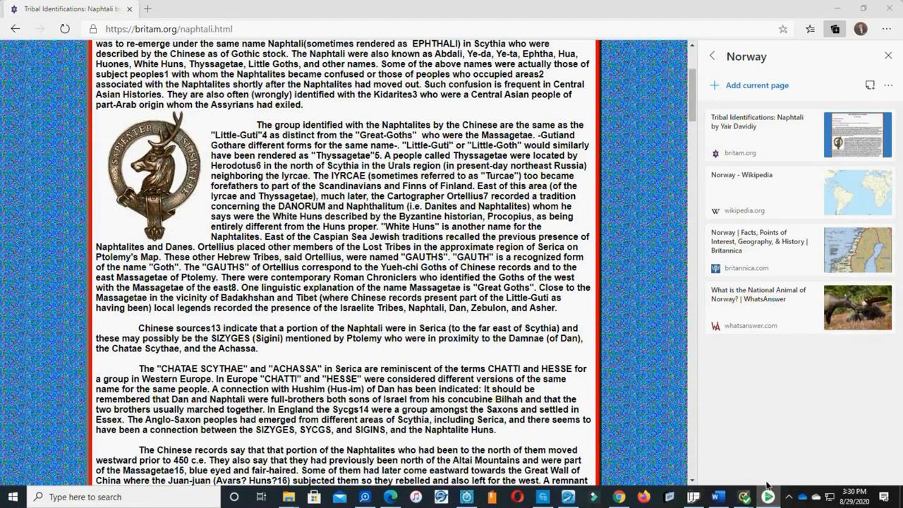
mouse_move(703, 374)
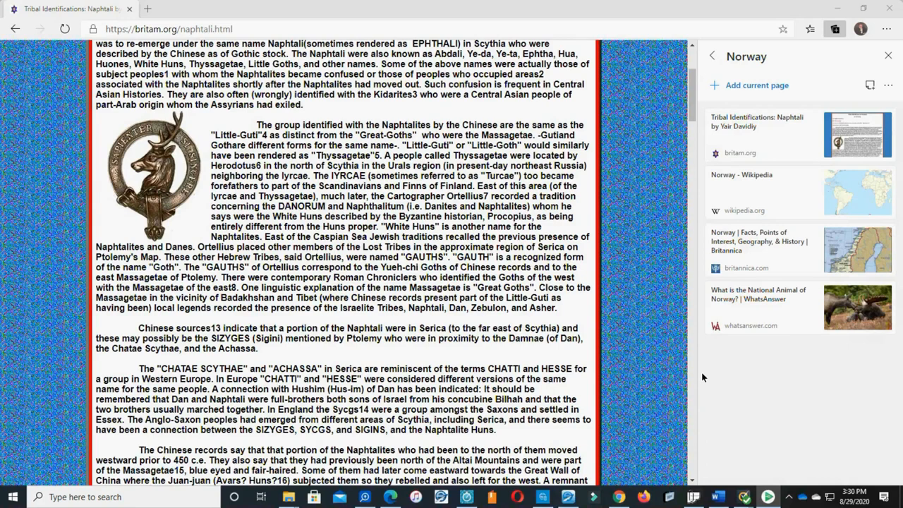
mouse_move(702, 386)
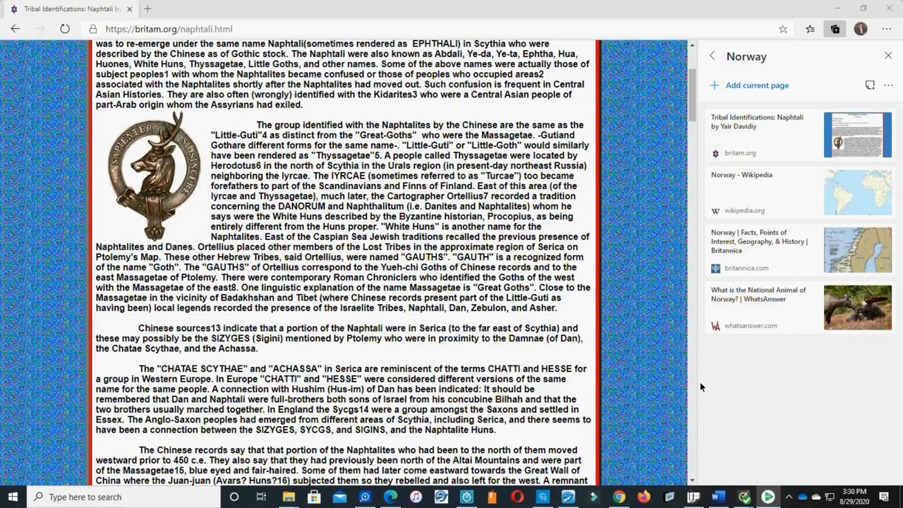
mouse_move(617, 496)
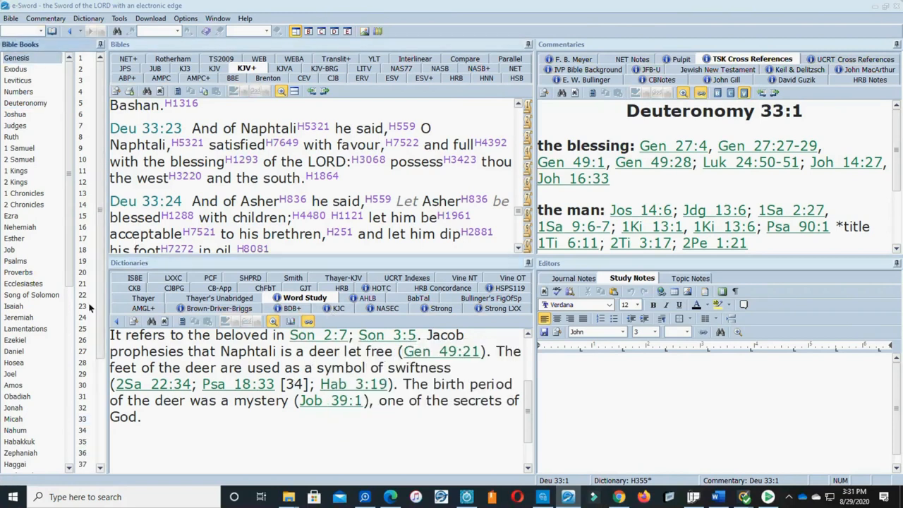
Show Genesis 30 down to verse 8 where Rachel names her son Naphtali
left_click(83, 384)
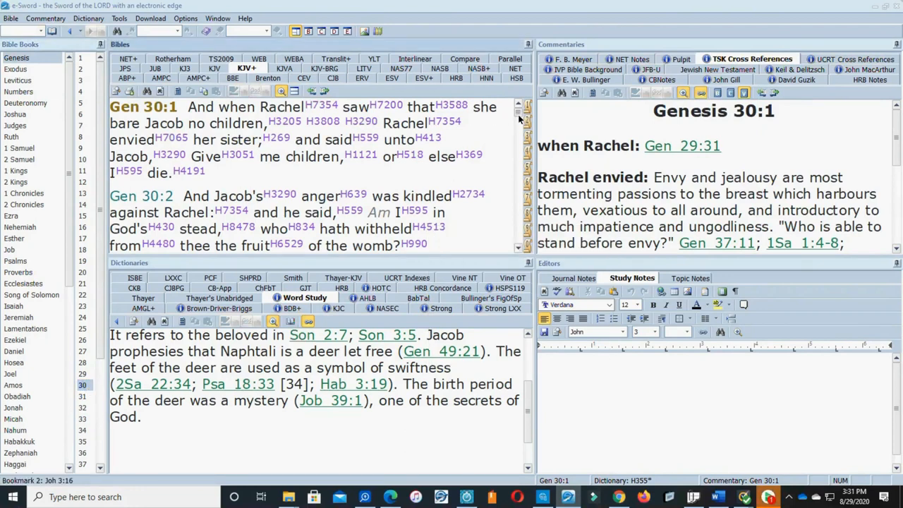
scroll("down", 3)
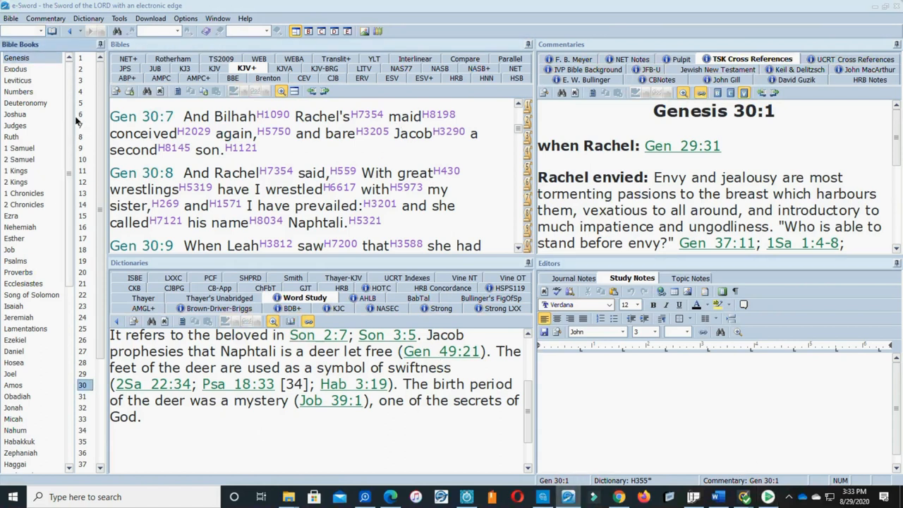
mouse_move(99, 339)
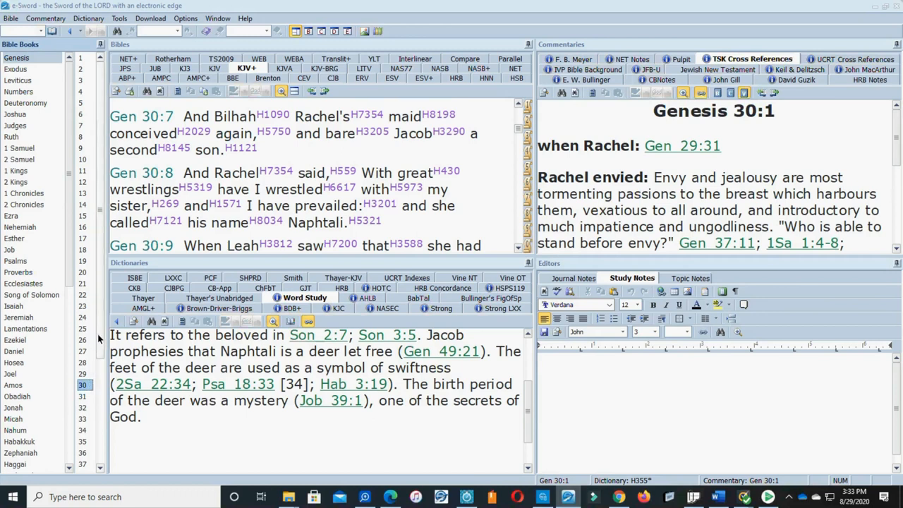
Show Genesis 49 verses 21–23, Naphtali a hind let loose and Joseph a fruitful bough
left_click(83, 452)
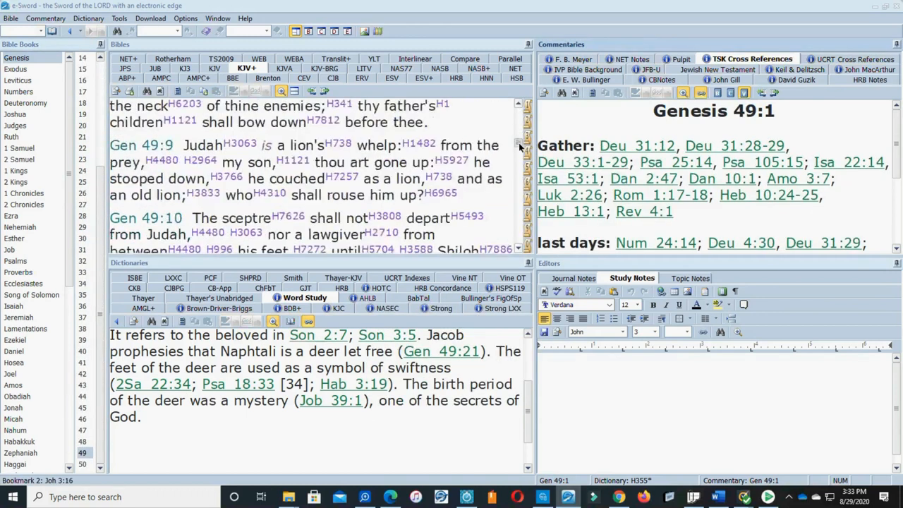
scroll("down", 3)
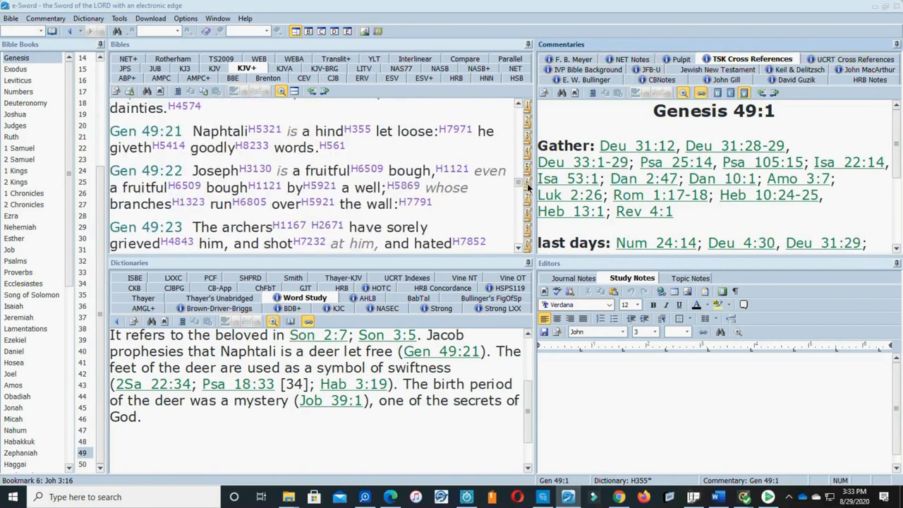
mouse_move(525, 194)
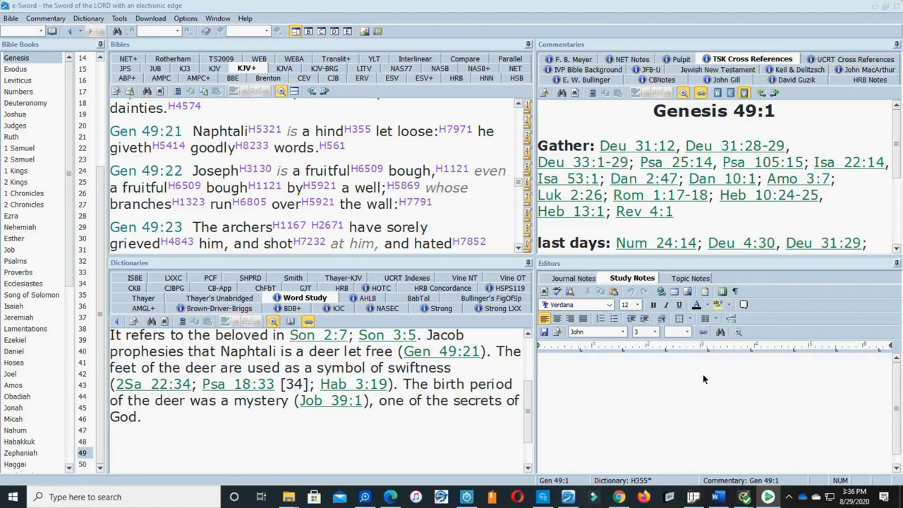
mouse_move(703, 374)
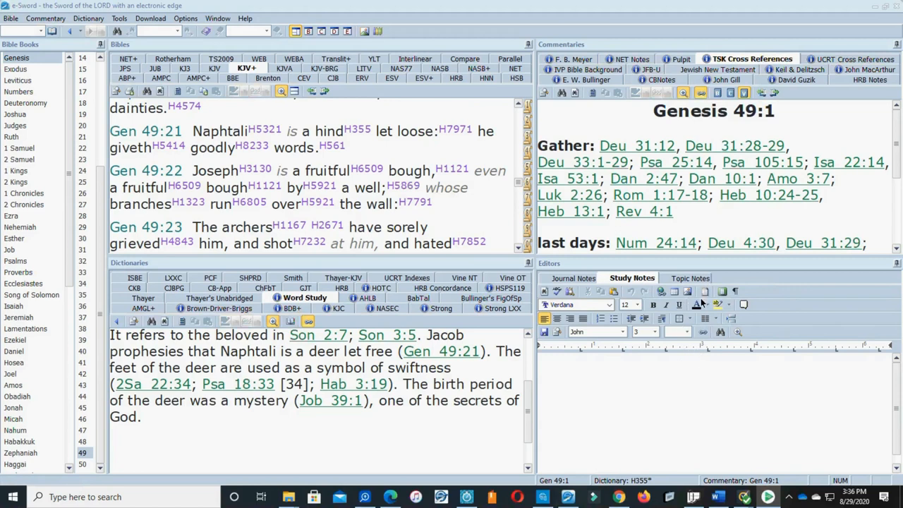
mouse_move(700, 364)
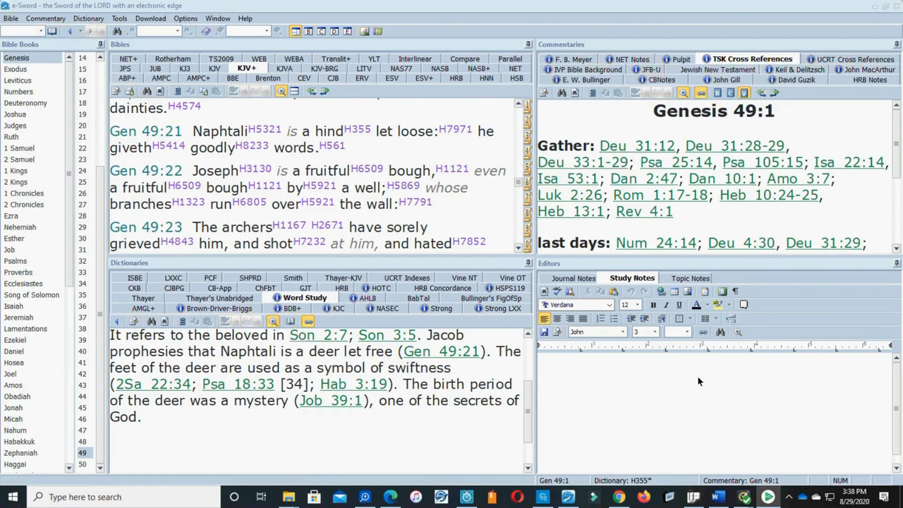
mouse_move(574, 330)
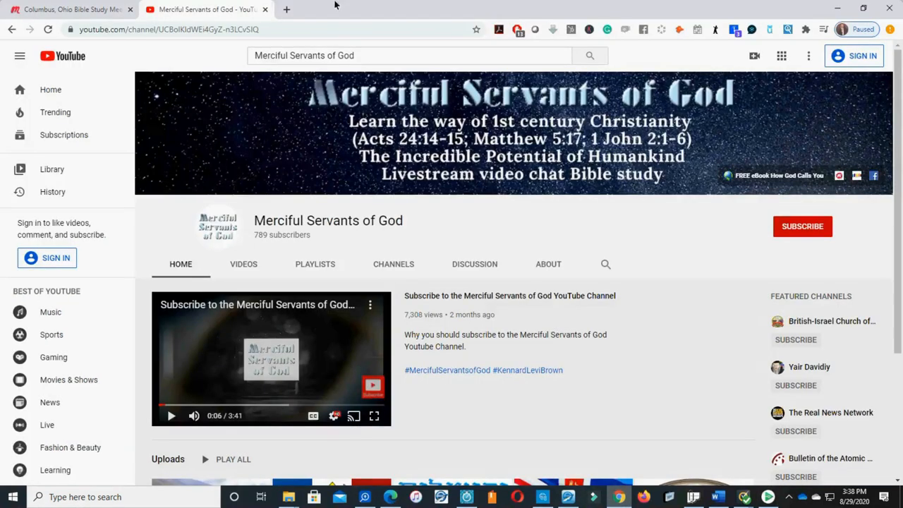
Go to wikipedia.org in a new tab and search for Ireland's national symbols
left_click(286, 9)
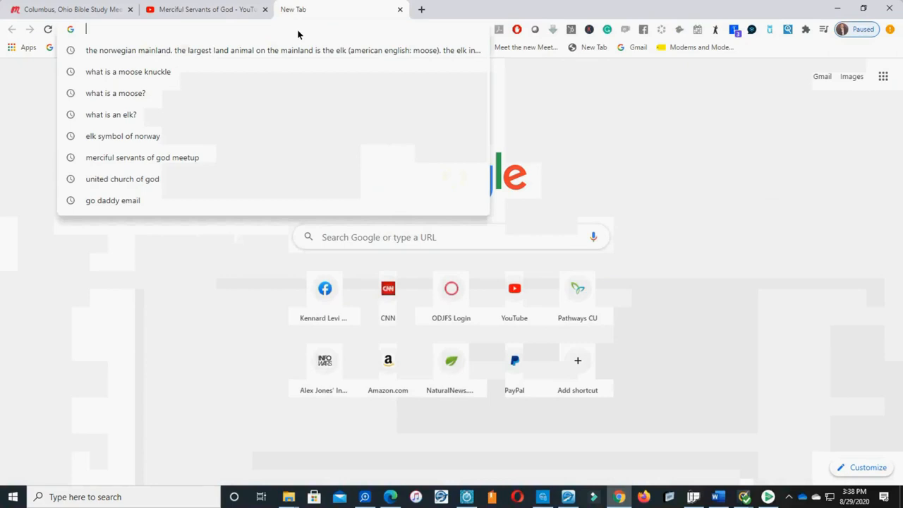
type("wikipedia.org")
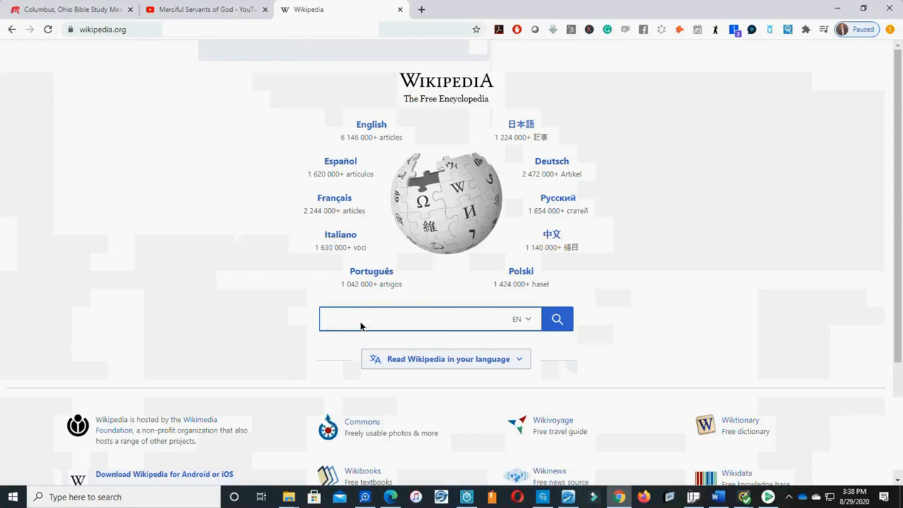
type("li")
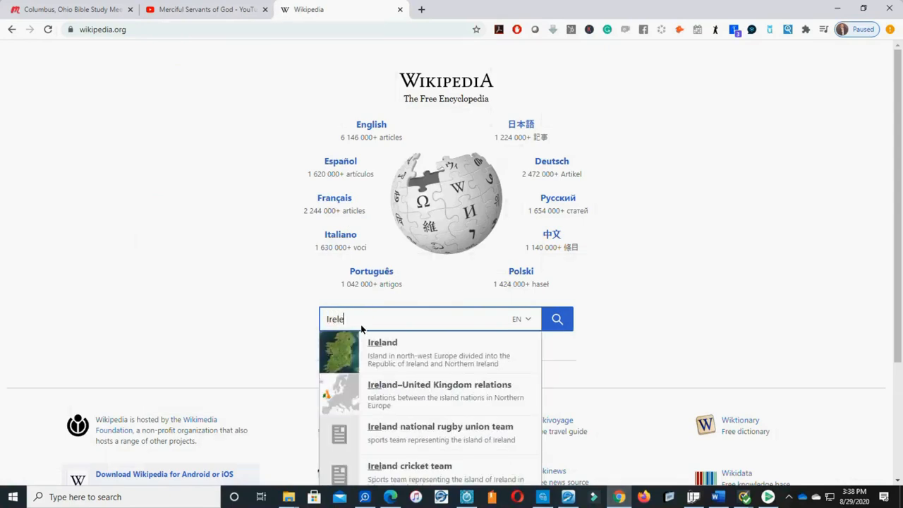
key("Backspace")
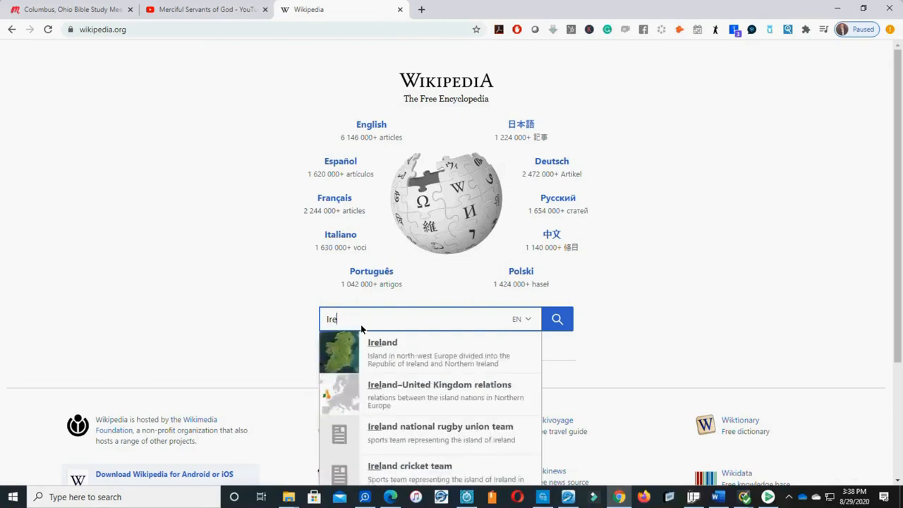
type("land symbols")
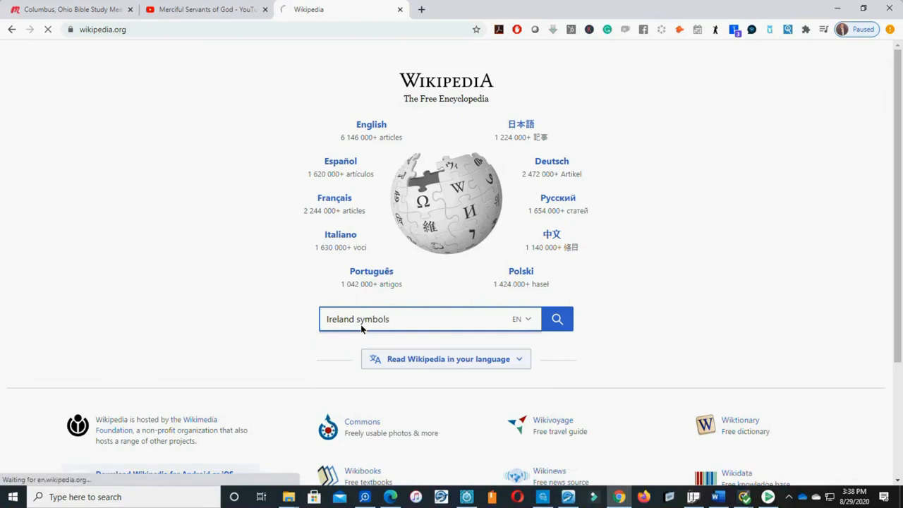
left_click(557, 319)
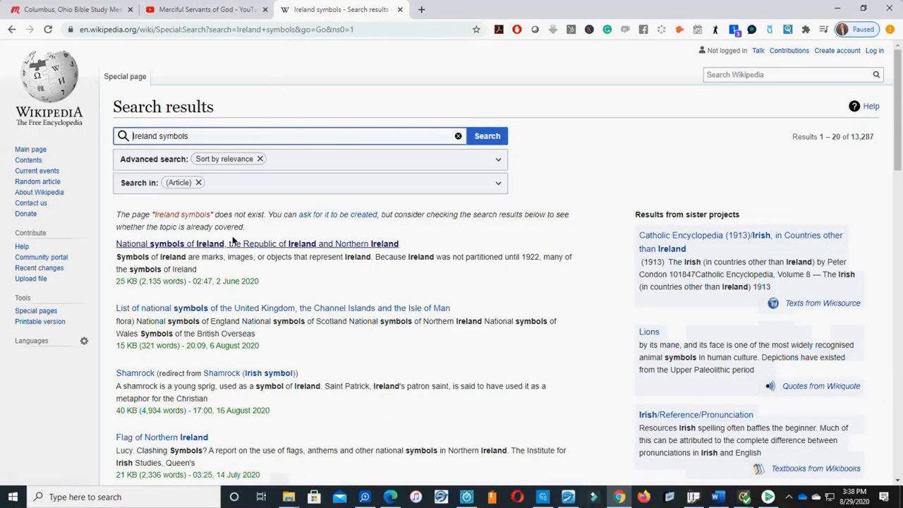
Show the National symbols of Ireland article at its Motto and Bird sections
left_click(257, 243)
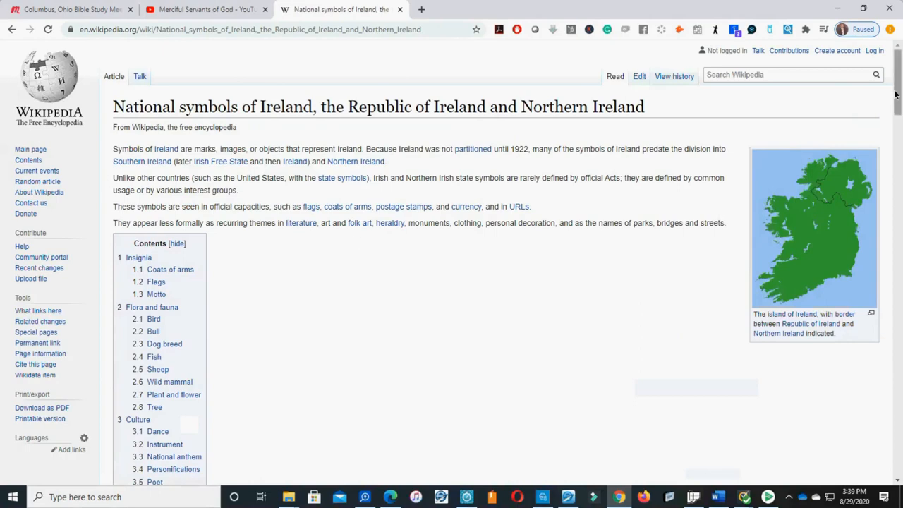
scroll("down", 3)
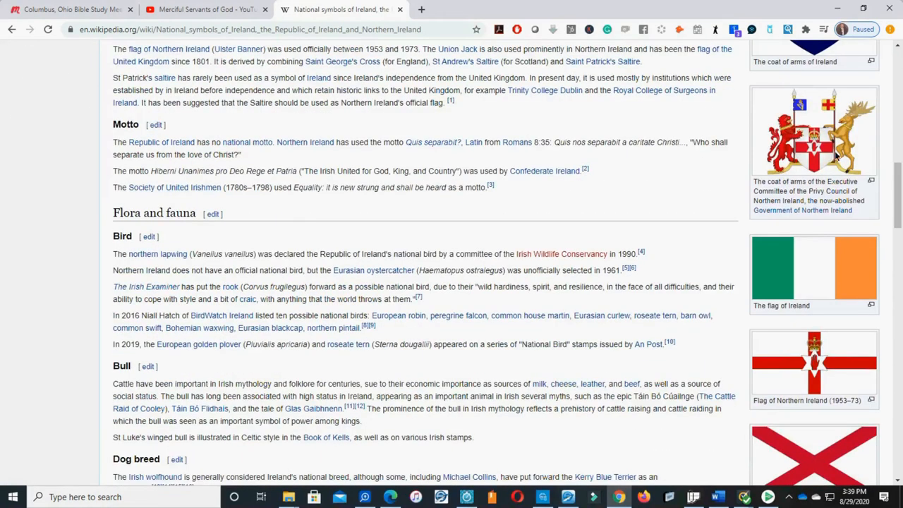
Enlarge the Northern Ireland coat of arms image with its lion and stag supporters
left_click(813, 133)
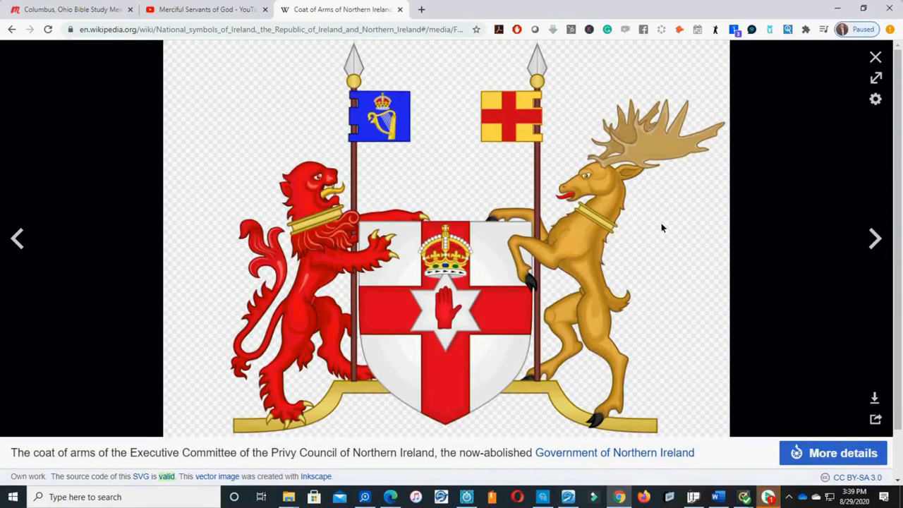
mouse_move(642, 160)
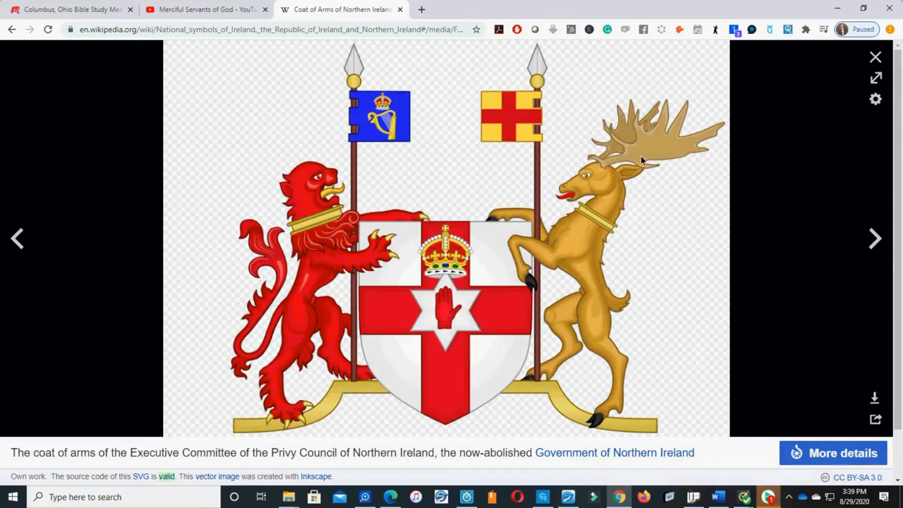
mouse_move(605, 298)
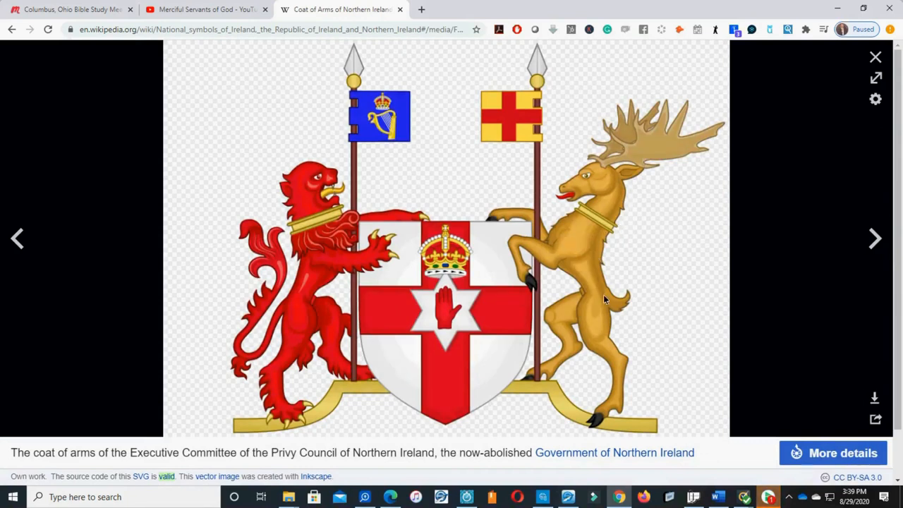
mouse_move(606, 233)
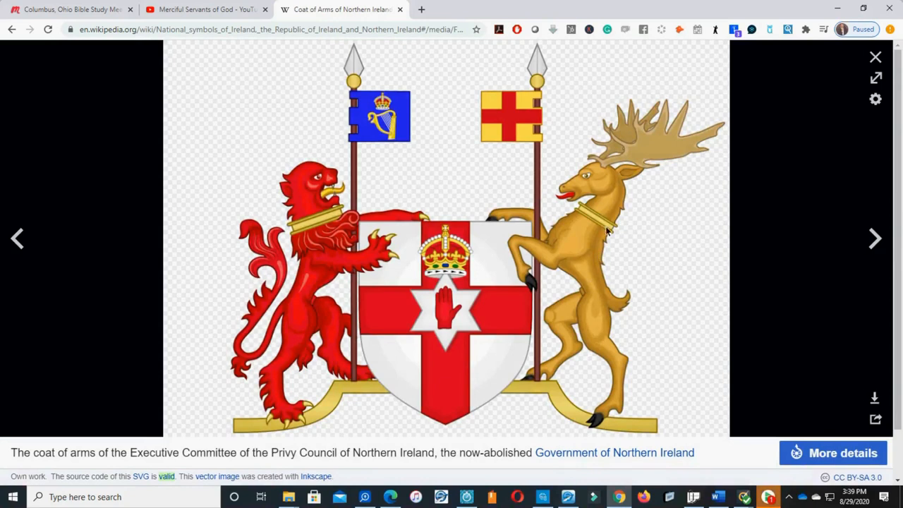
mouse_move(776, 461)
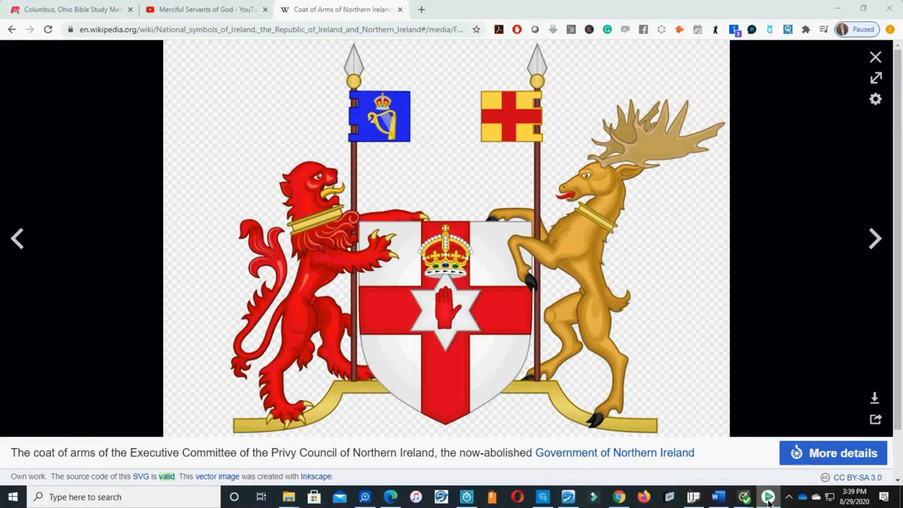
mouse_move(708, 381)
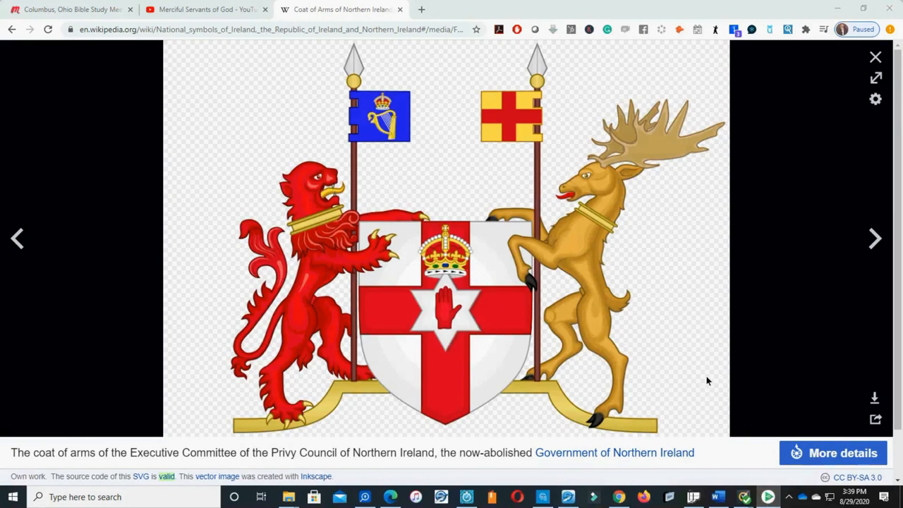
mouse_move(656, 381)
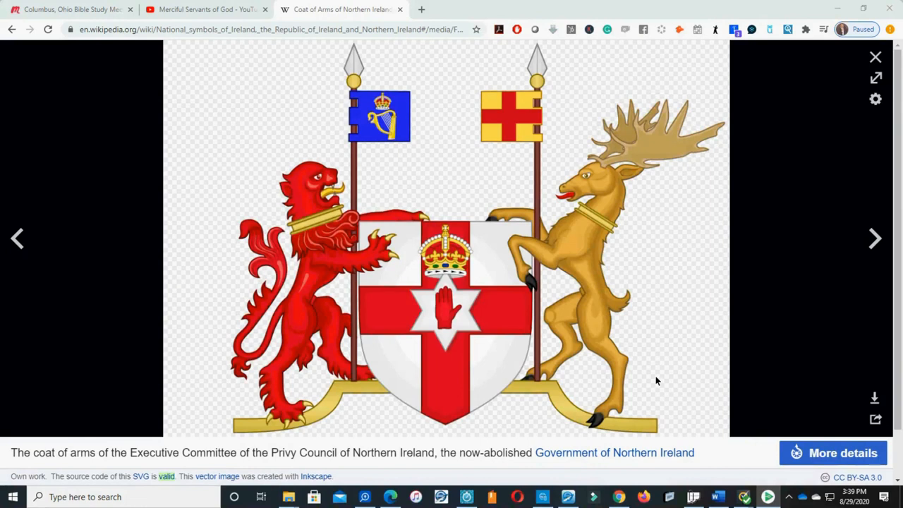
mouse_move(663, 370)
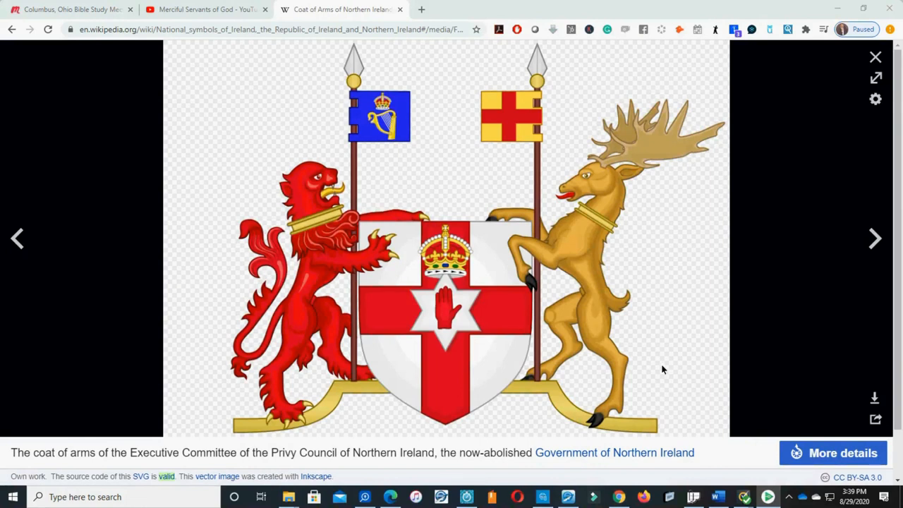
mouse_move(647, 374)
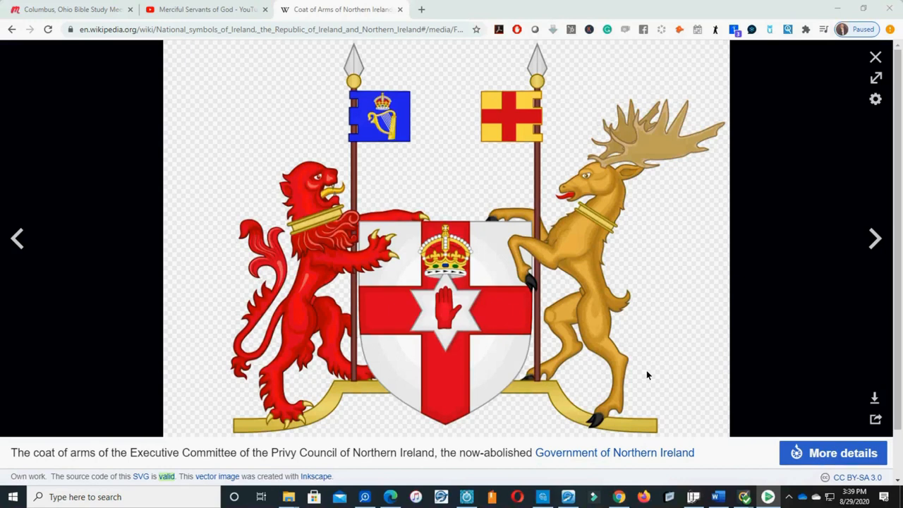
mouse_move(703, 359)
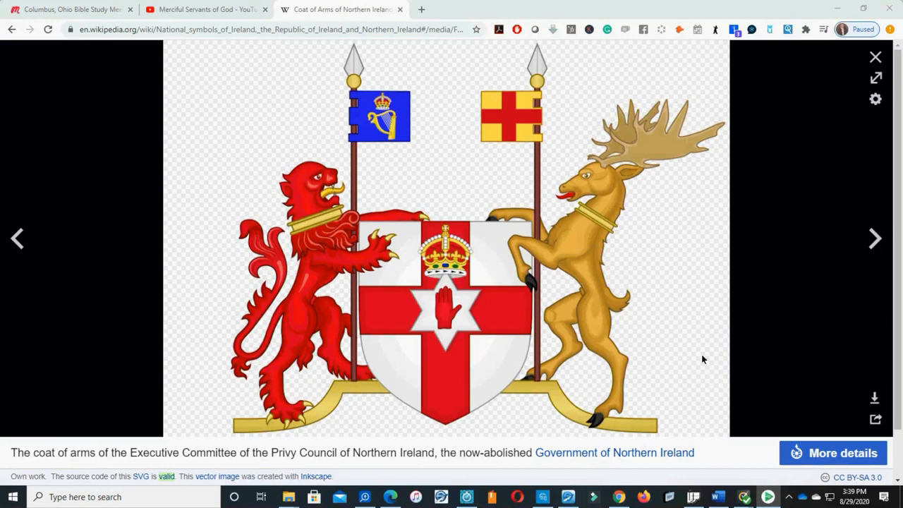
mouse_move(767, 496)
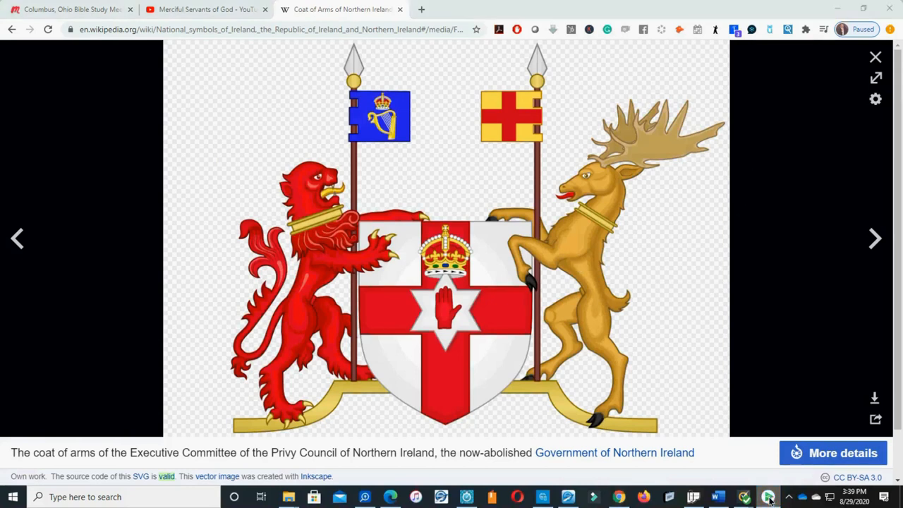
mouse_move(691, 365)
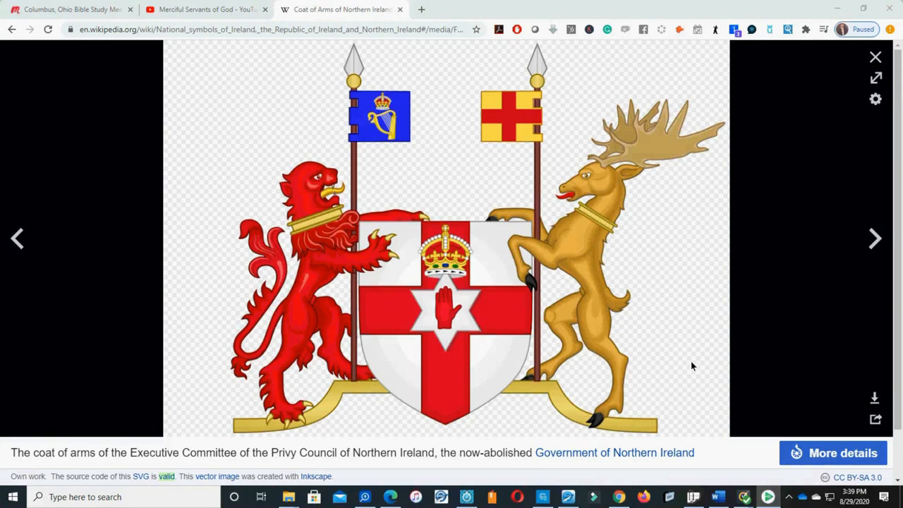
mouse_move(697, 378)
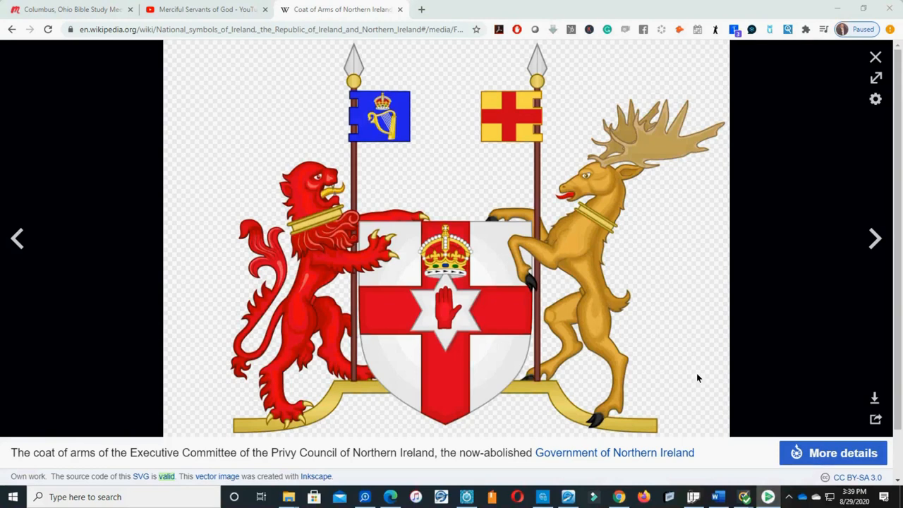
mouse_move(697, 393)
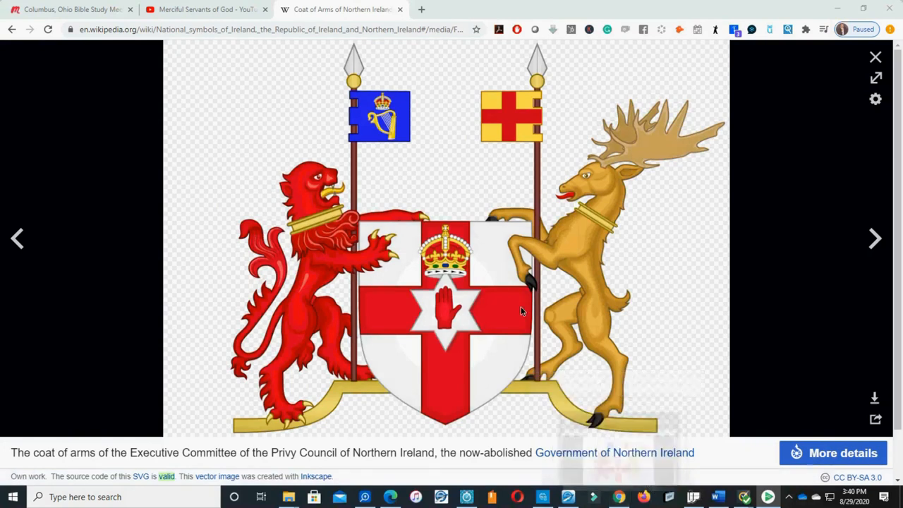
mouse_move(648, 481)
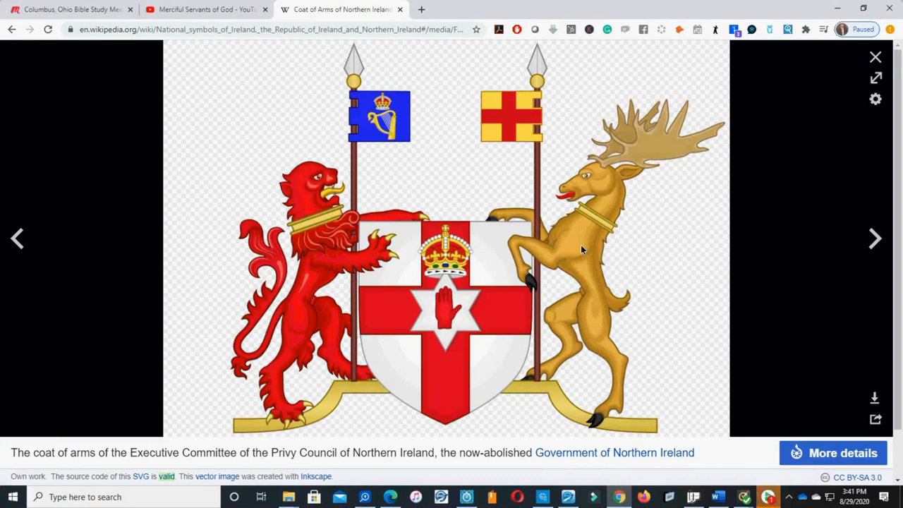
mouse_move(589, 222)
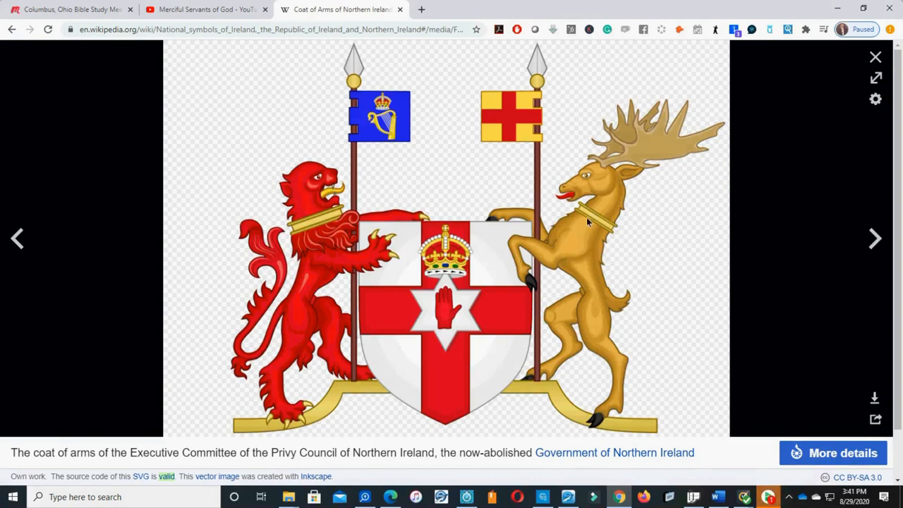
mouse_move(594, 230)
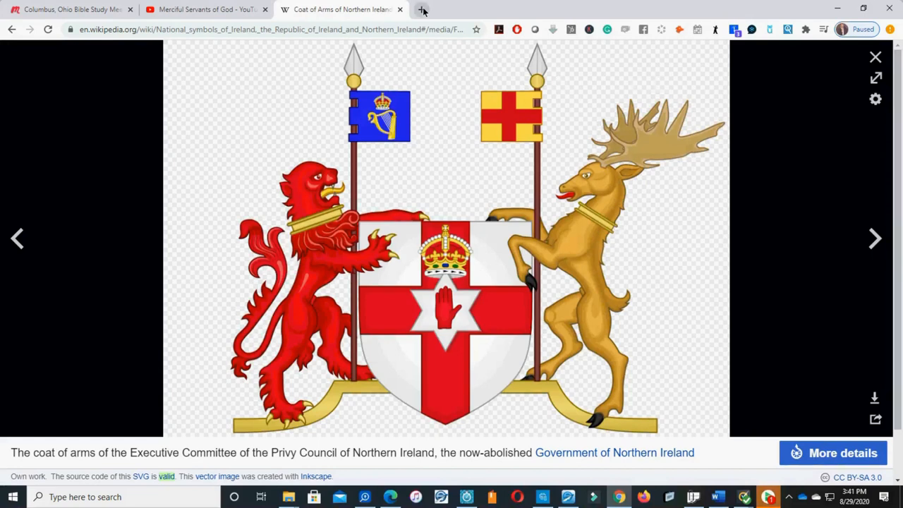
Search Google for 'Norway geography' in a new tab and scroll to the Wikipedia and Britannica results
left_click(422, 9)
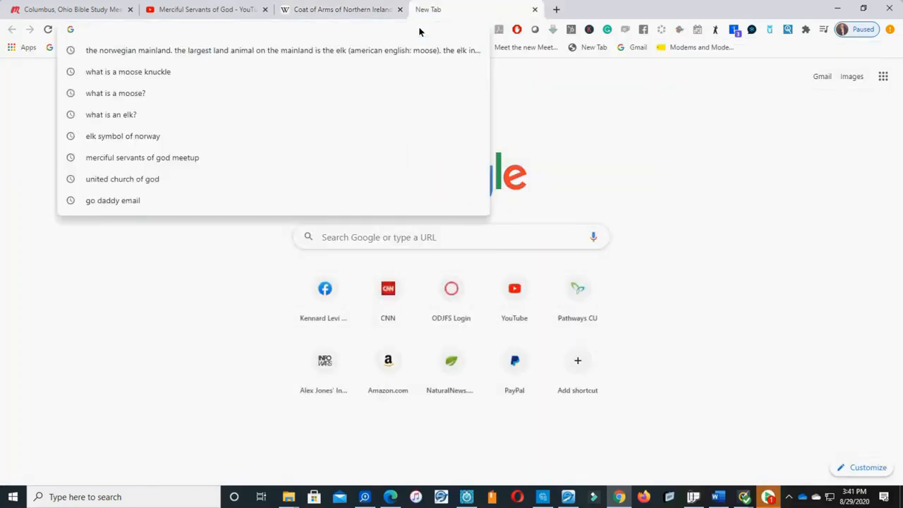
type("Norway")
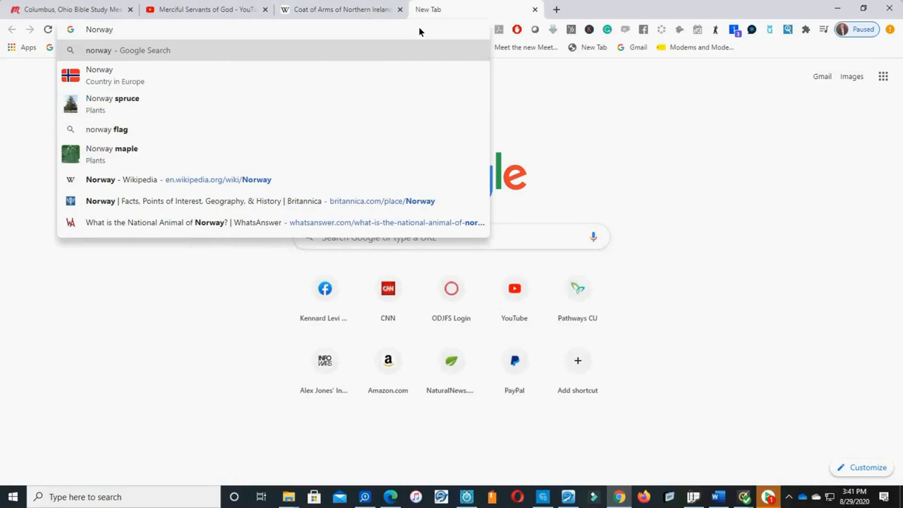
type("geography&rlz=1C1CHBF_enUS863US863&oq=")
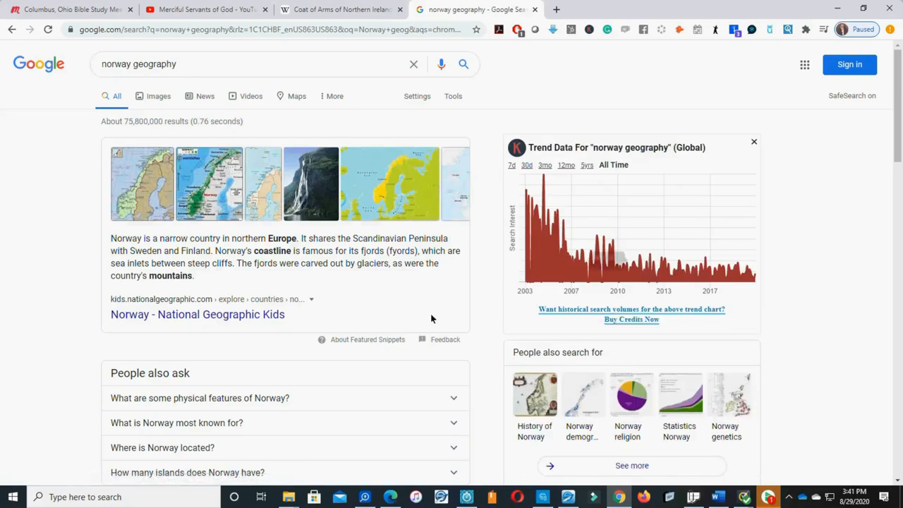
scroll("down", 3)
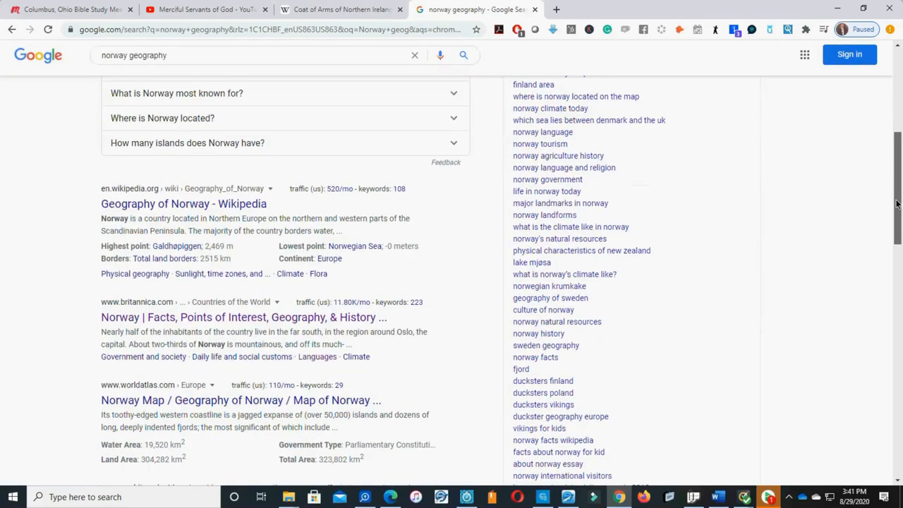
mouse_move(254, 400)
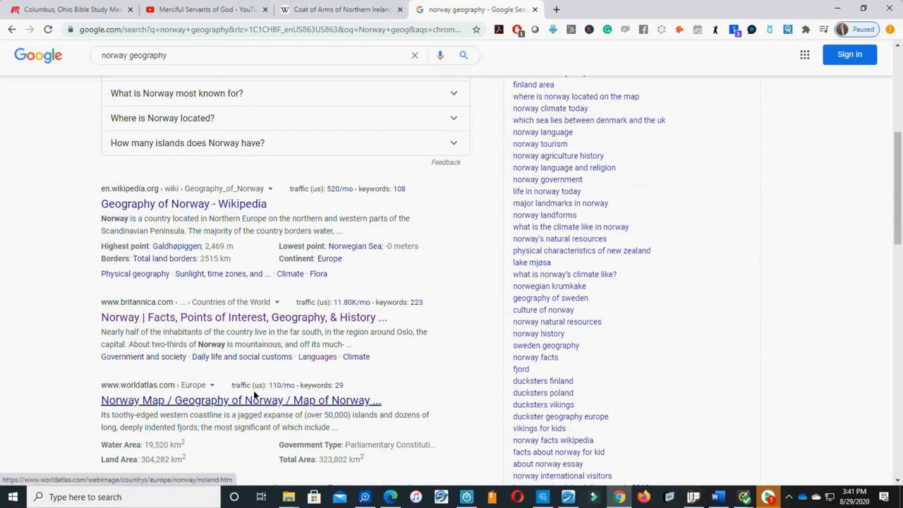
Open the WorldAtlas Norway Geography page and zoom it in past 125%
left_click(240, 400)
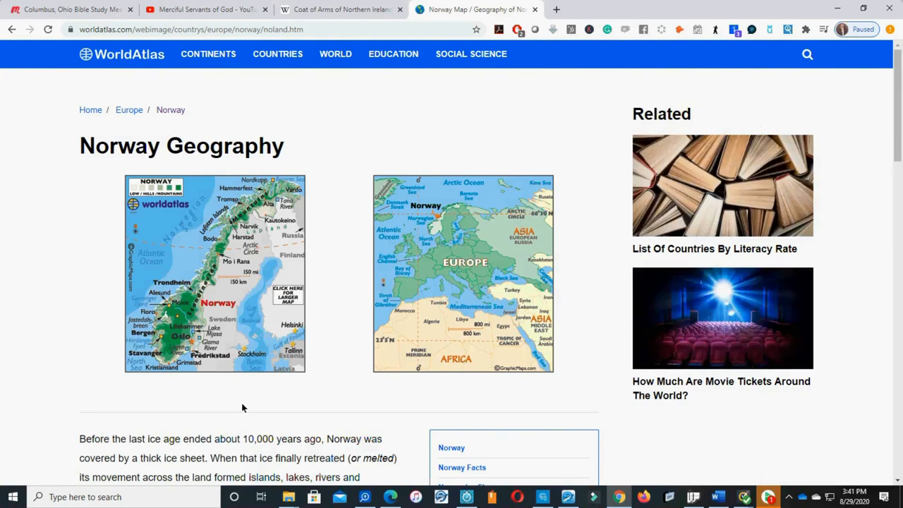
mouse_move(297, 381)
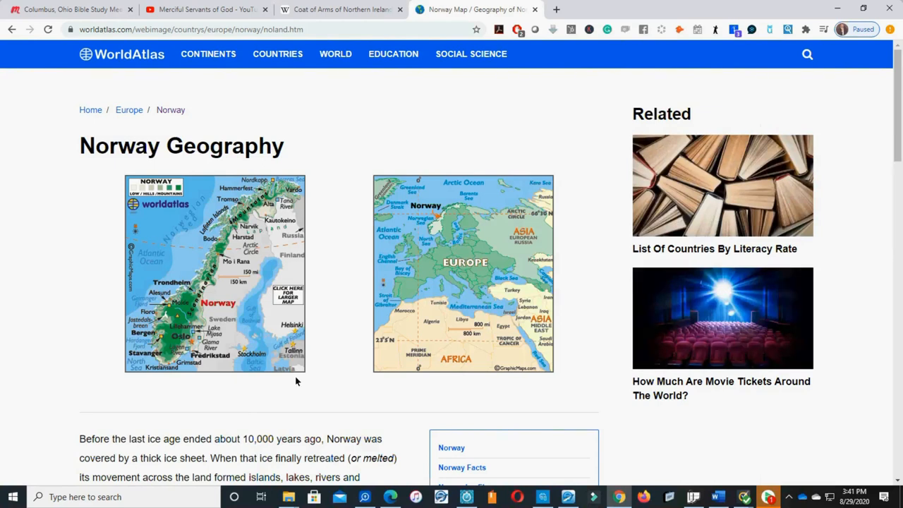
mouse_move(780, 151)
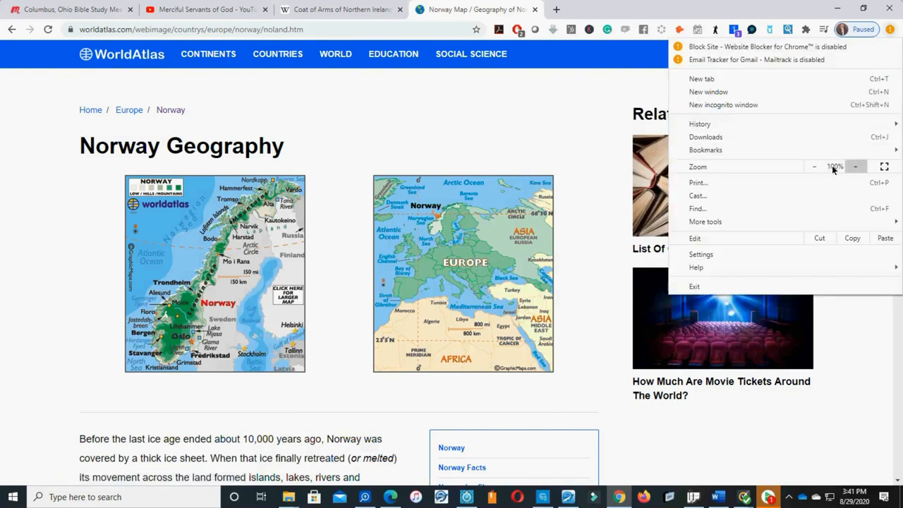
left_click(855, 166)
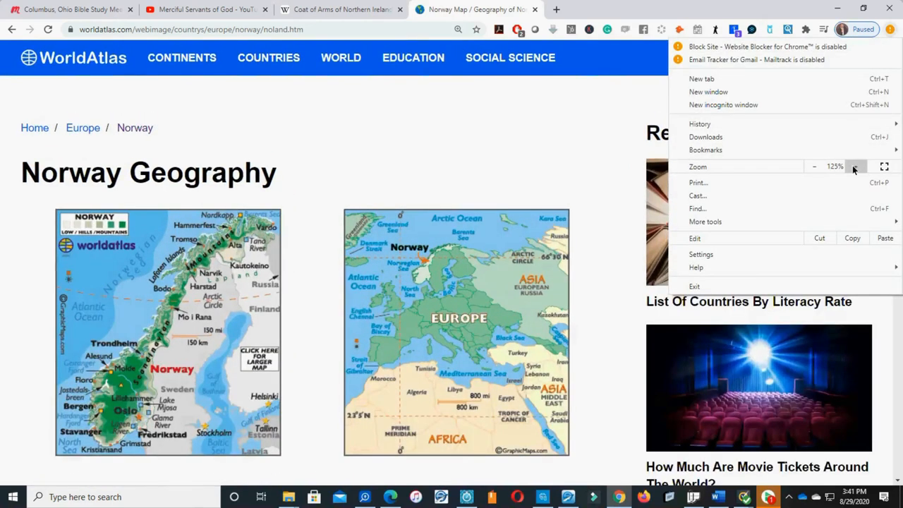
left_click(855, 166)
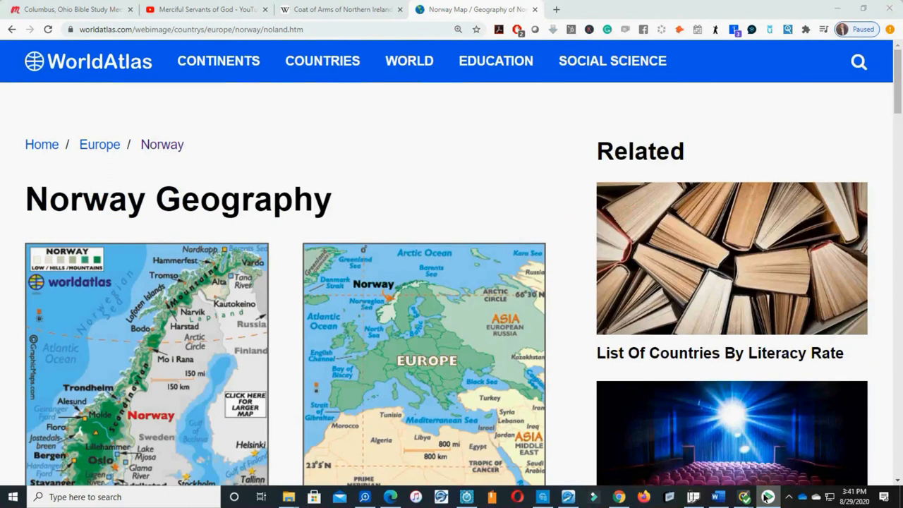
mouse_move(702, 377)
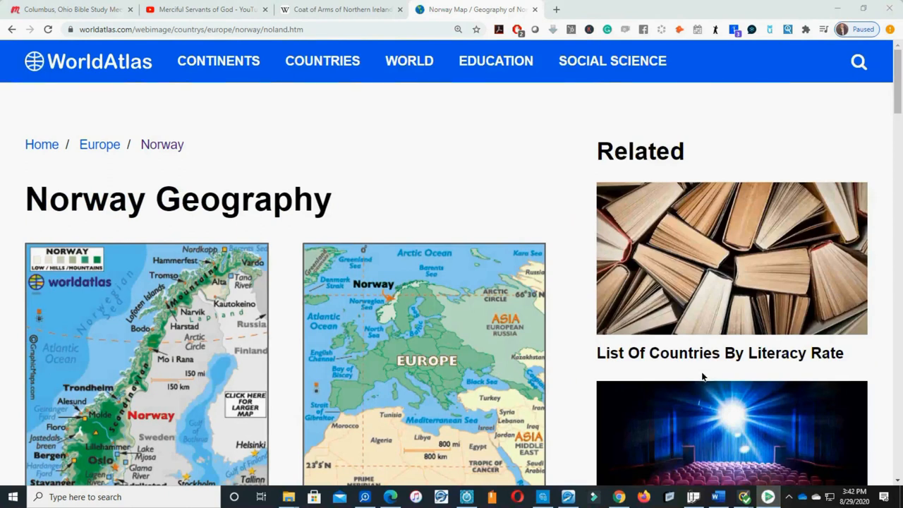
mouse_move(677, 58)
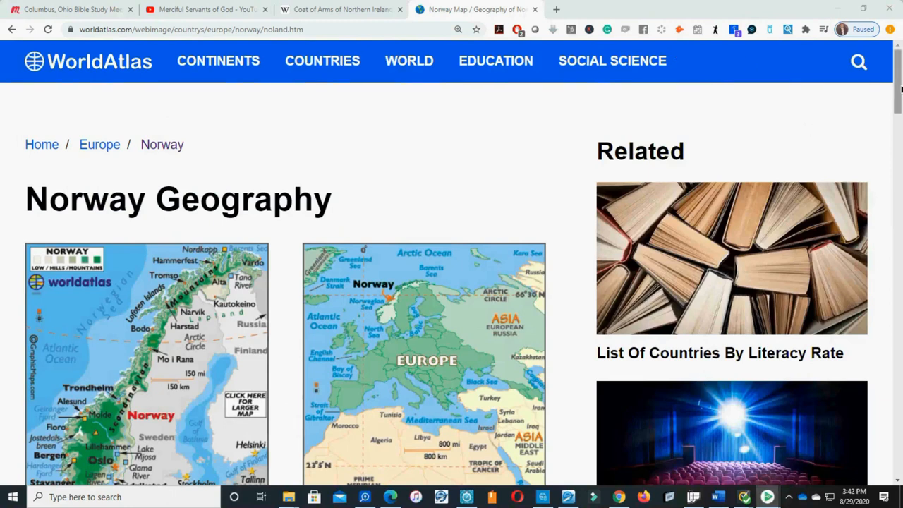
Scroll so the Norway and Europe maps both show in full
scroll("down", 3)
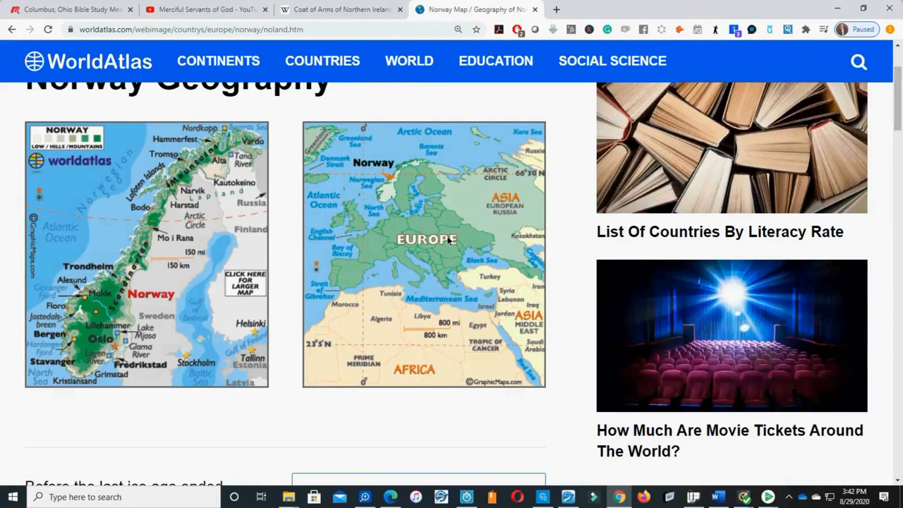
mouse_move(337, 206)
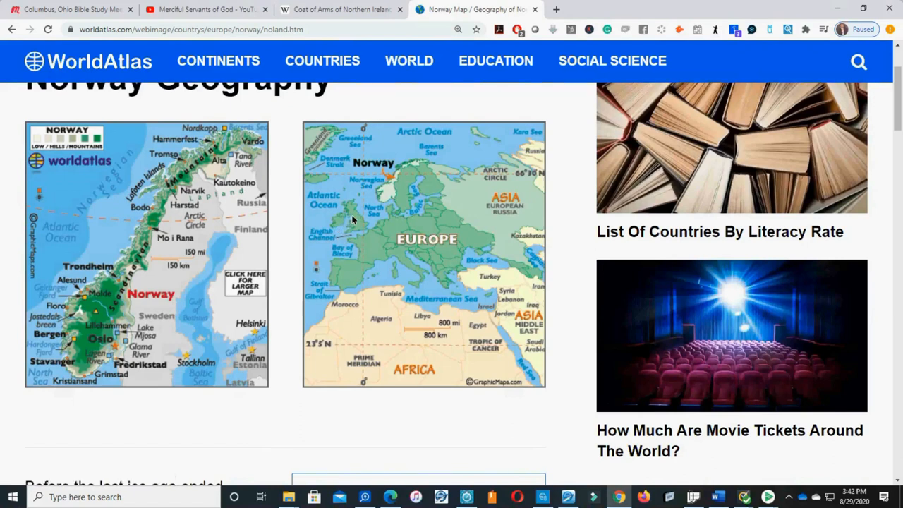
mouse_move(109, 213)
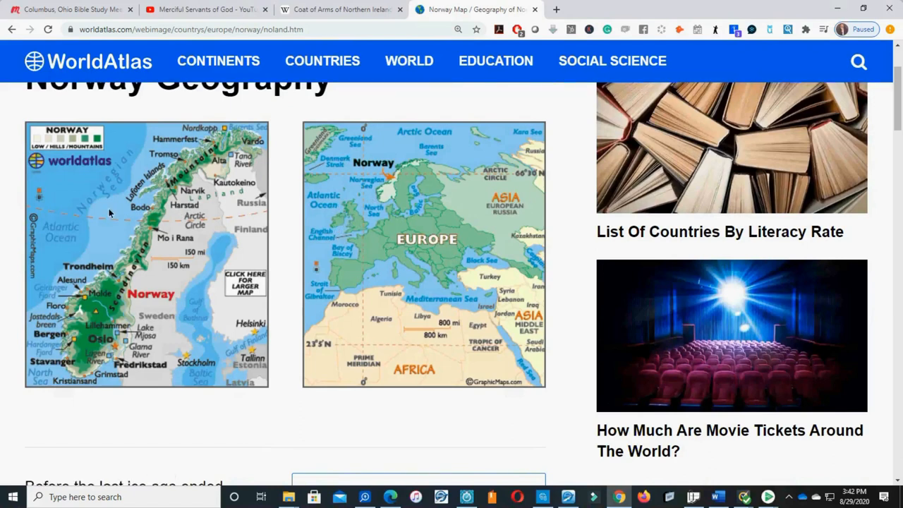
mouse_move(356, 227)
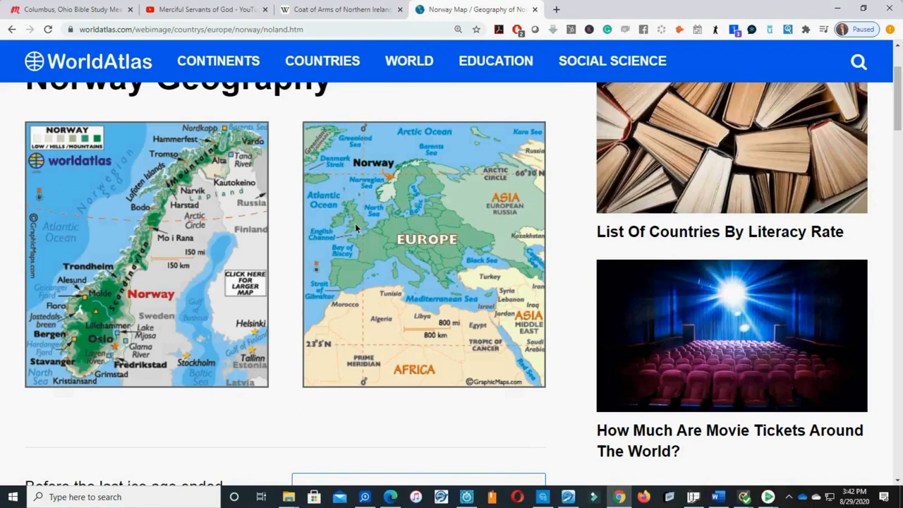
mouse_move(355, 217)
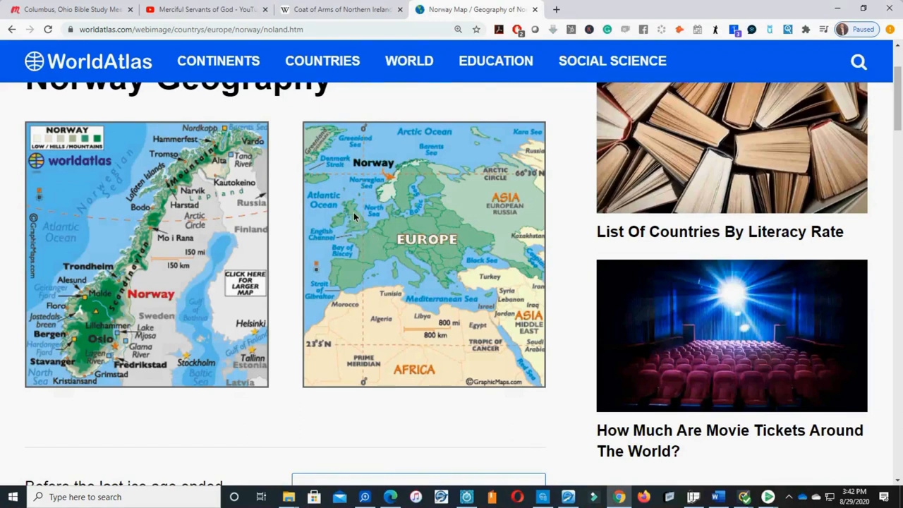
mouse_move(372, 241)
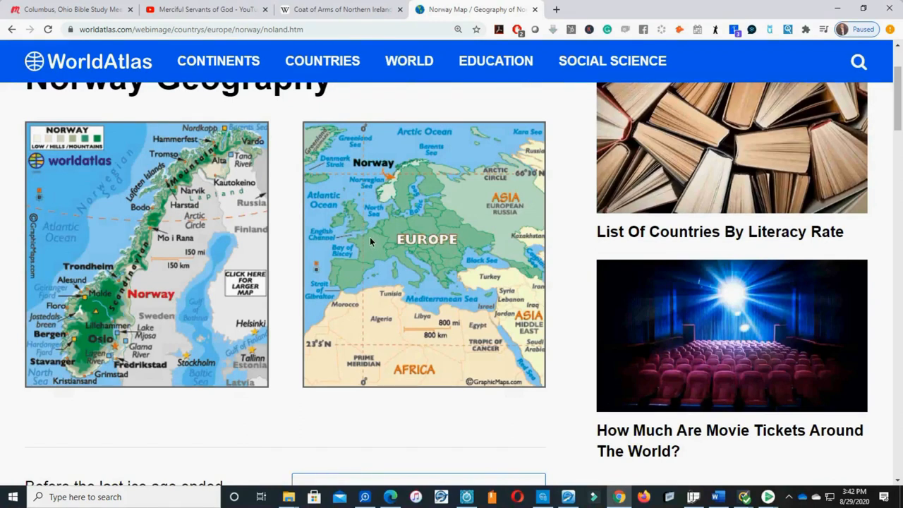
mouse_move(365, 243)
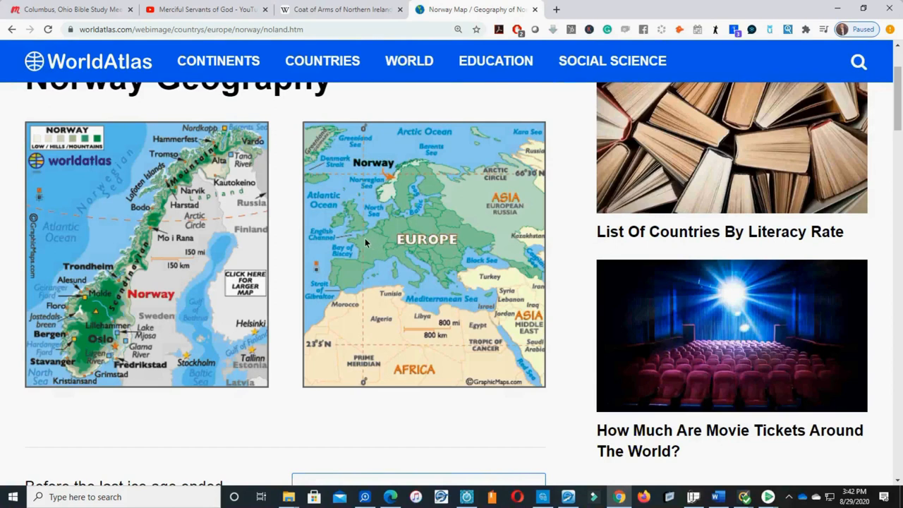
mouse_move(372, 247)
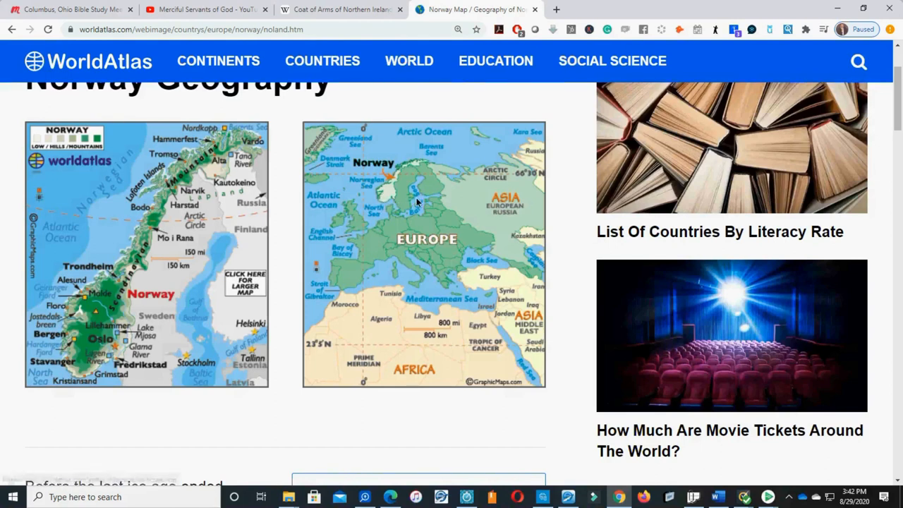
mouse_move(386, 188)
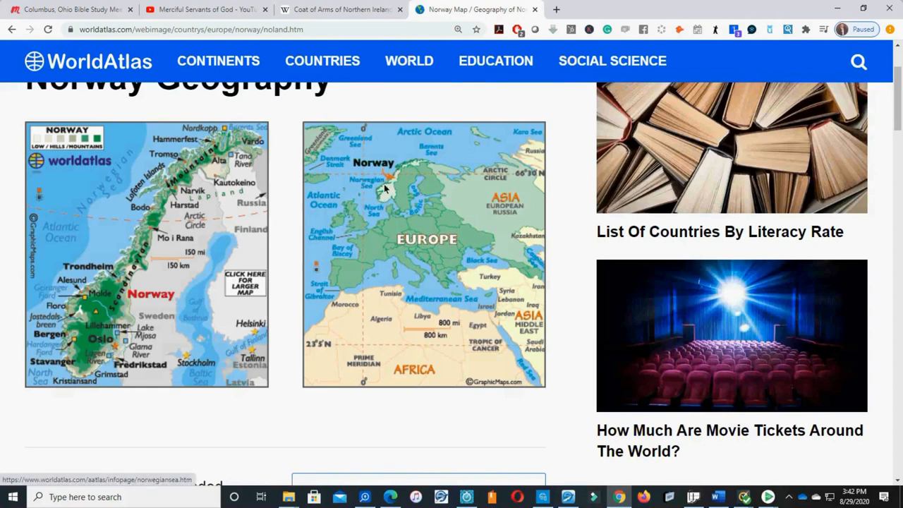
mouse_move(390, 185)
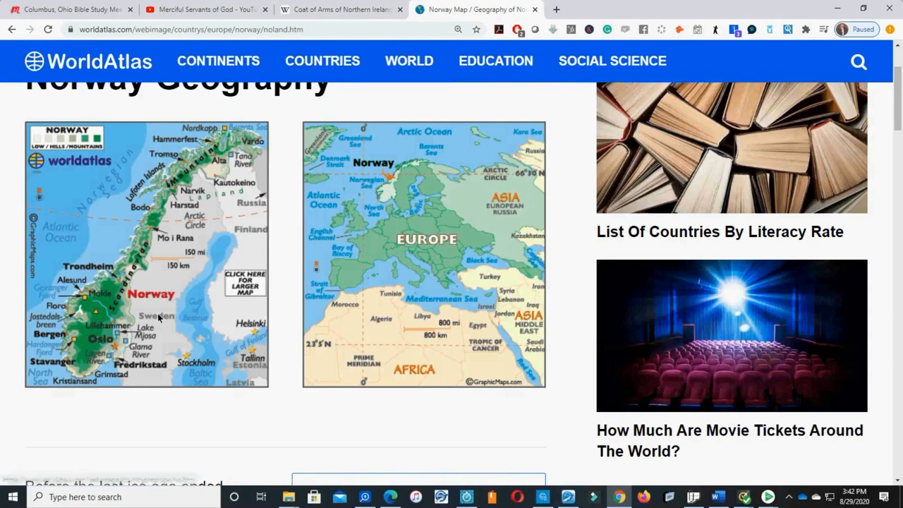
mouse_move(163, 270)
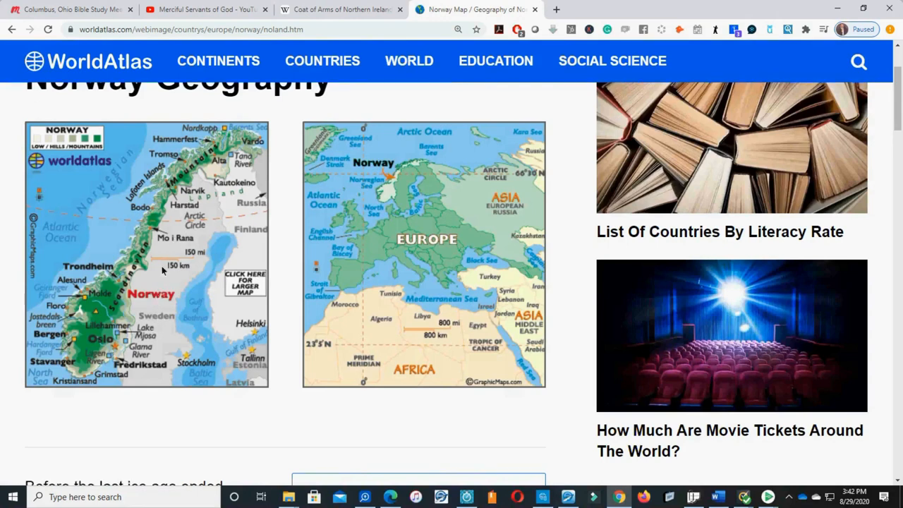
mouse_move(158, 302)
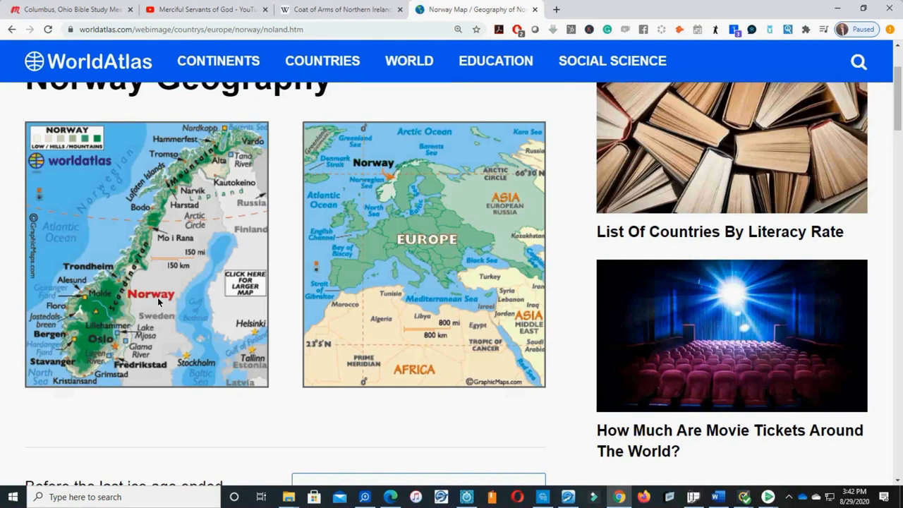
mouse_move(103, 342)
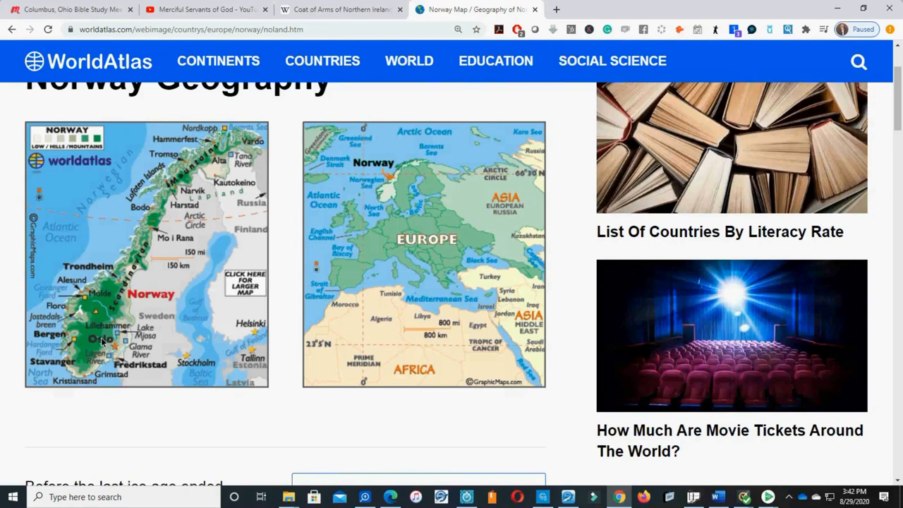
mouse_move(138, 263)
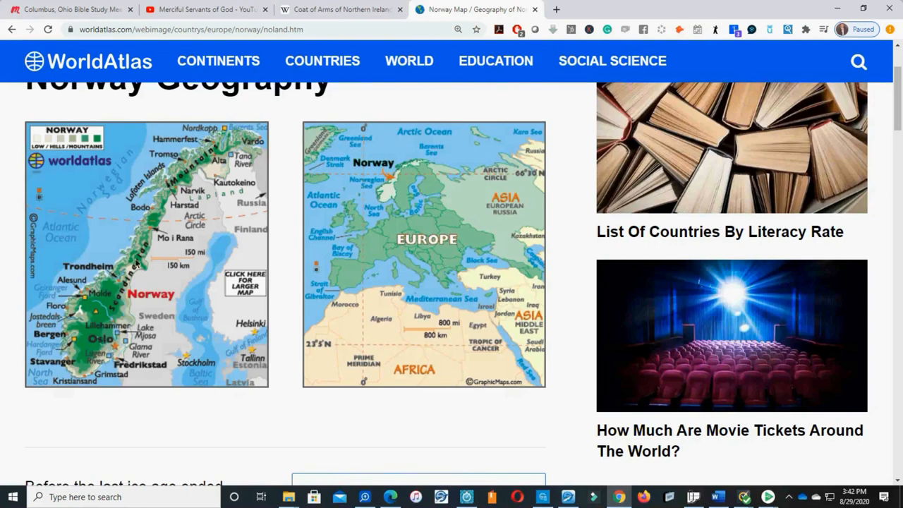
mouse_move(178, 236)
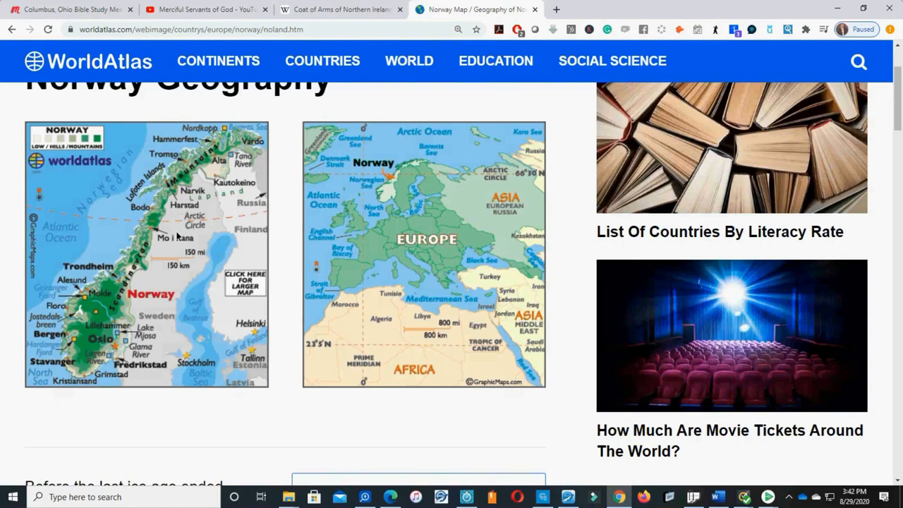
mouse_move(166, 275)
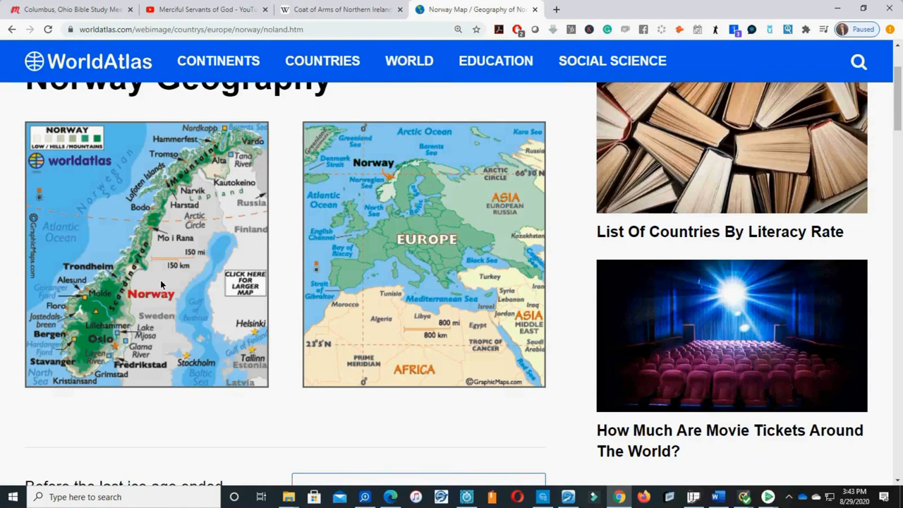
mouse_move(485, 270)
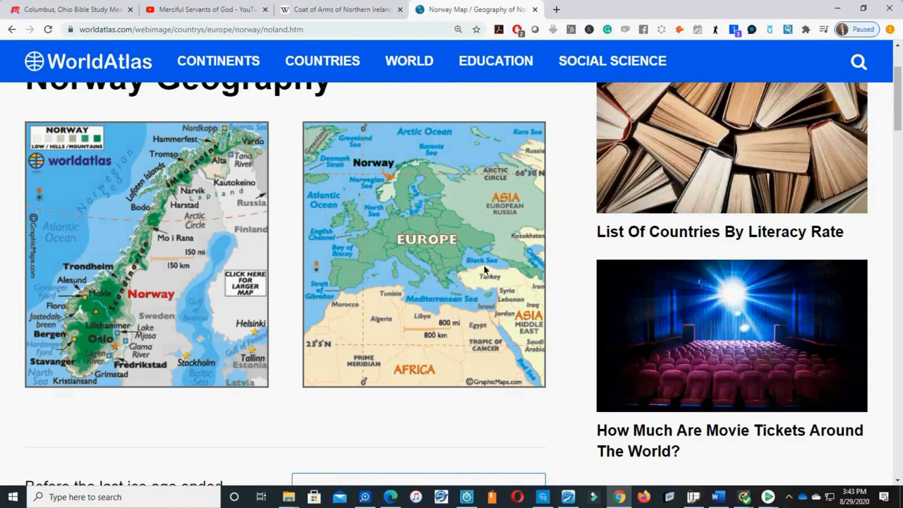
mouse_move(393, 229)
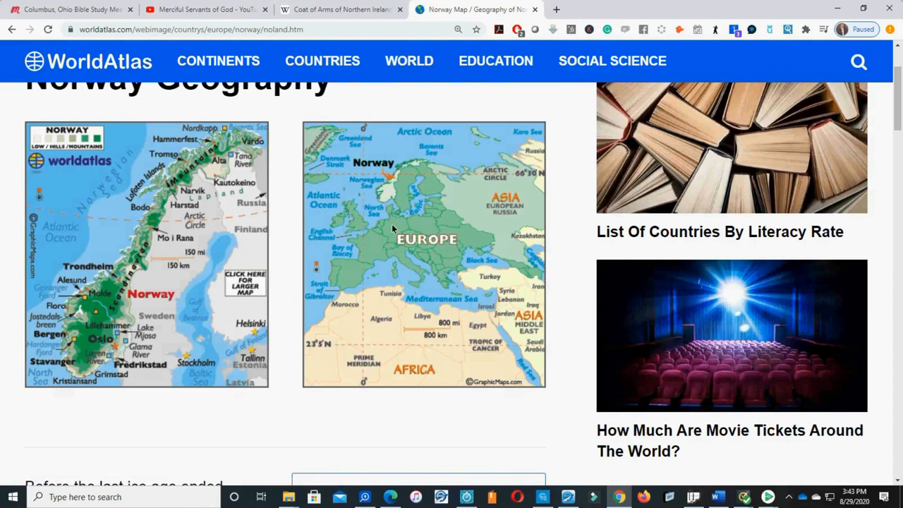
mouse_move(455, 239)
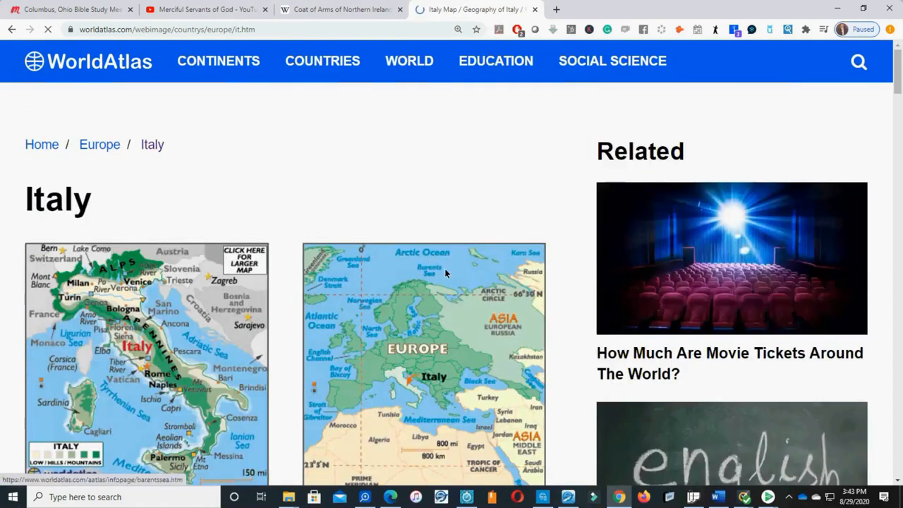
scroll("down", 3)
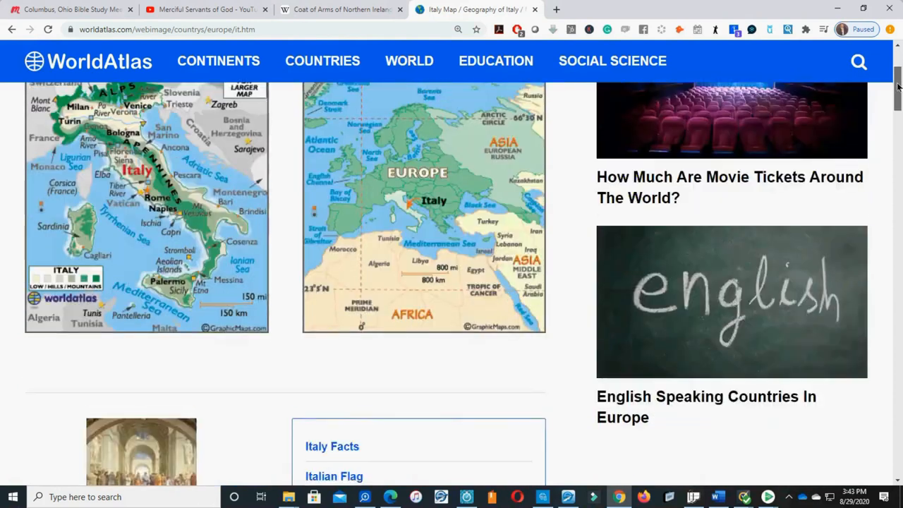
scroll("down", 3)
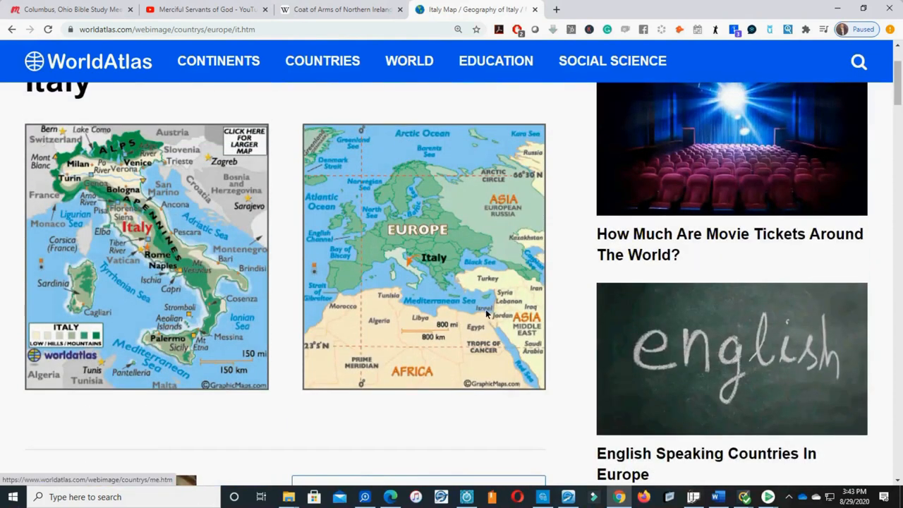
mouse_move(455, 289)
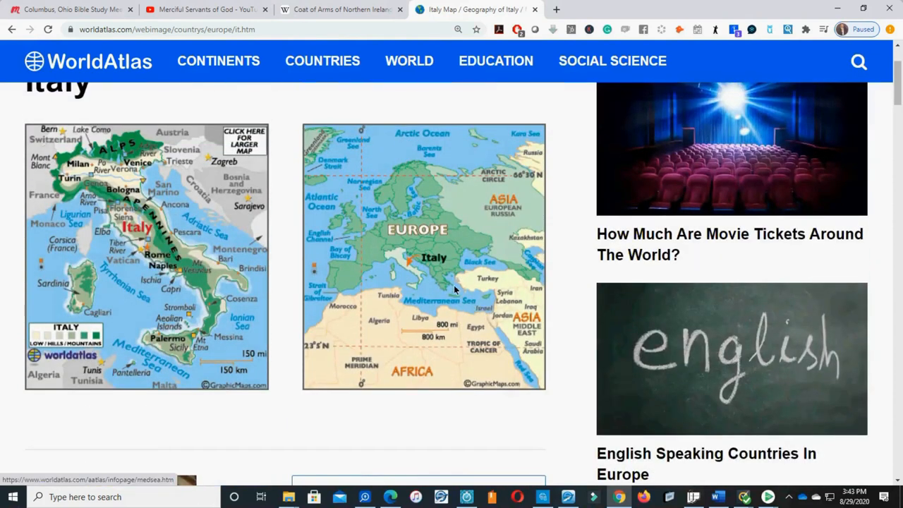
mouse_move(409, 232)
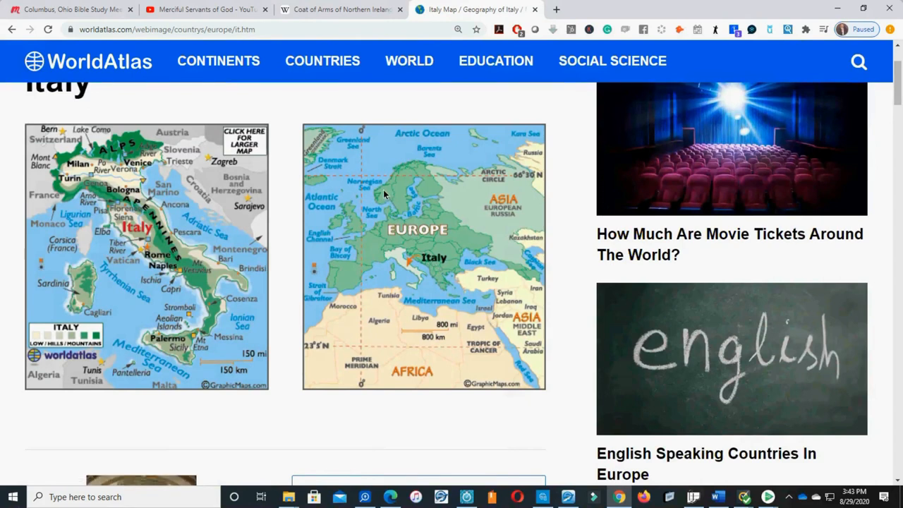
mouse_move(597, 414)
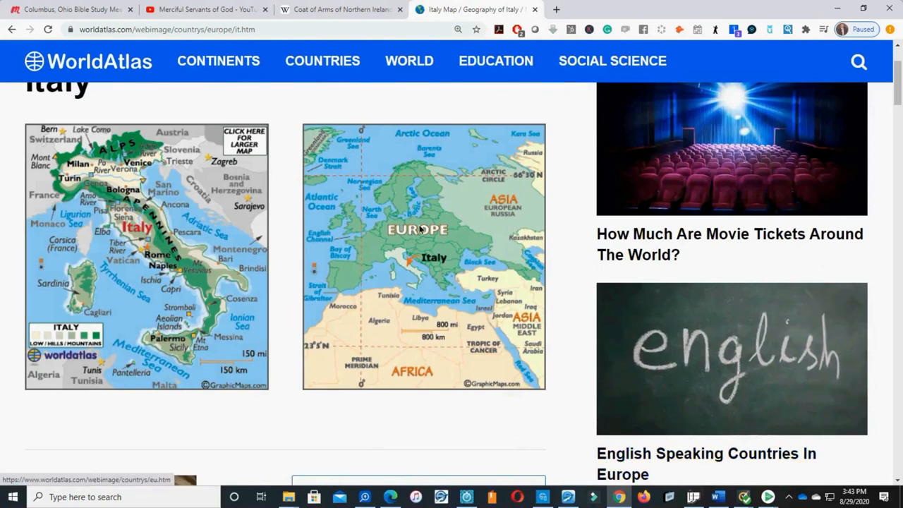
mouse_move(486, 302)
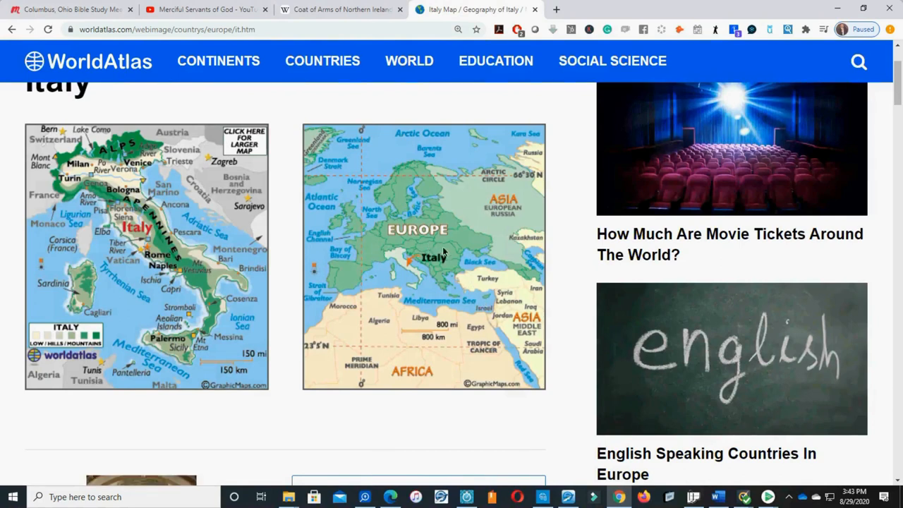
mouse_move(521, 321)
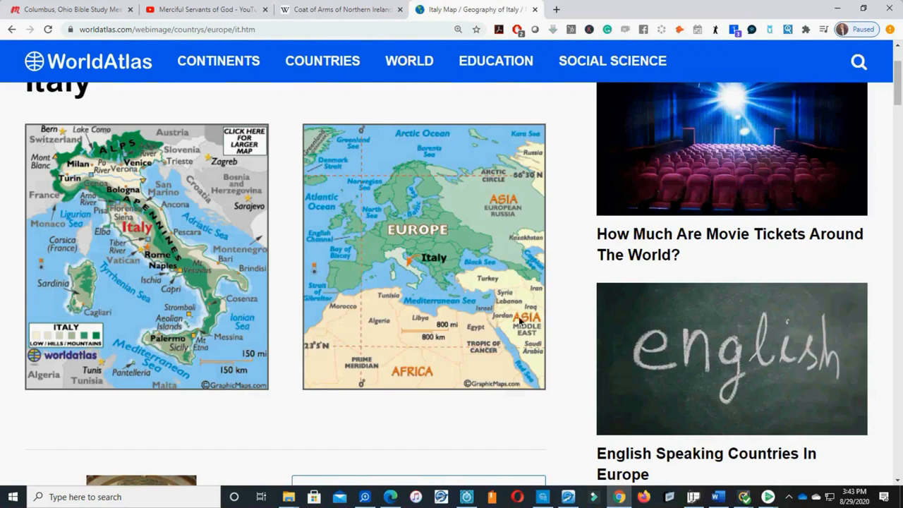
mouse_move(398, 185)
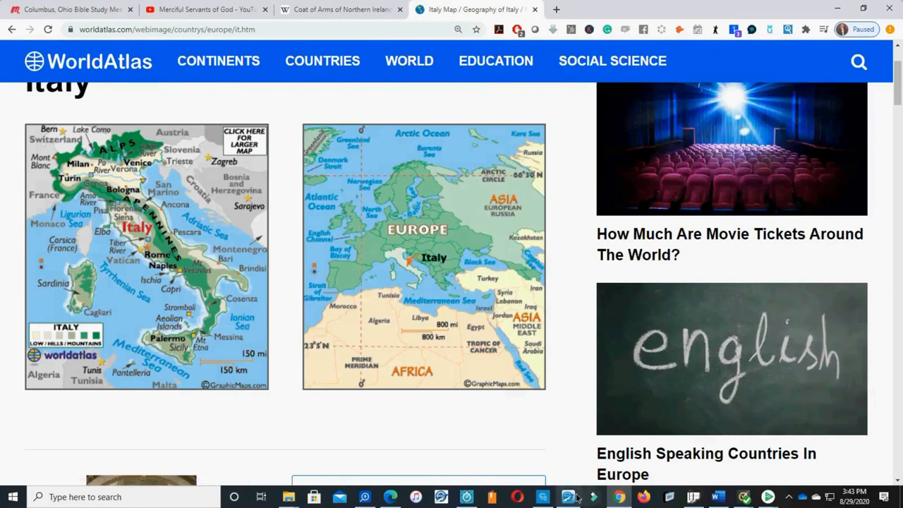
Switch to e-Sword at Deuteronomy 33 with the deer word study and scroll down
left_click(569, 496)
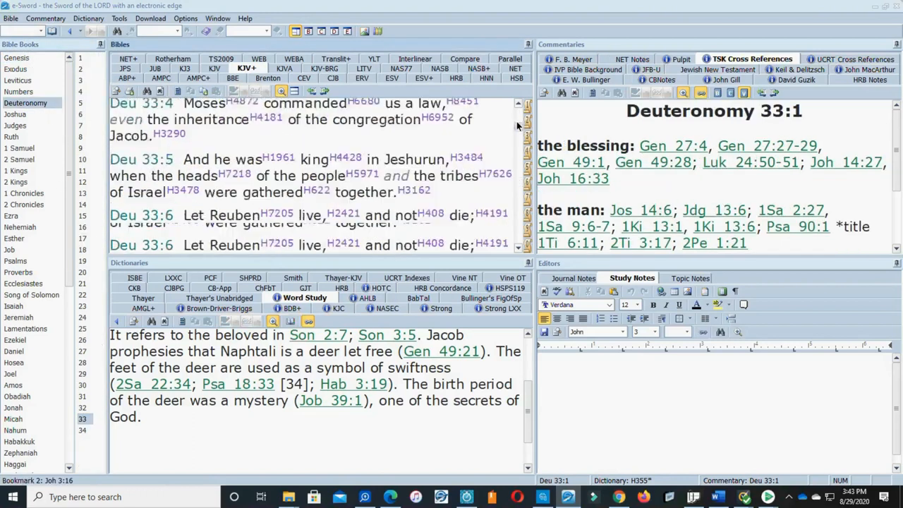
scroll("down", 3)
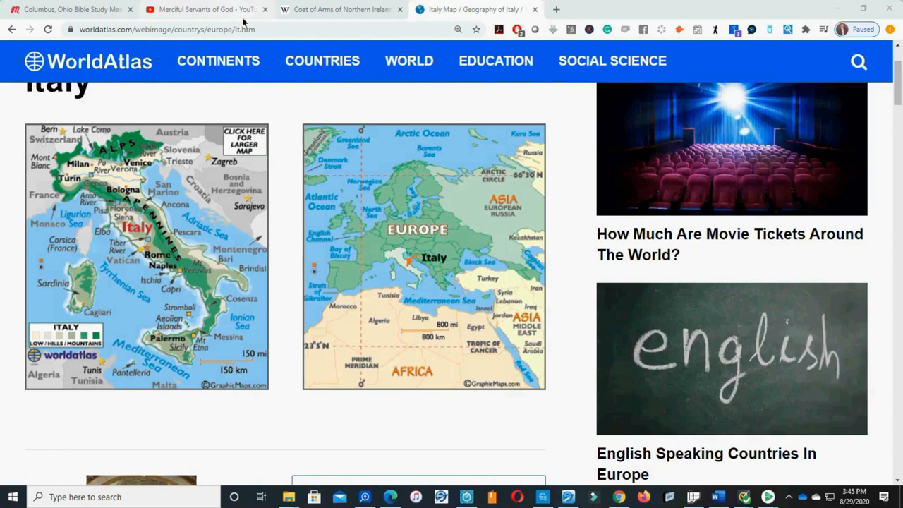
Load britam.org in a new tab and scroll through the home page to the Tribal Identities link
left_click(557, 9)
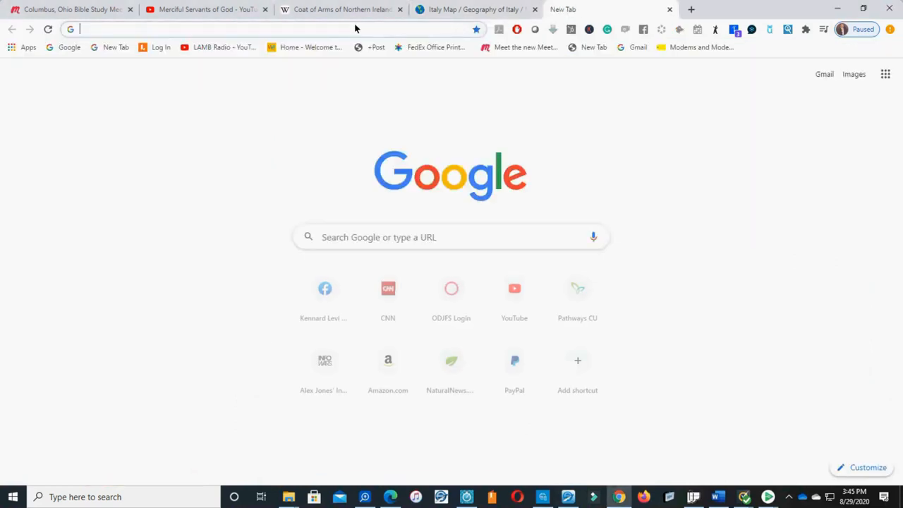
type("britam.org")
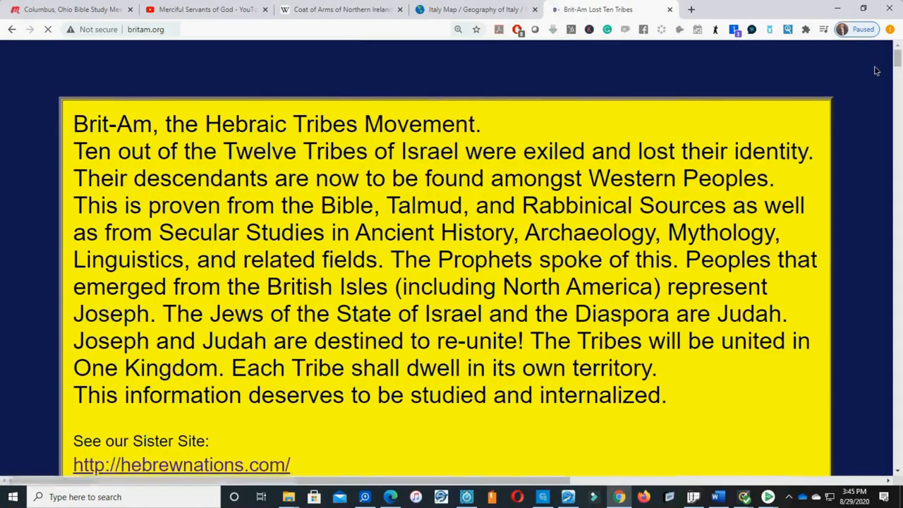
scroll("down", 3)
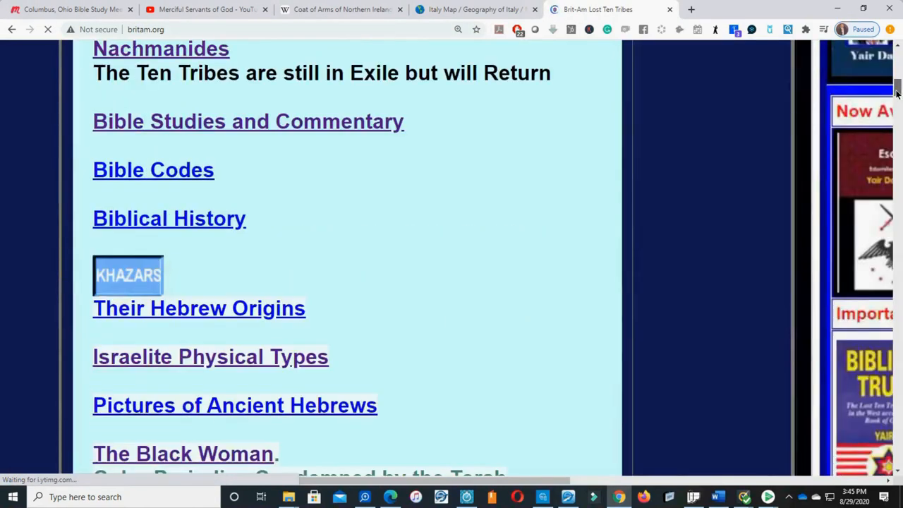
scroll("down", 3)
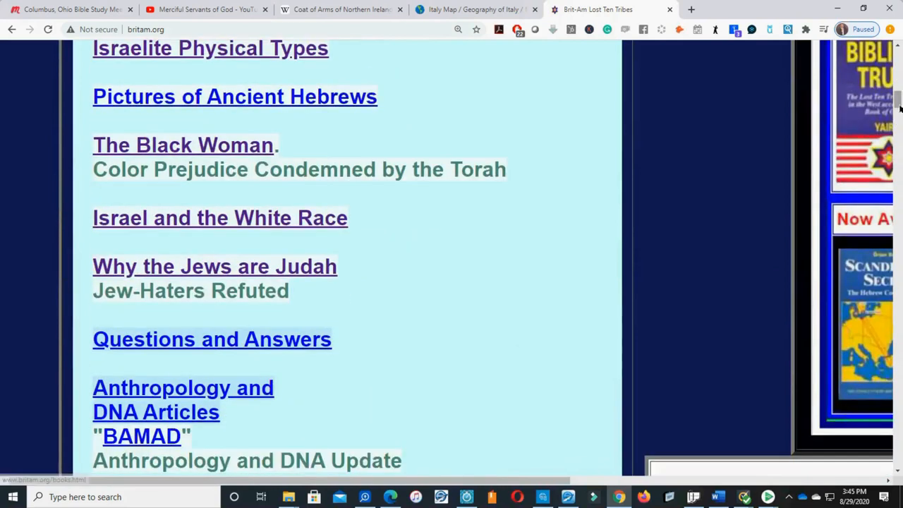
scroll("down", 3)
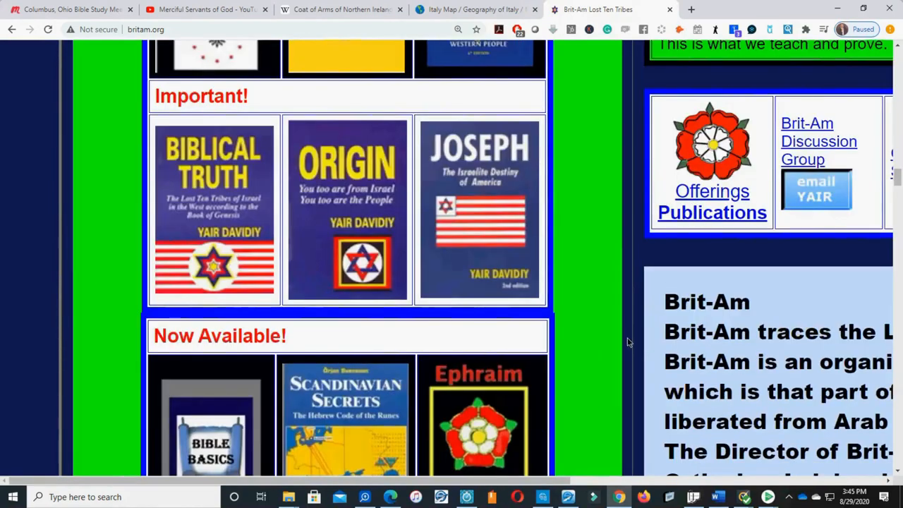
scroll("right", 3)
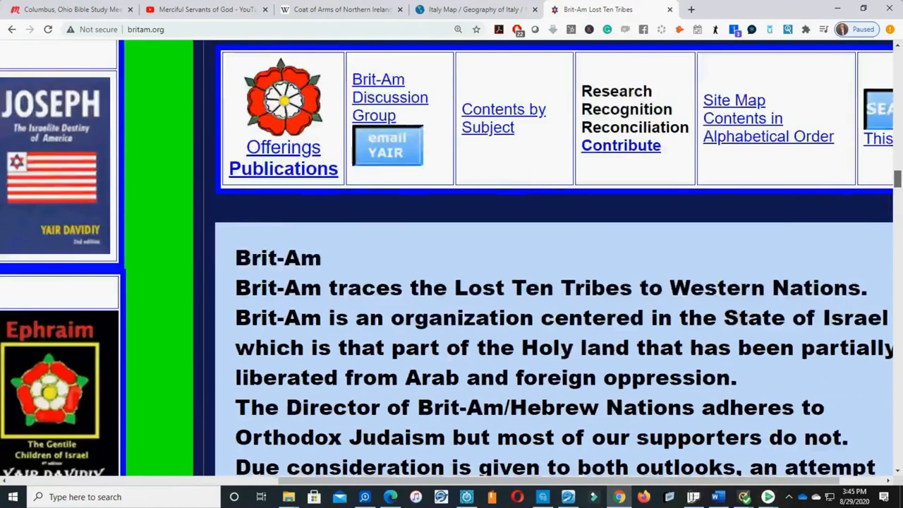
scroll("down", 3)
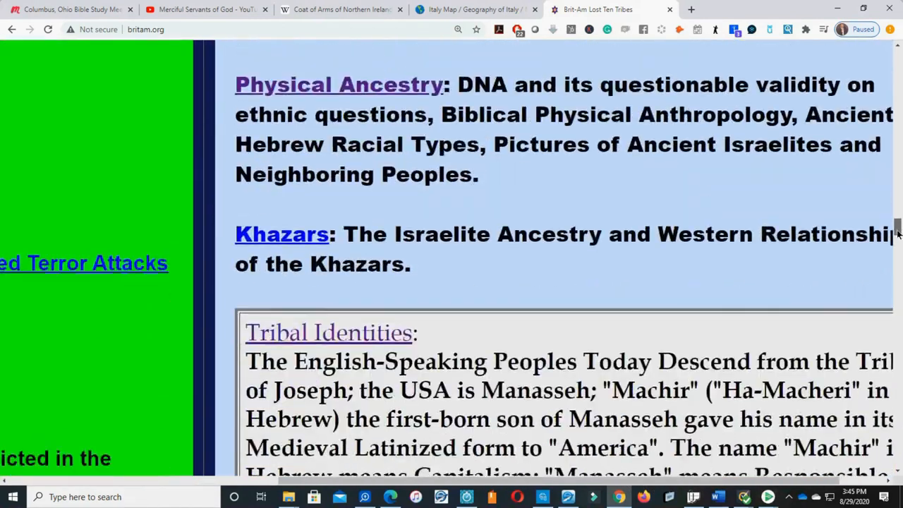
scroll("down", 3)
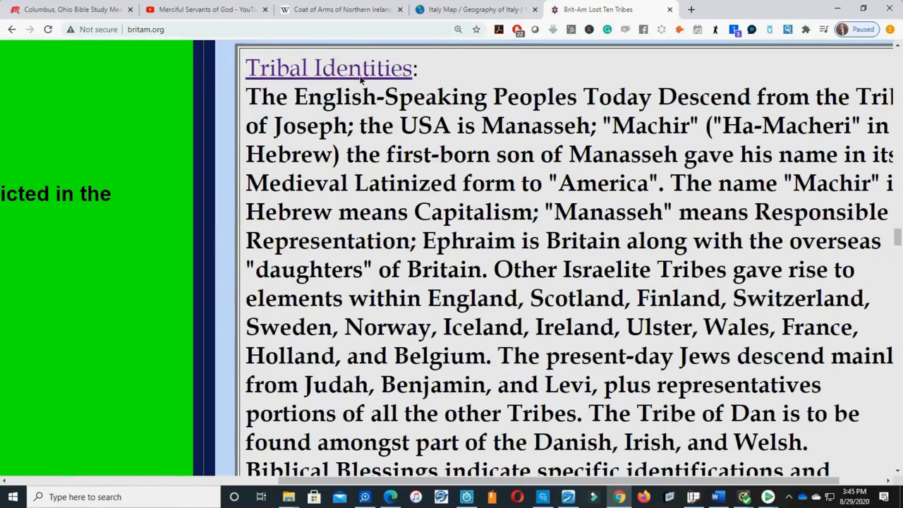
Open the Tribes of Israel: Present Day Identifications page down to its twelve-tribes table
left_click(328, 67)
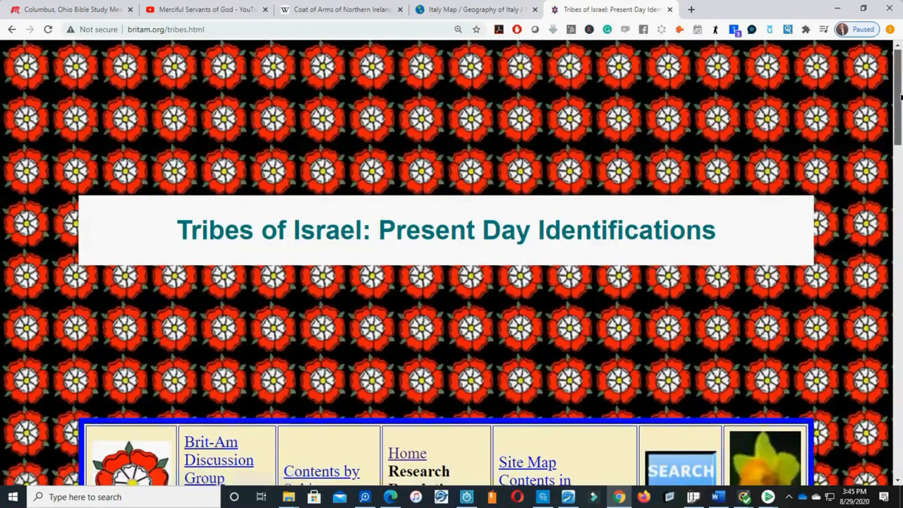
scroll("down", 3)
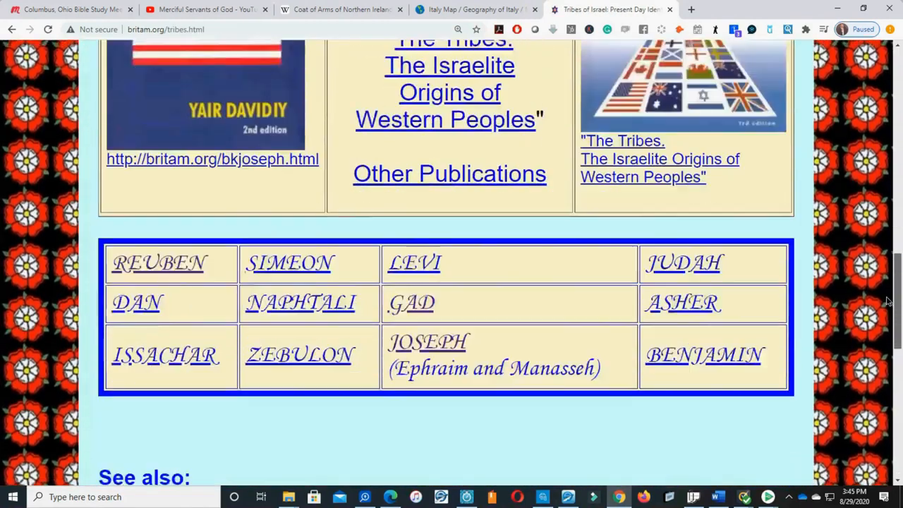
scroll("down", 3)
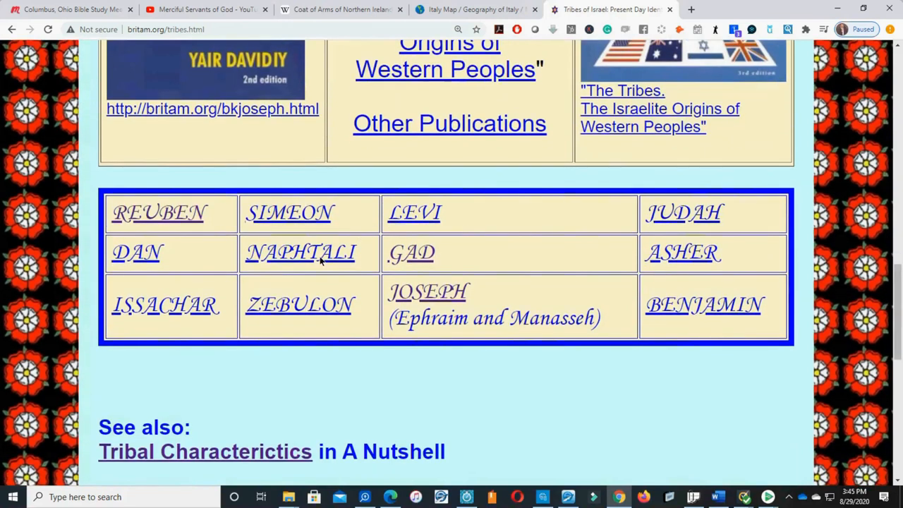
Open the Naphtali article from the tribes table and skim its opening
left_click(300, 253)
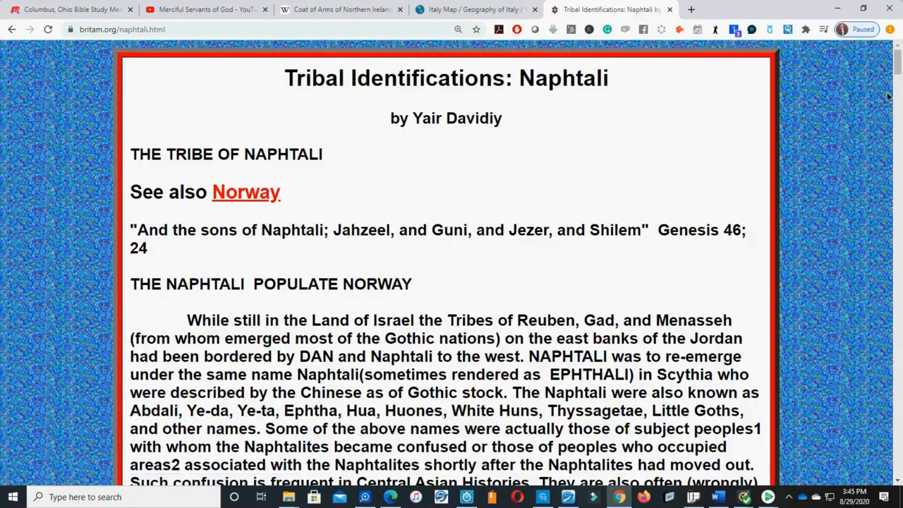
scroll("down", 3)
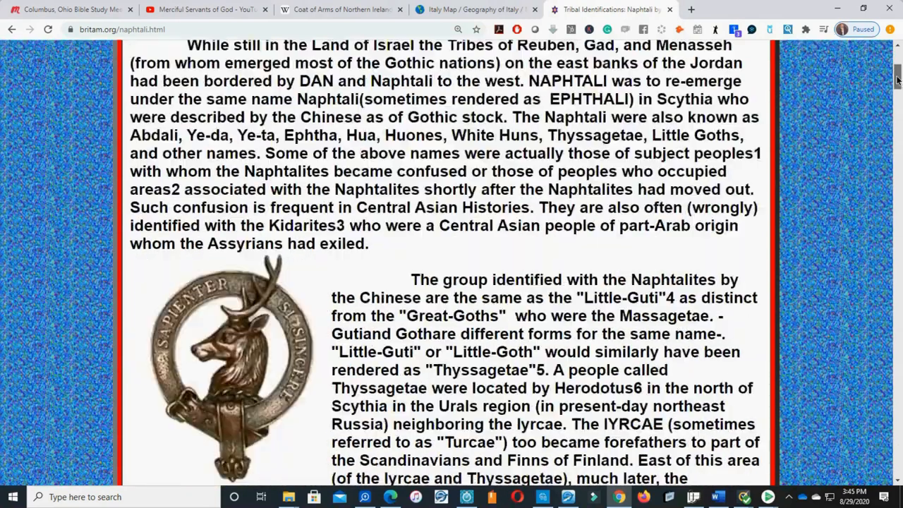
scroll("down", 3)
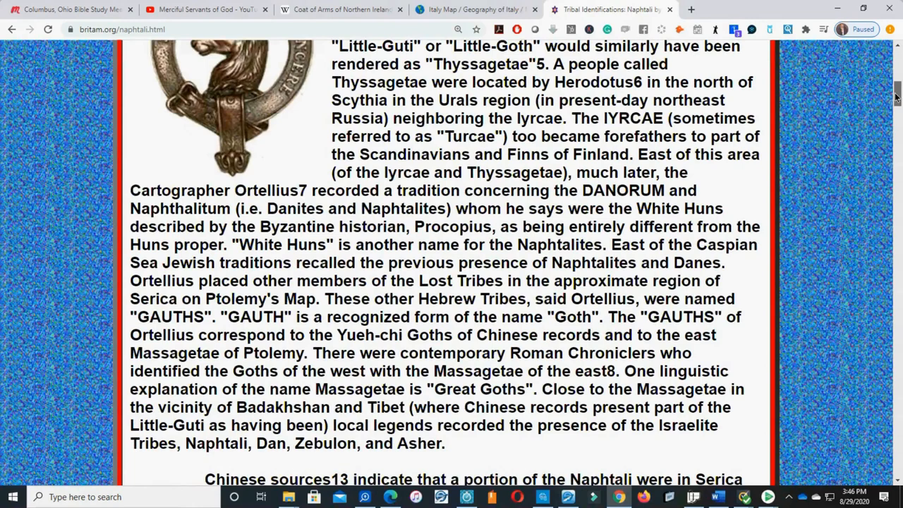
scroll("up", 3)
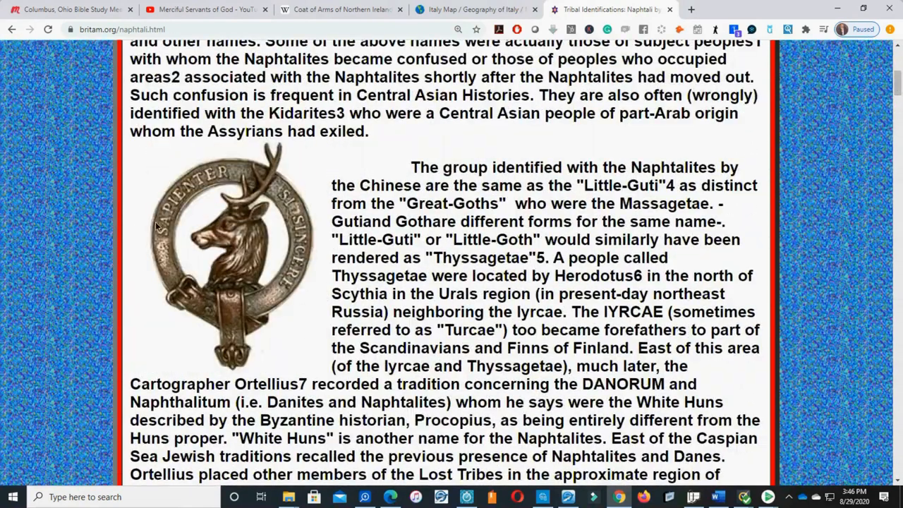
mouse_move(261, 233)
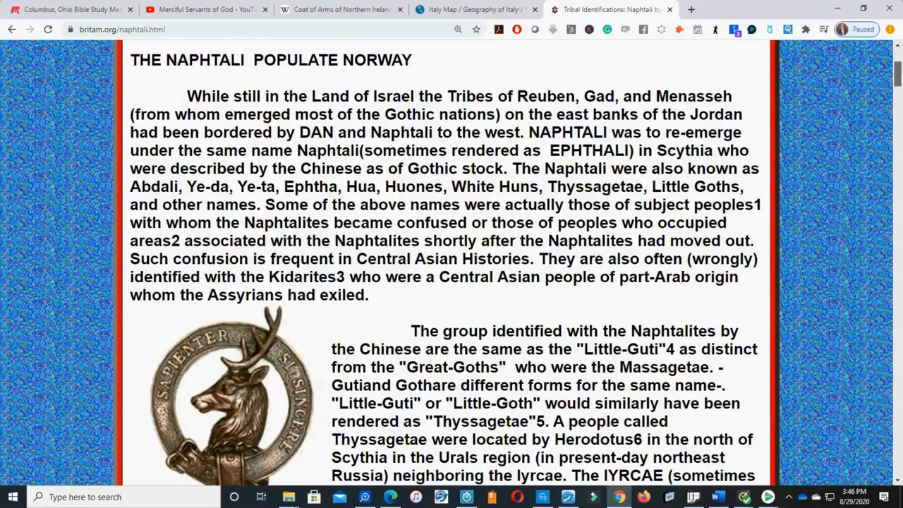
Read down through the article's body toward the Norway identification
scroll("down", 3)
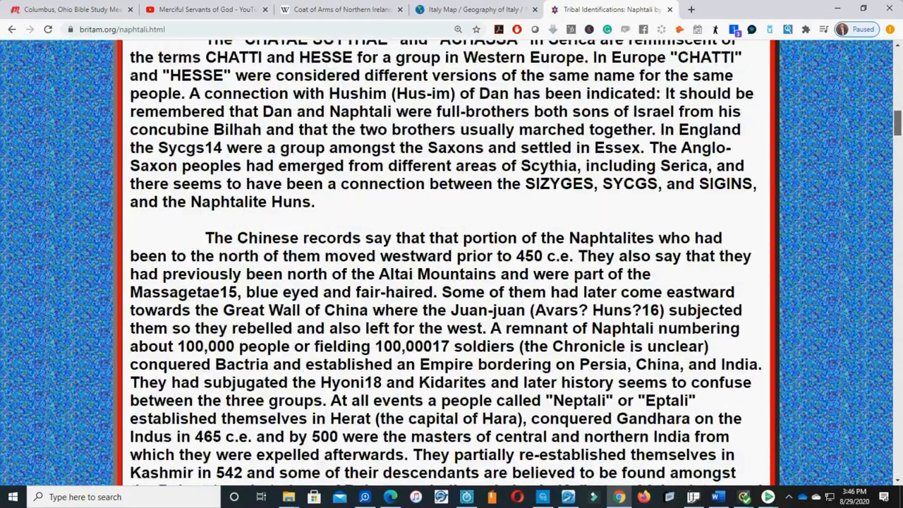
scroll("down", 3)
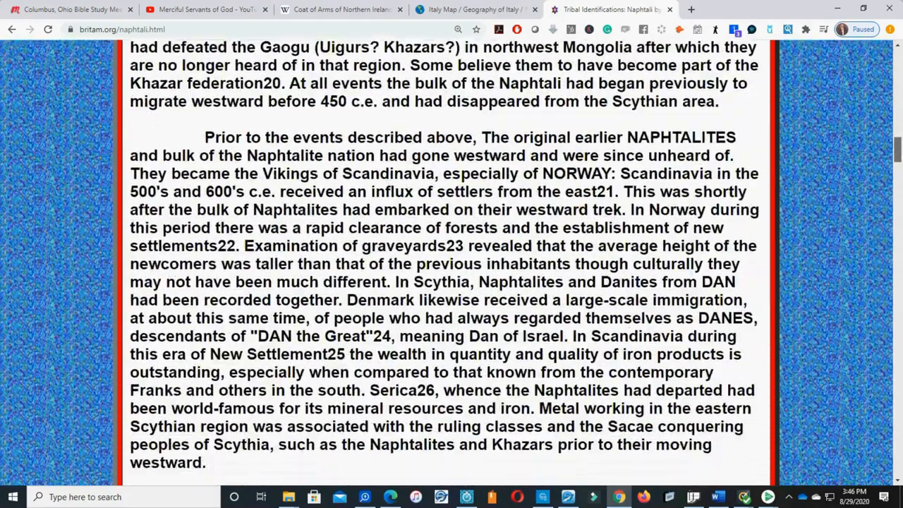
scroll("down", 3)
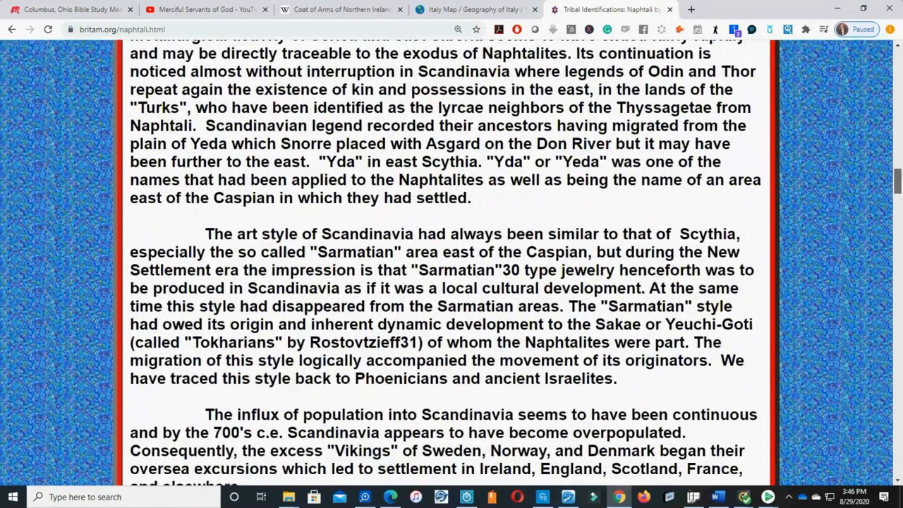
scroll("down", 3)
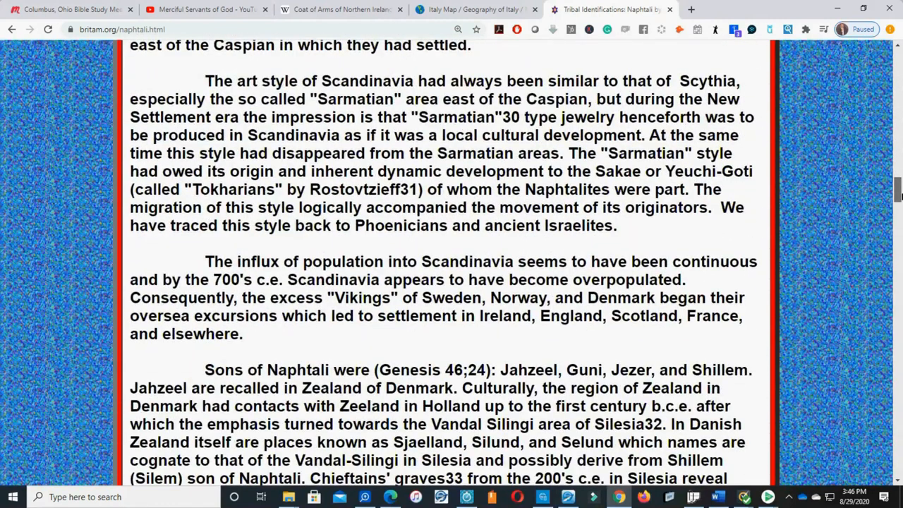
scroll("down", 3)
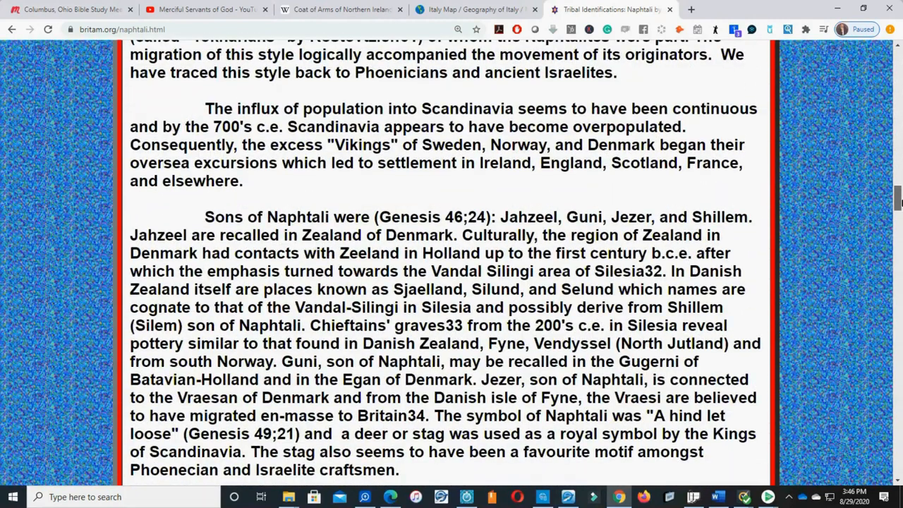
scroll("down", 3)
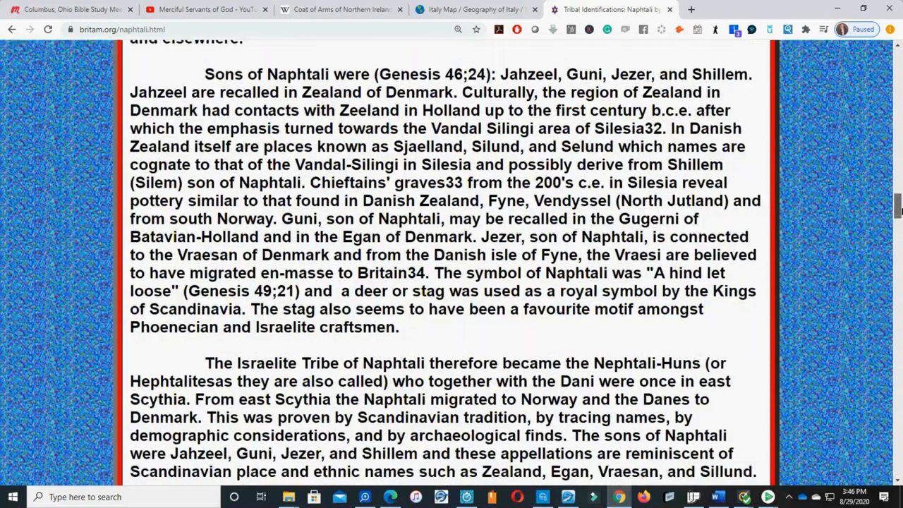
scroll("down", 3)
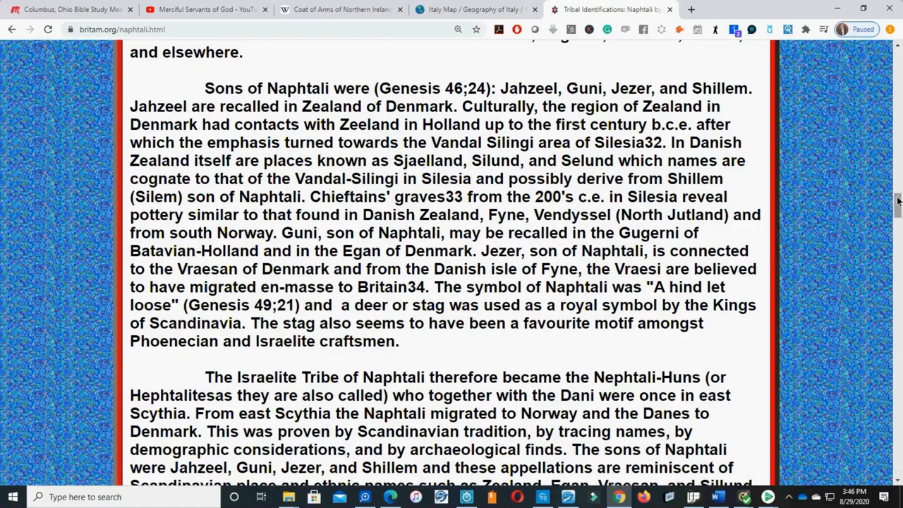
Reach and read the 'Naphtali = Norway' and 'Norway: New Insights?' sections
scroll("down", 3)
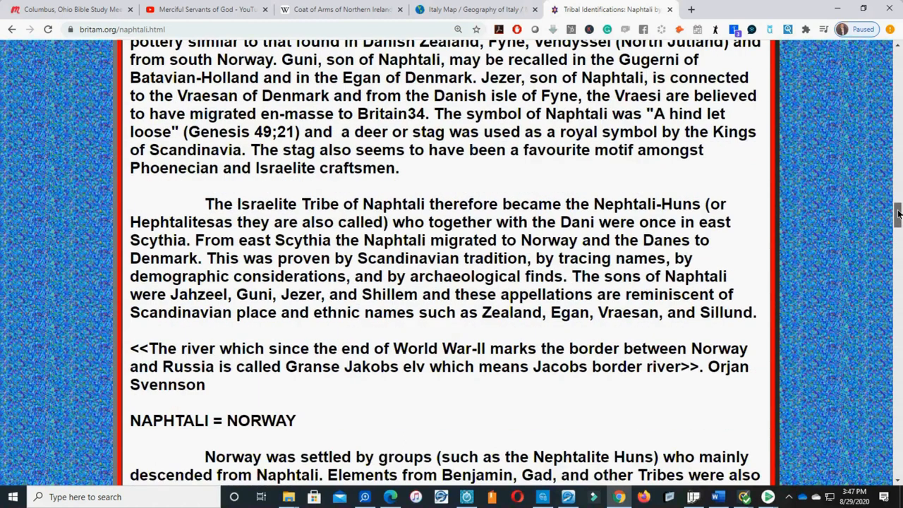
scroll("down", 3)
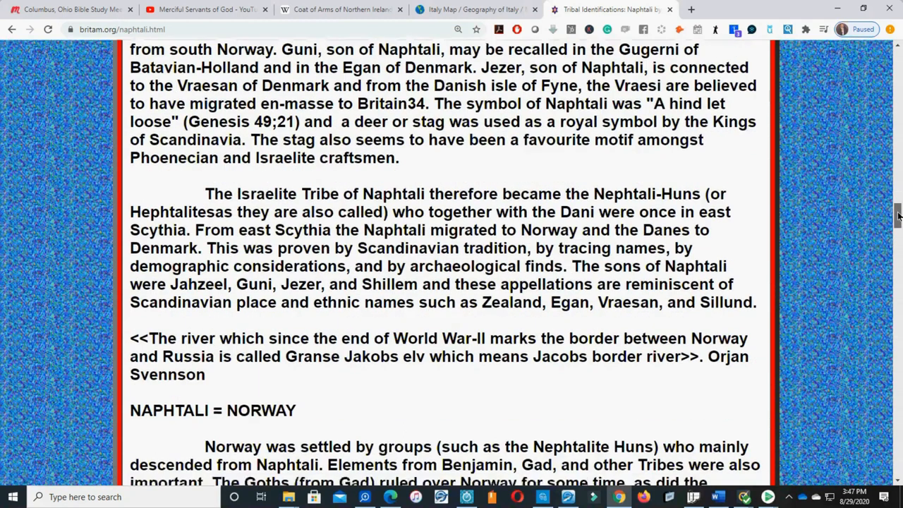
scroll("down", 3)
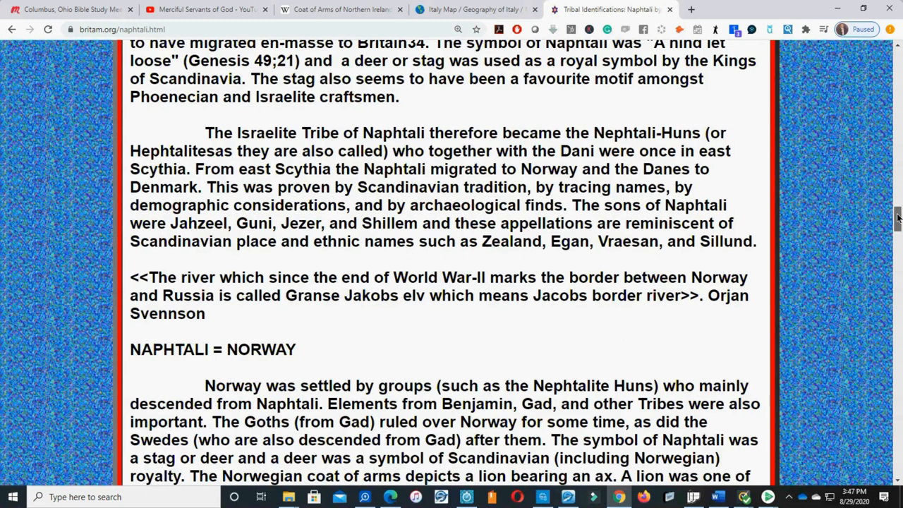
scroll("down", 3)
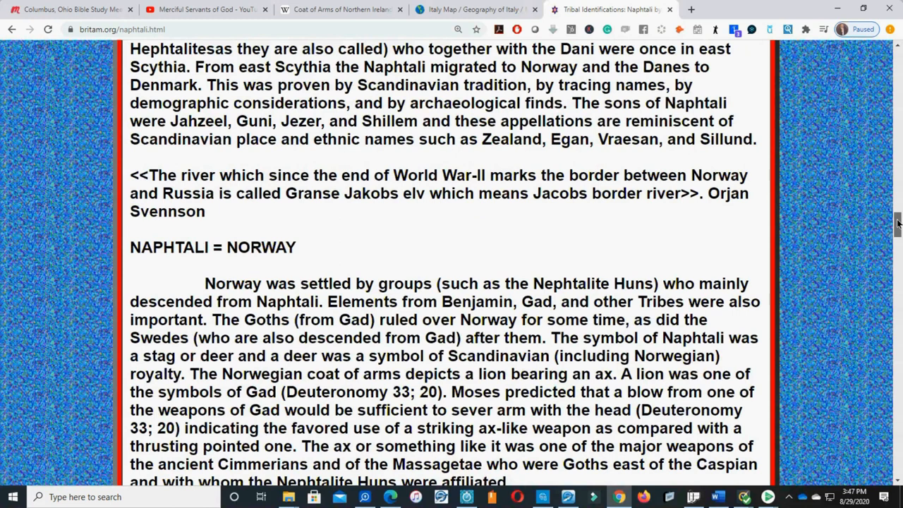
scroll("down", 3)
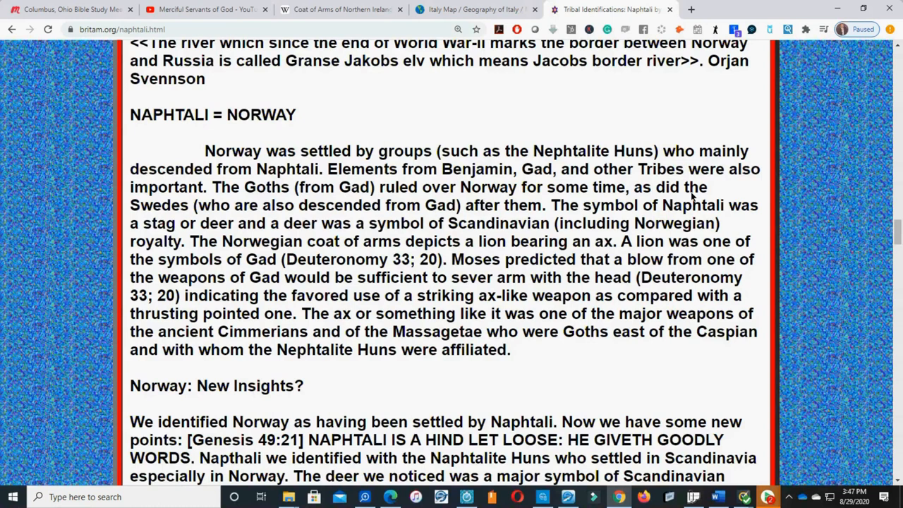
Switch the WorldAtlas tab from Italy to Norway maps, then return to the Naphtali article
left_click(476, 9)
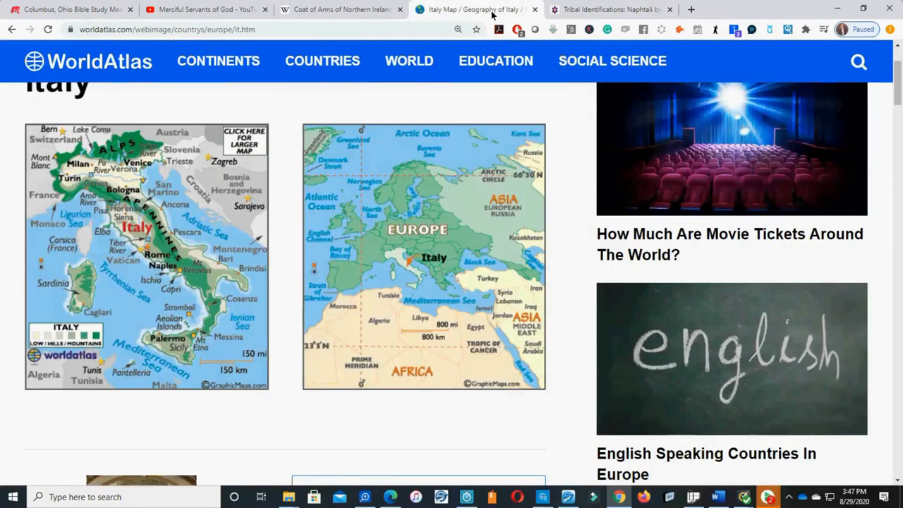
mouse_move(185, 259)
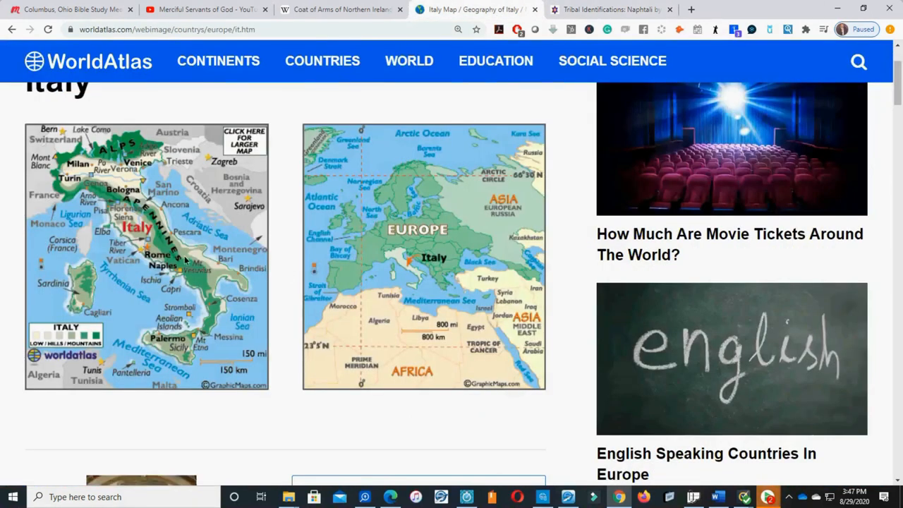
mouse_move(181, 234)
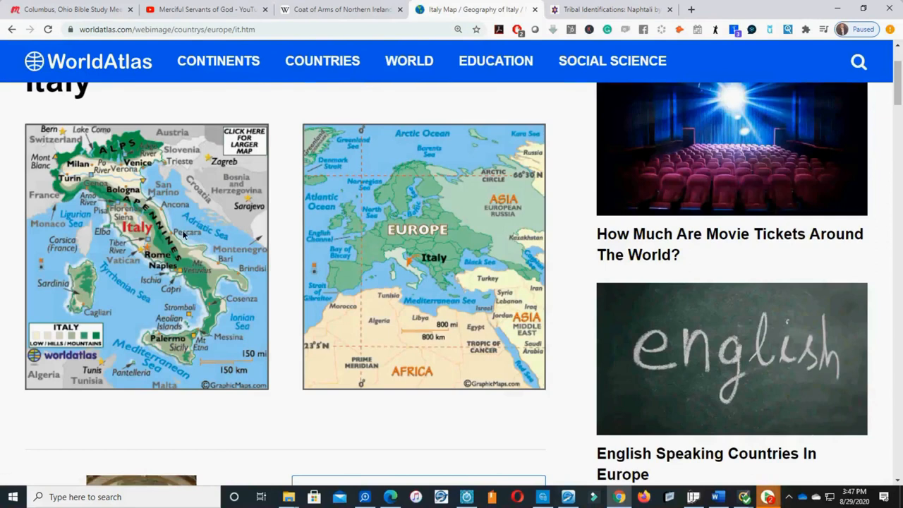
mouse_move(183, 236)
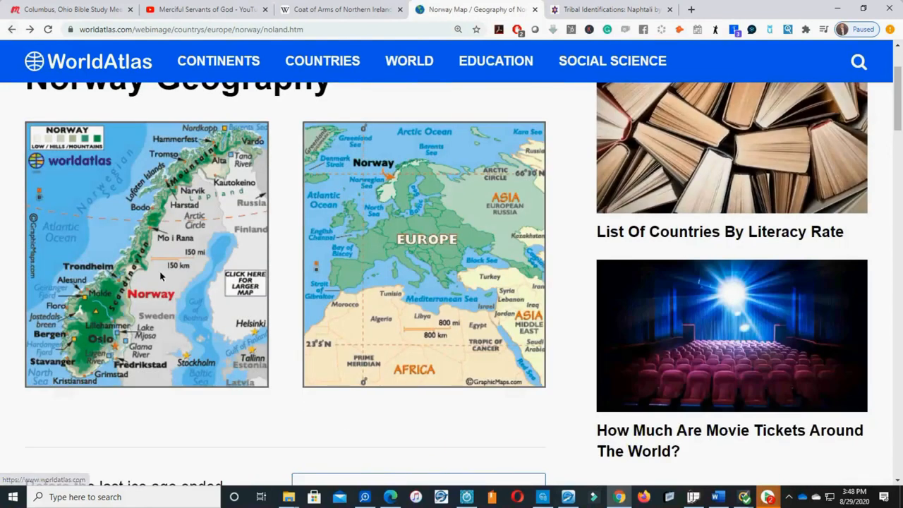
mouse_move(156, 326)
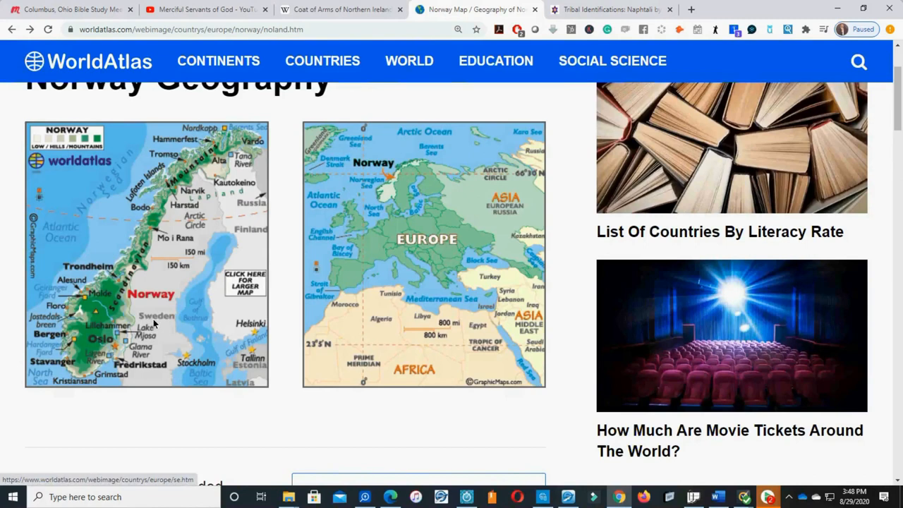
left_click(607, 10)
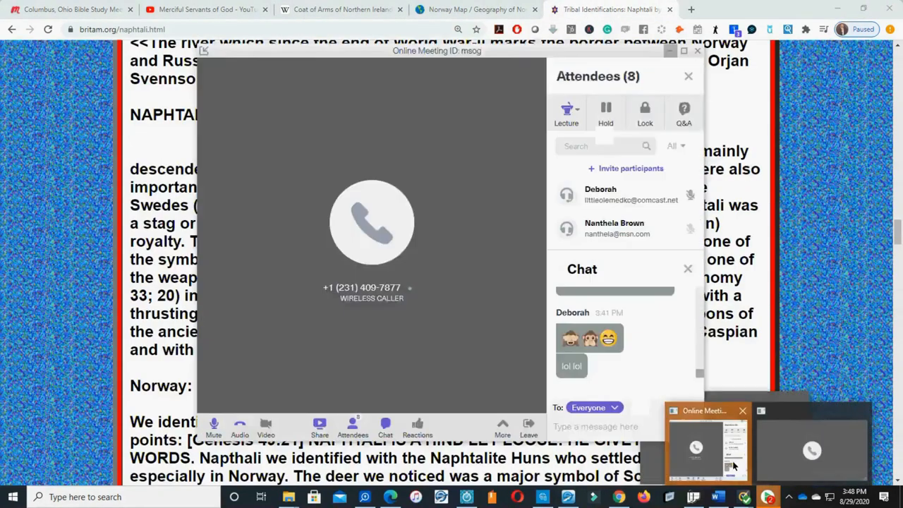
Hide the meeting window so the 'Naphtali = Norway' section is fully readable
left_click(697, 50)
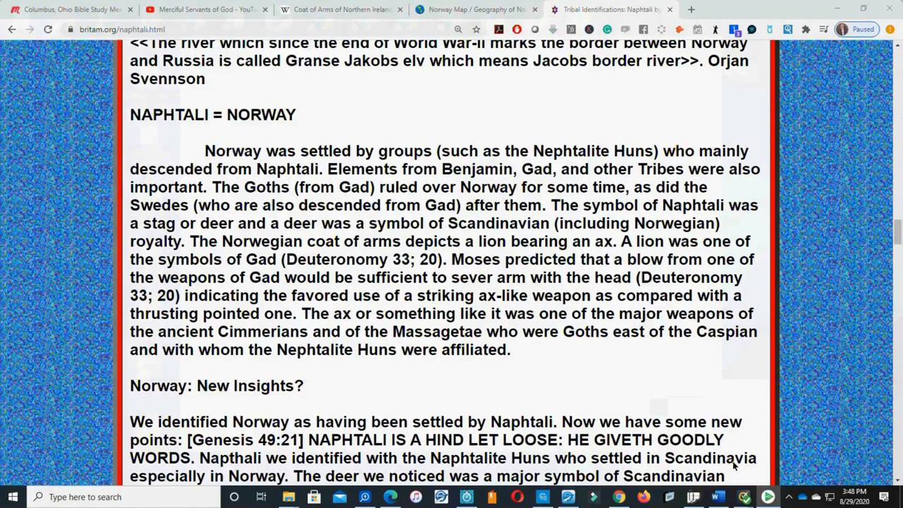
mouse_move(723, 338)
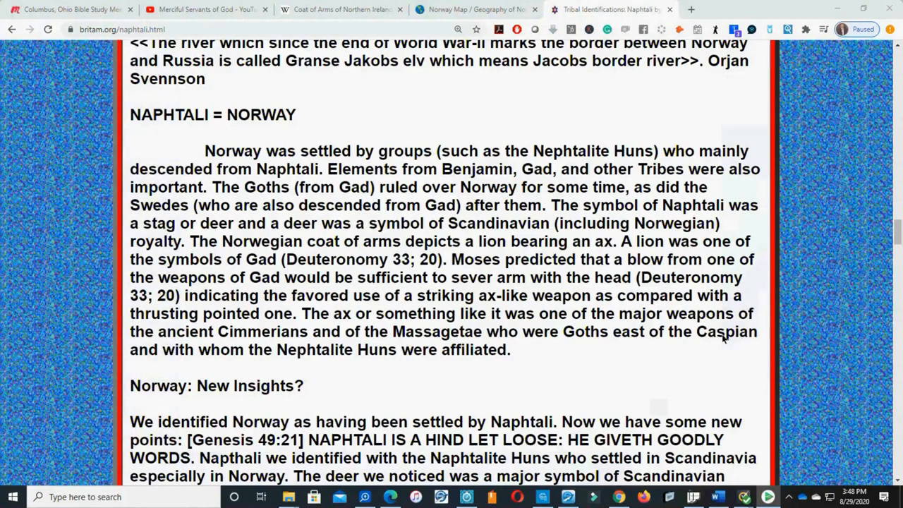
mouse_move(703, 379)
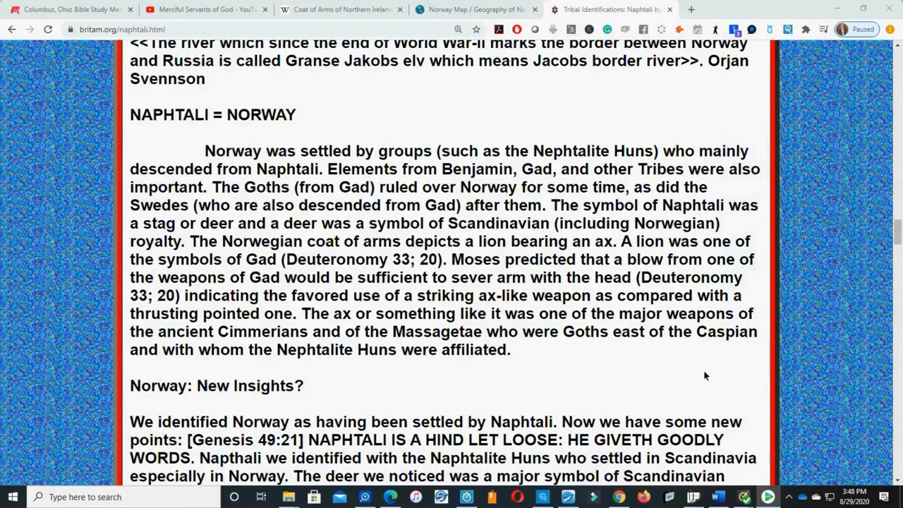
mouse_move(676, 108)
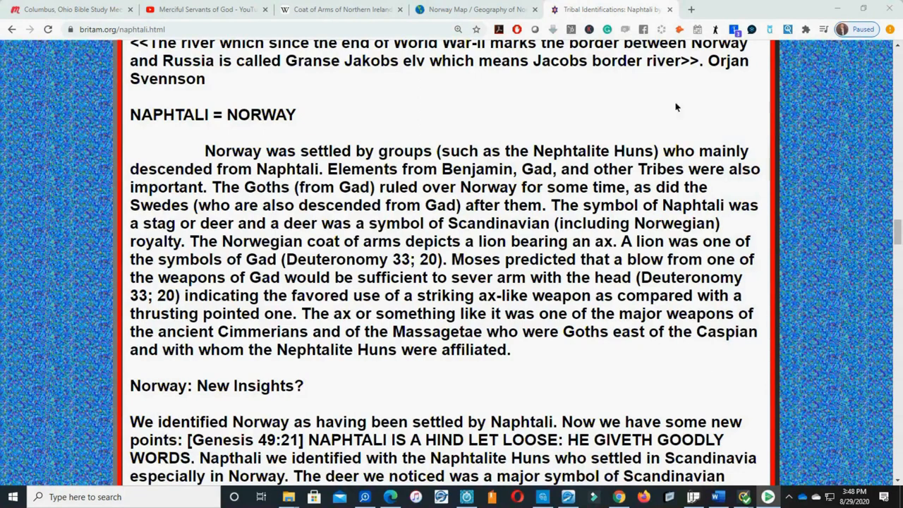
mouse_move(679, 247)
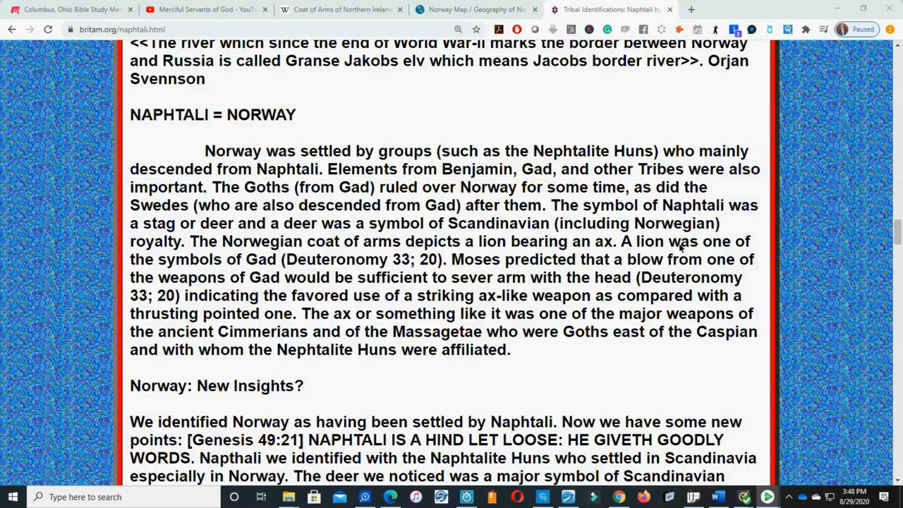
mouse_move(653, 478)
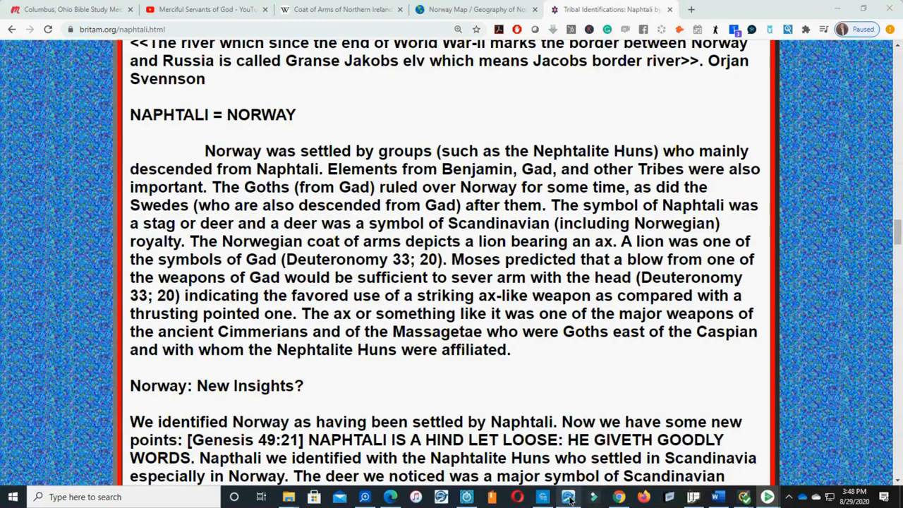
left_click(567, 497)
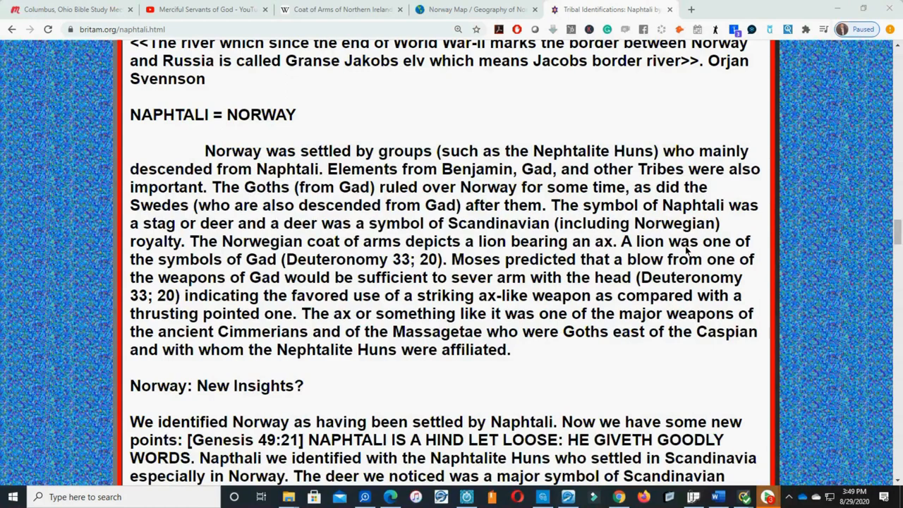
mouse_move(670, 296)
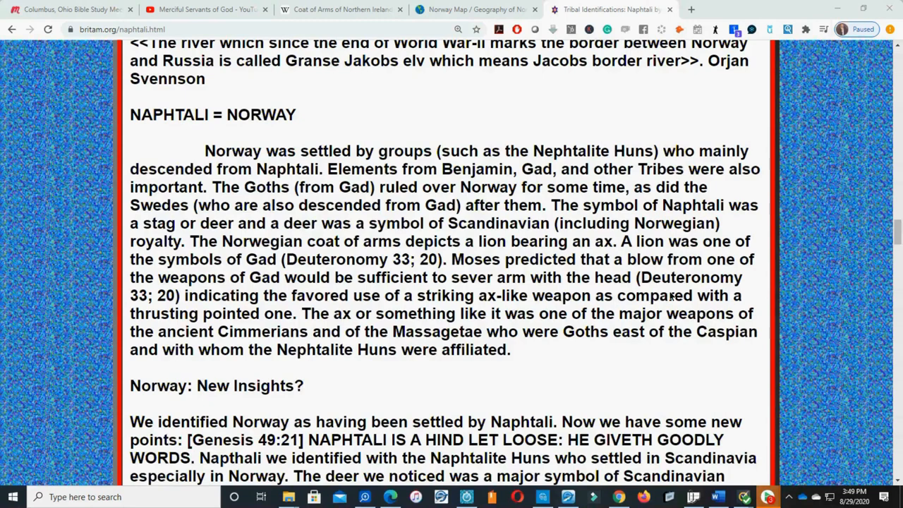
mouse_move(676, 311)
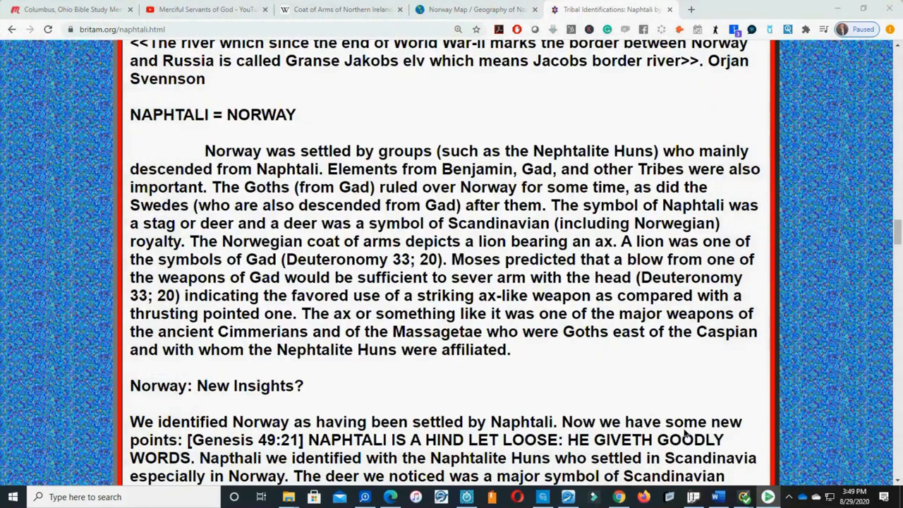
mouse_move(677, 353)
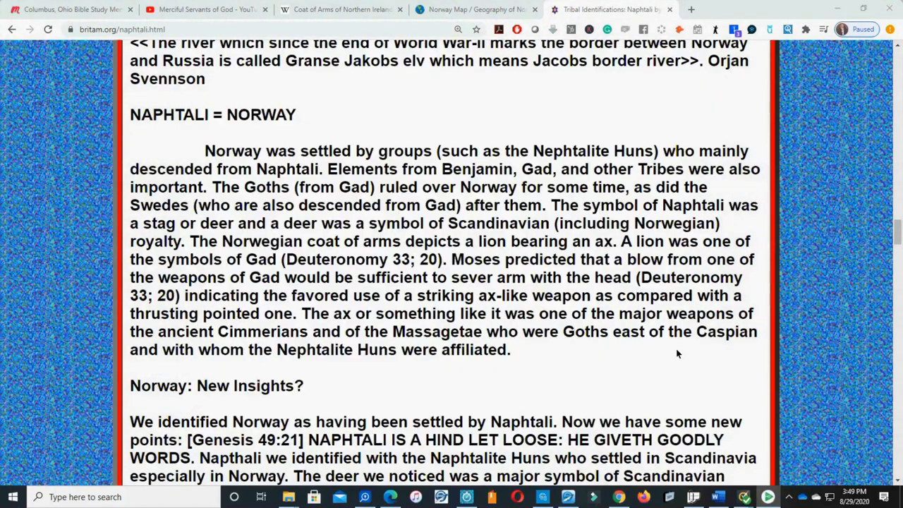
mouse_move(684, 353)
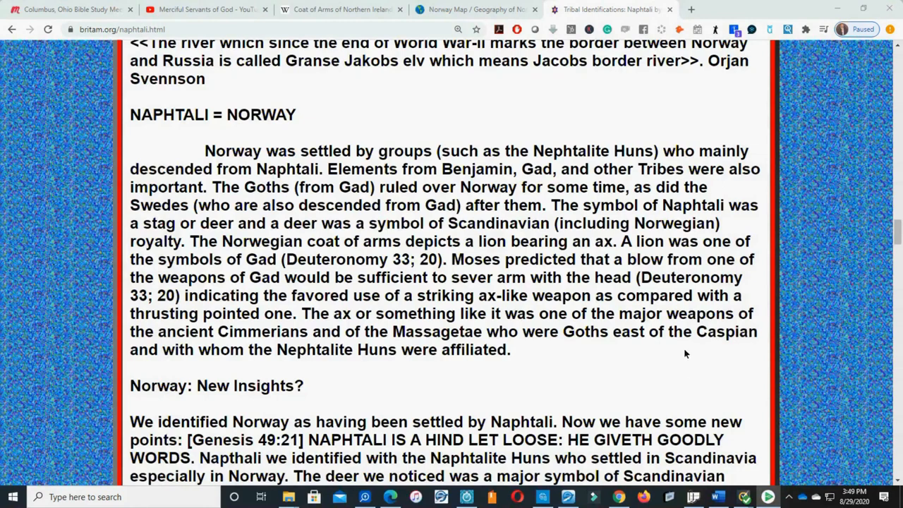
mouse_move(702, 381)
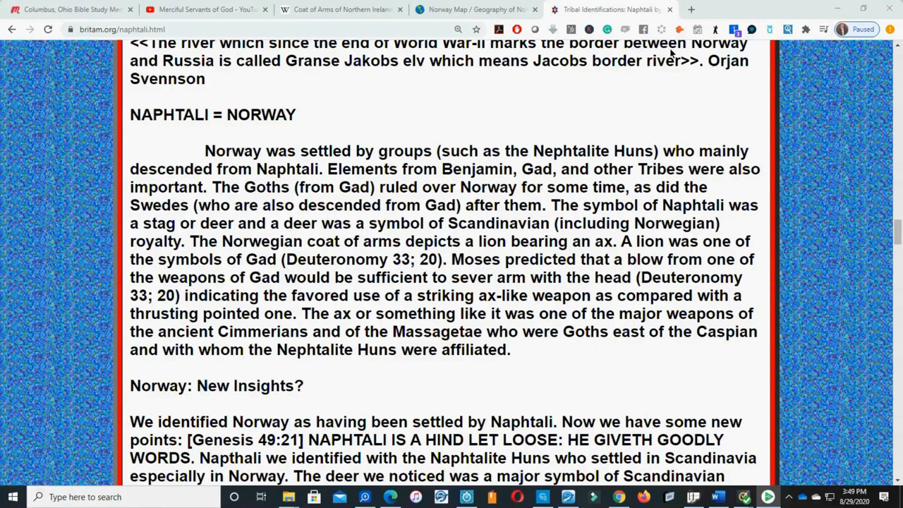
Start a new tab and begin searching for the coat of arms of Norway
left_click(691, 9)
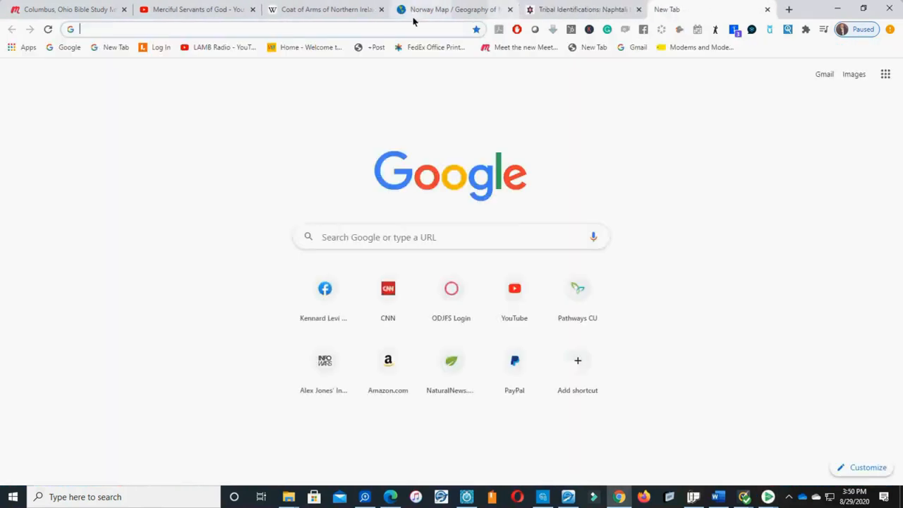
type("coa")
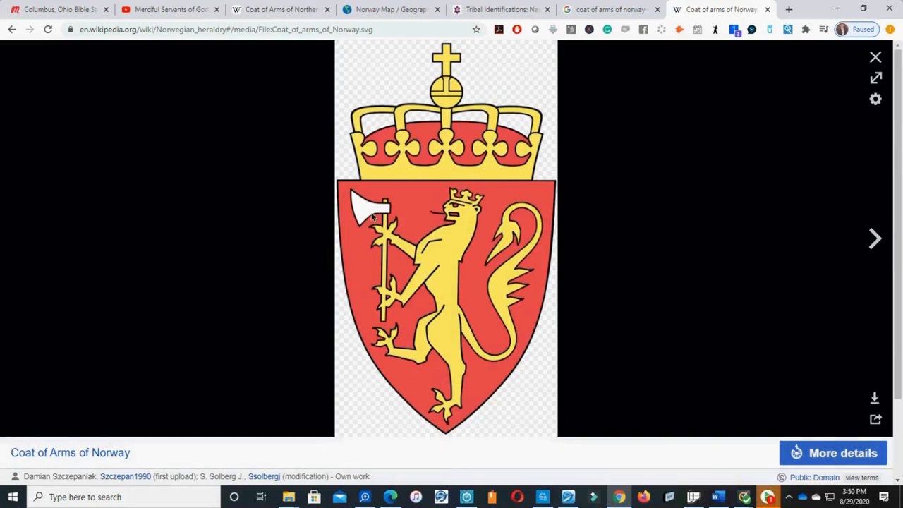
mouse_move(408, 322)
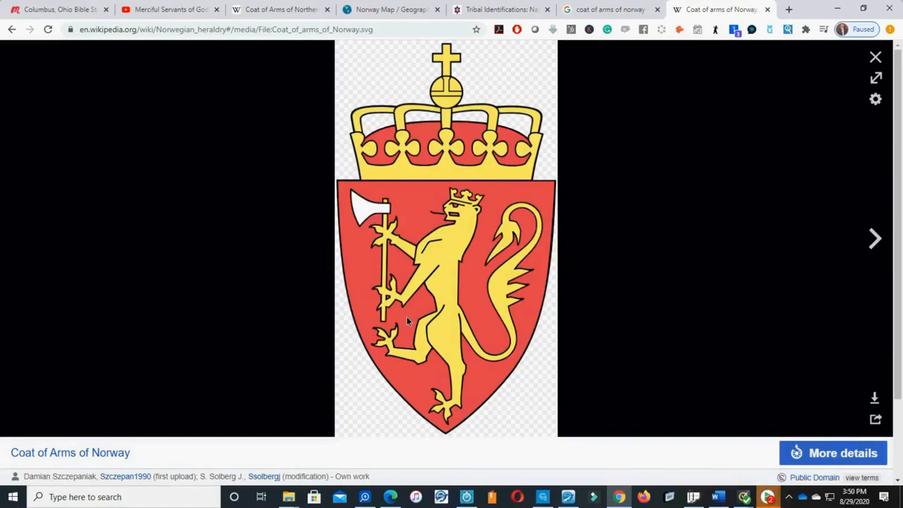
mouse_move(444, 263)
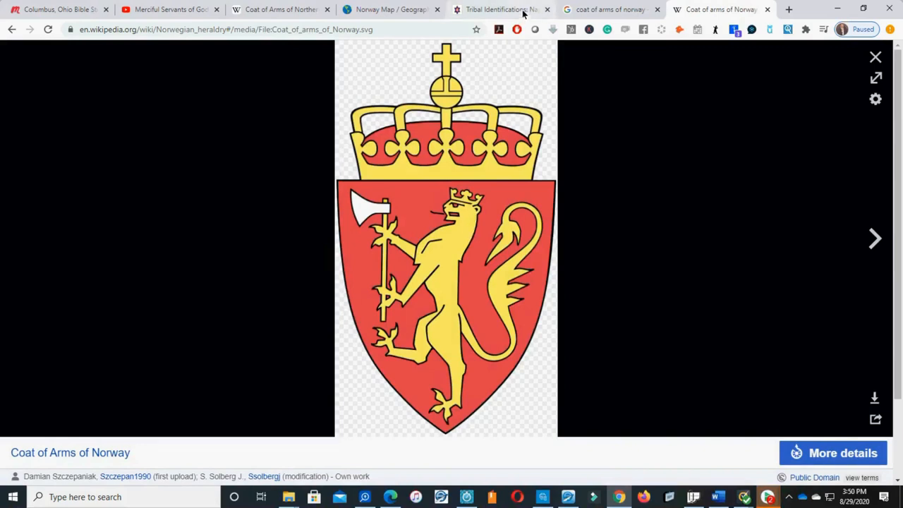
mouse_move(768, 496)
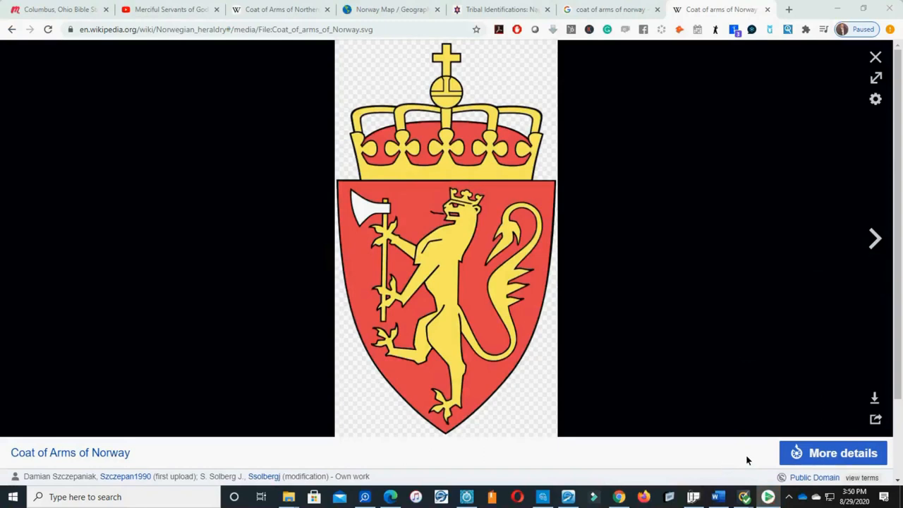
mouse_move(689, 258)
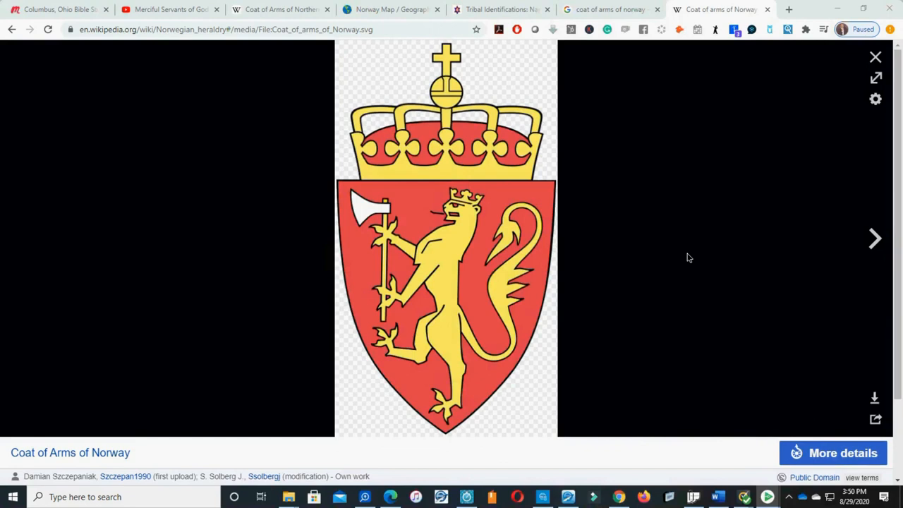
mouse_move(618, 497)
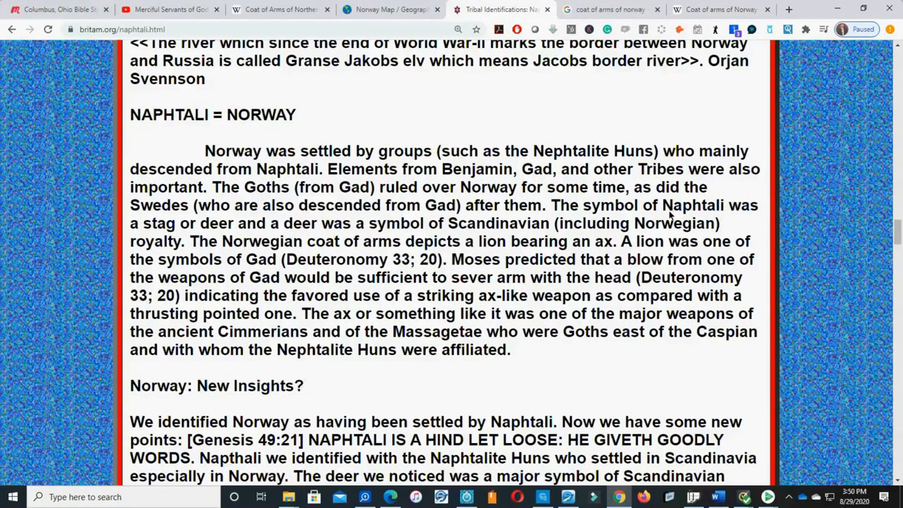
mouse_move(854, 229)
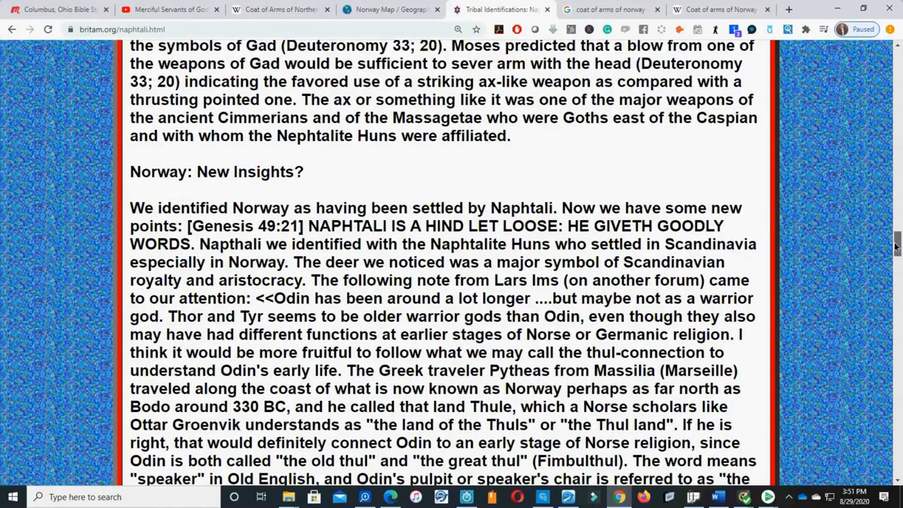
Scroll past the Thule paragraph to the 'Peoples of Naphtali' clan list
scroll("down", 3)
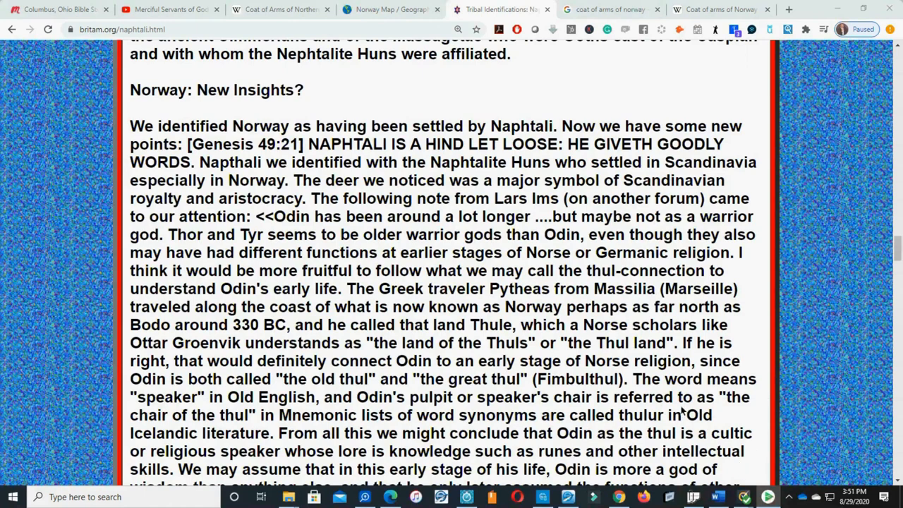
mouse_move(682, 429)
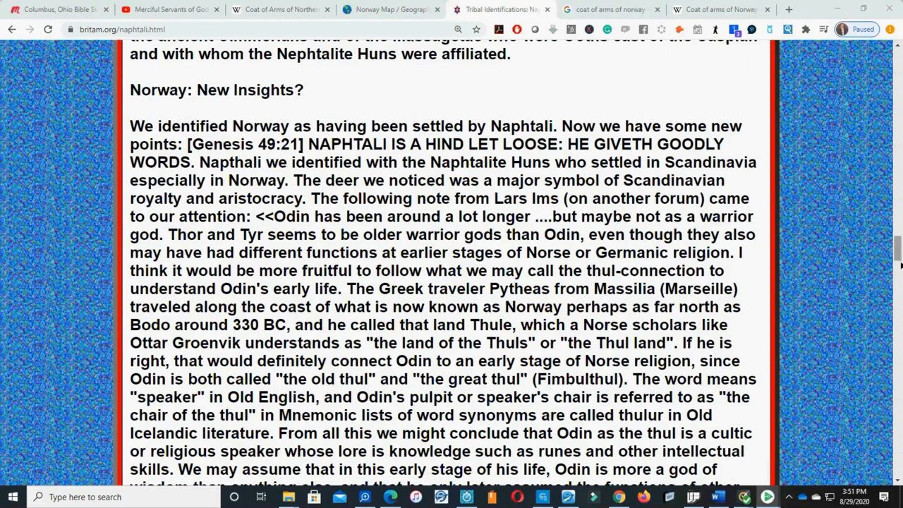
scroll("down", 3)
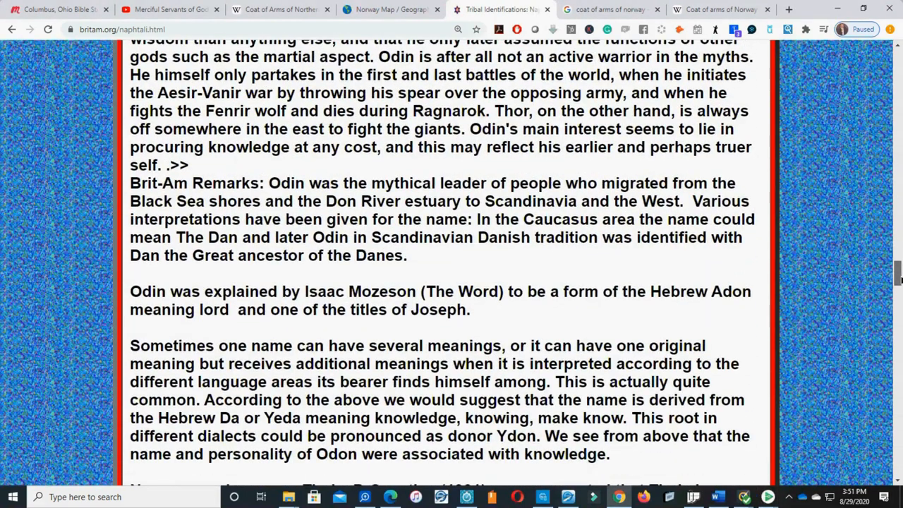
scroll("down", 3)
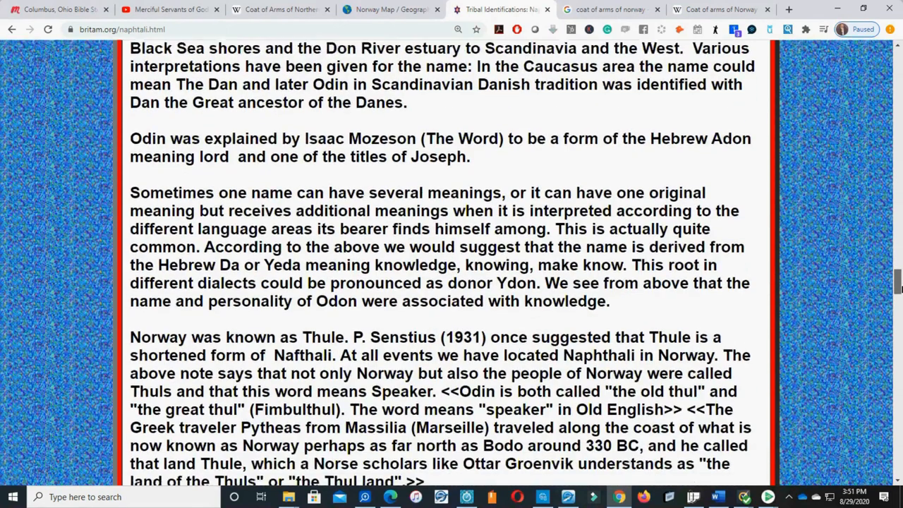
scroll("down", 3)
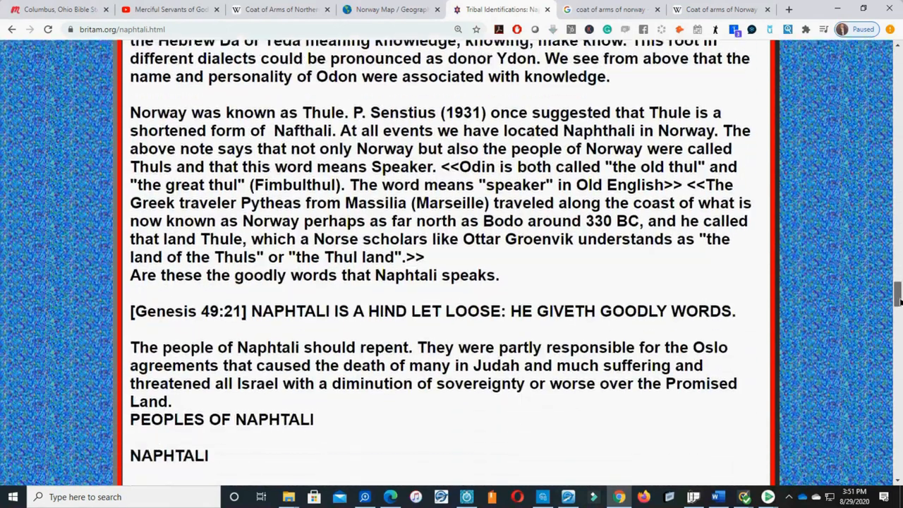
scroll("down", 3)
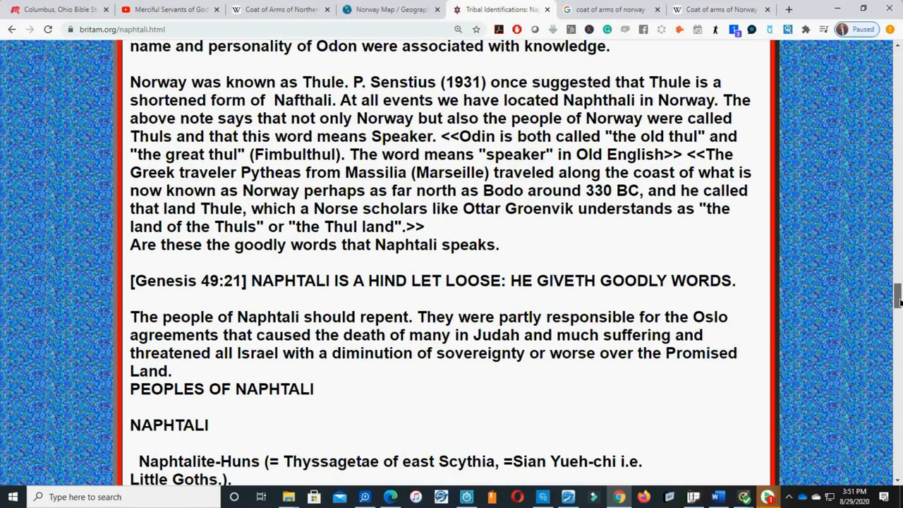
mouse_move(768, 497)
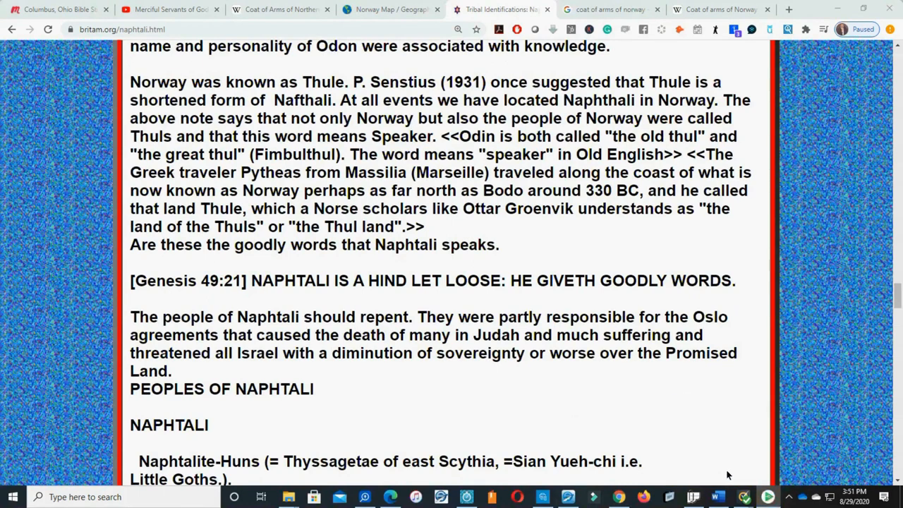
mouse_move(697, 383)
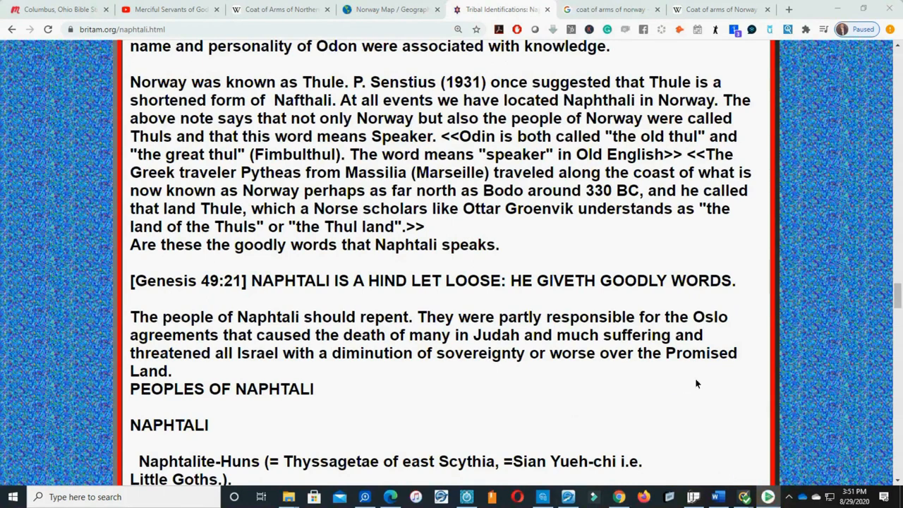
mouse_move(711, 370)
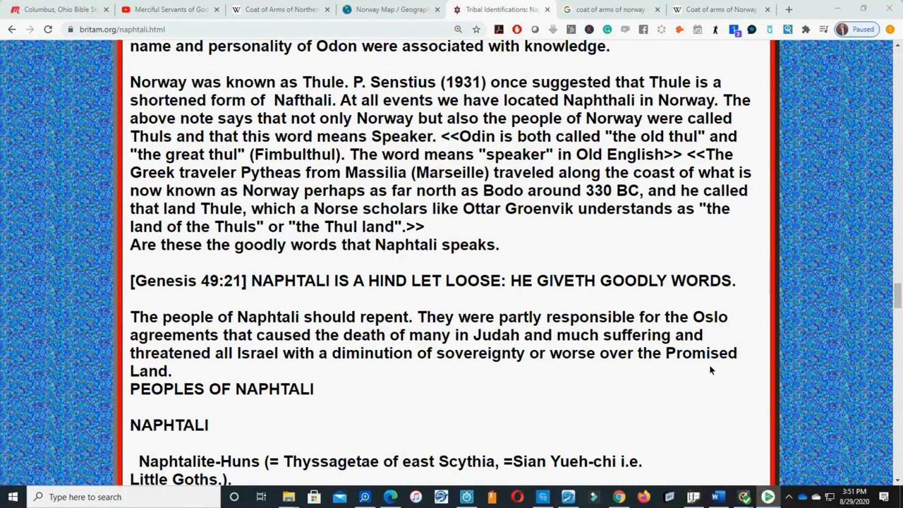
mouse_move(663, 55)
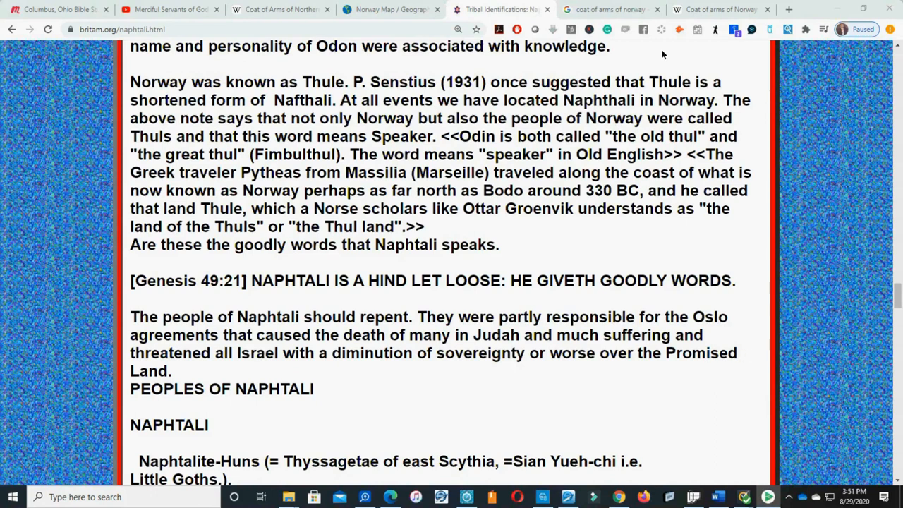
mouse_move(766, 303)
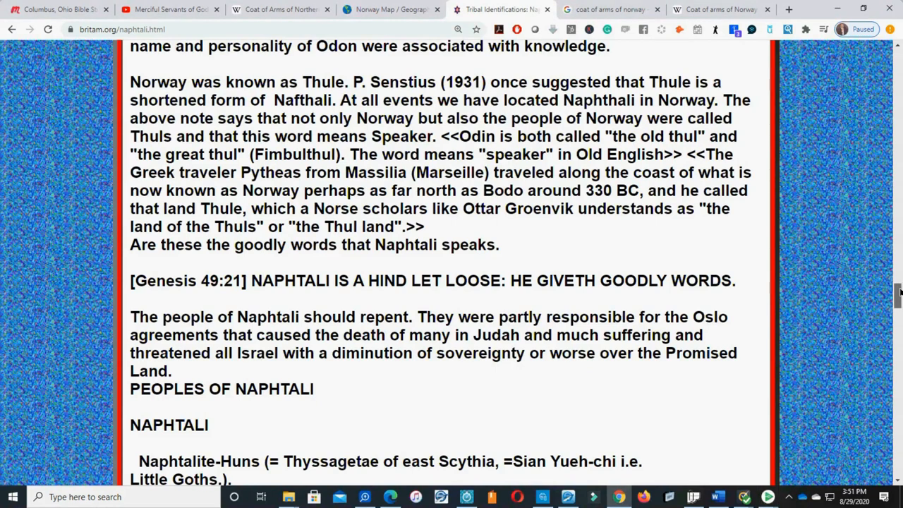
scroll("down", 3)
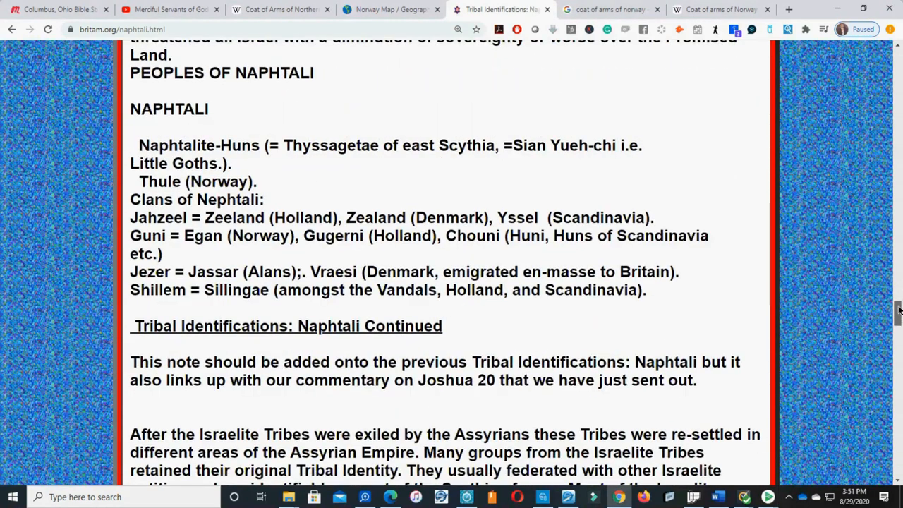
scroll("down", 3)
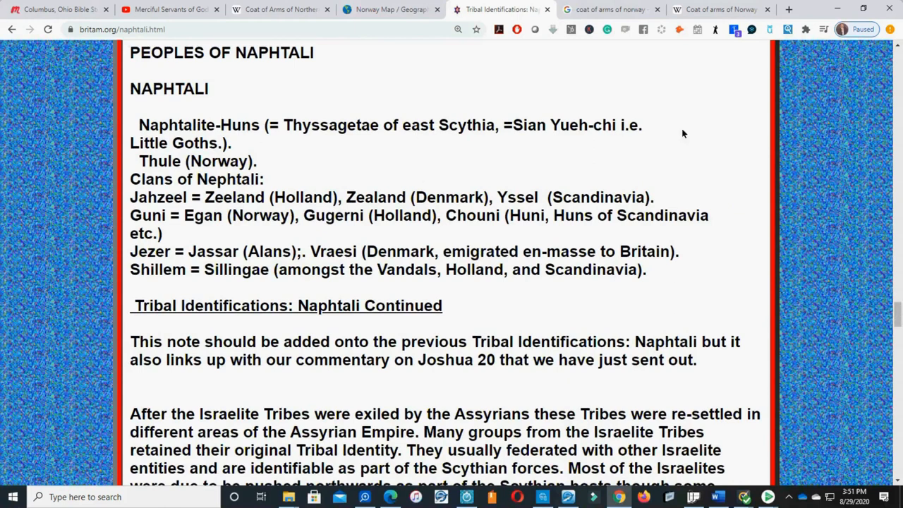
mouse_move(391, 142)
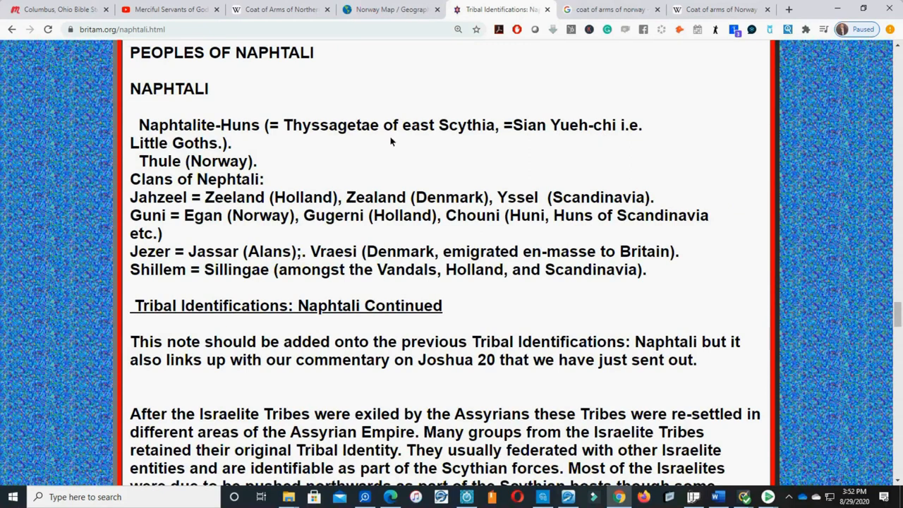
mouse_move(256, 203)
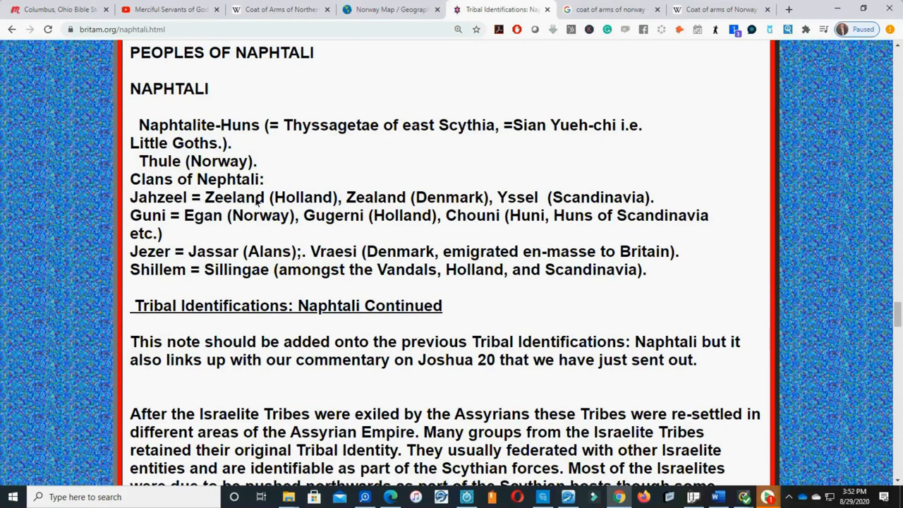
mouse_move(423, 211)
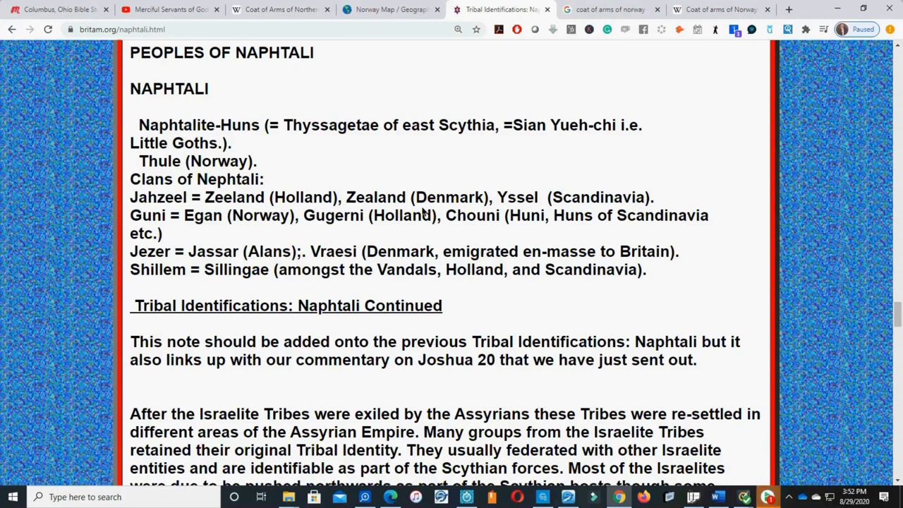
mouse_move(257, 224)
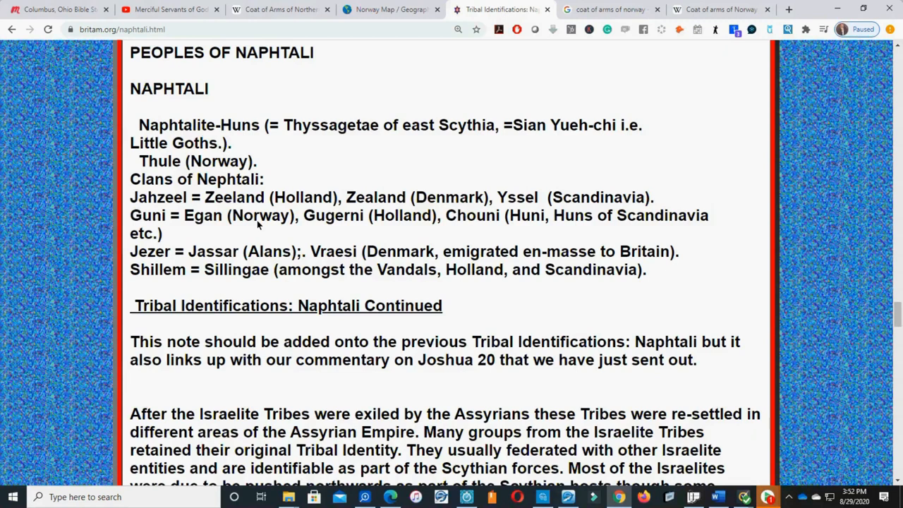
mouse_move(756, 485)
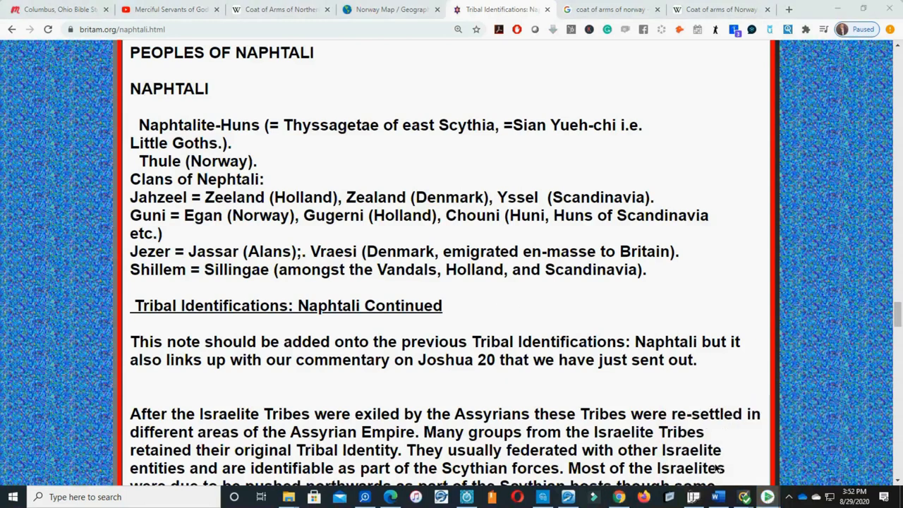
mouse_move(661, 104)
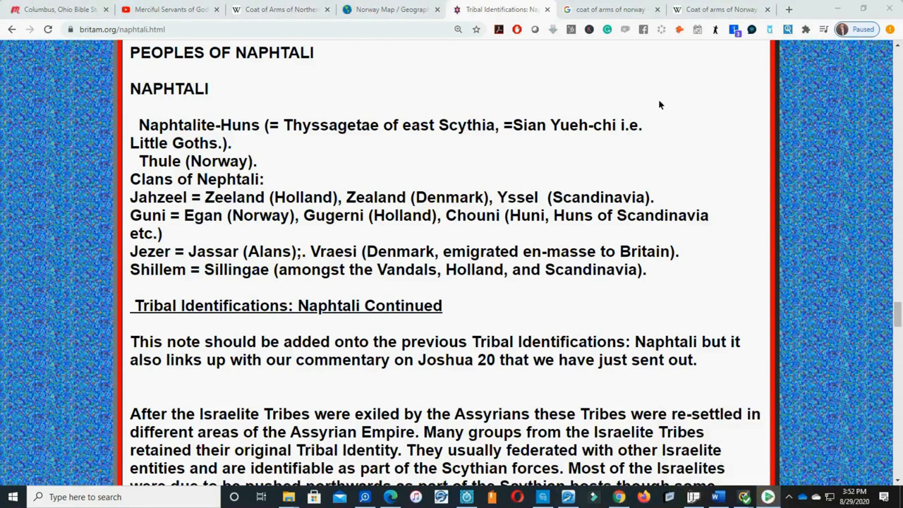
mouse_move(773, 294)
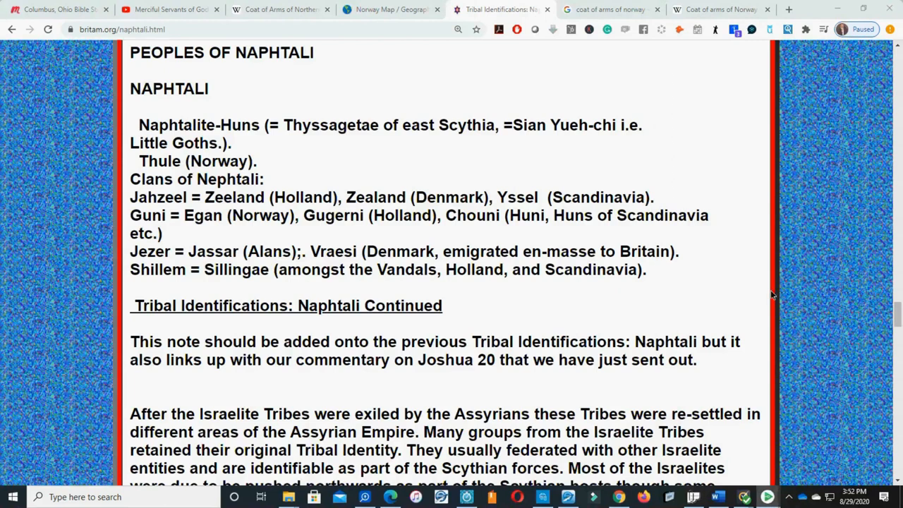
scroll("down", 3)
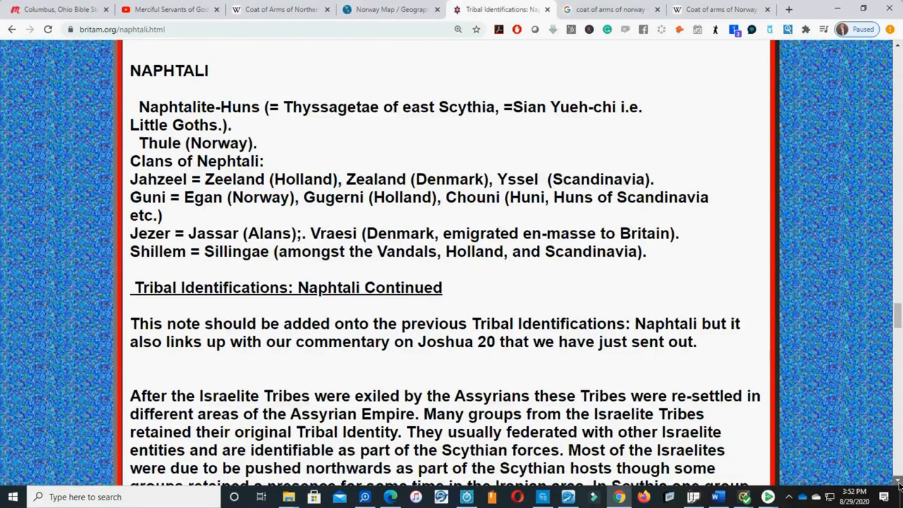
Read through the Cadussi and Book of Tobit passages, briefly opening the right-click menu
scroll("down", 3)
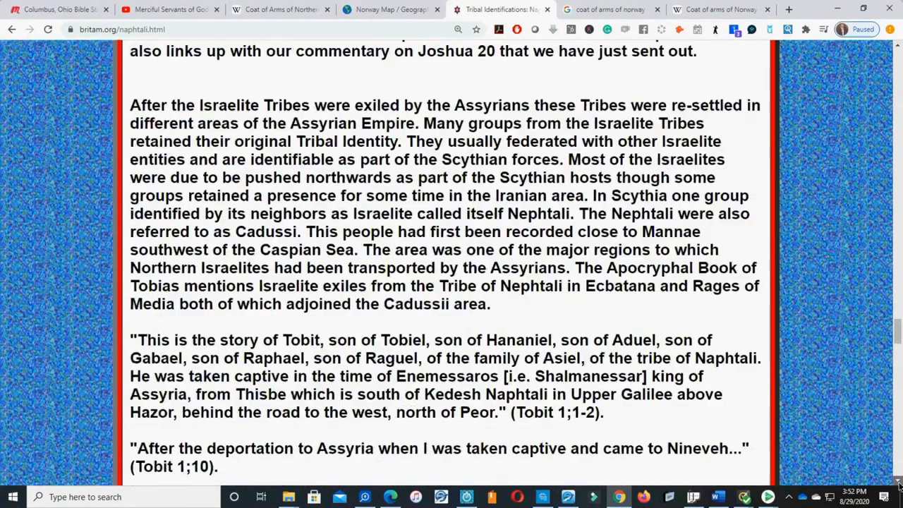
scroll("down", 3)
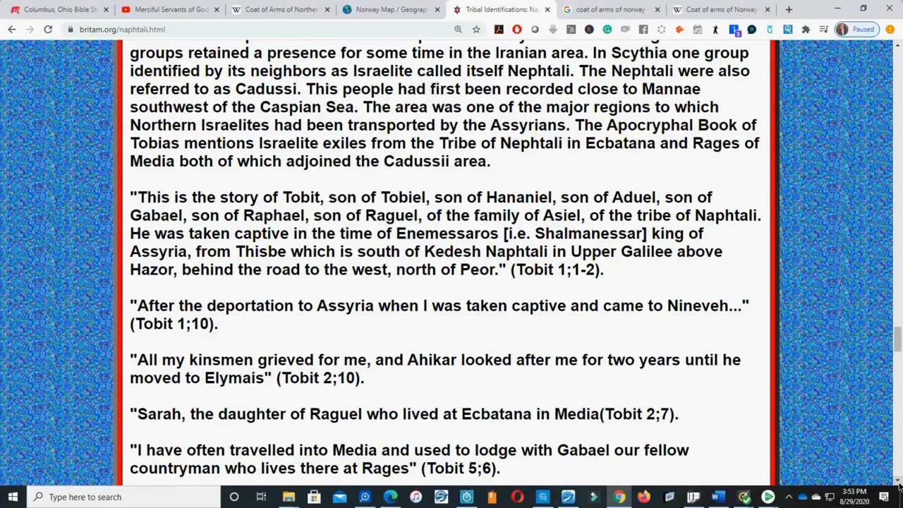
scroll("down", 3)
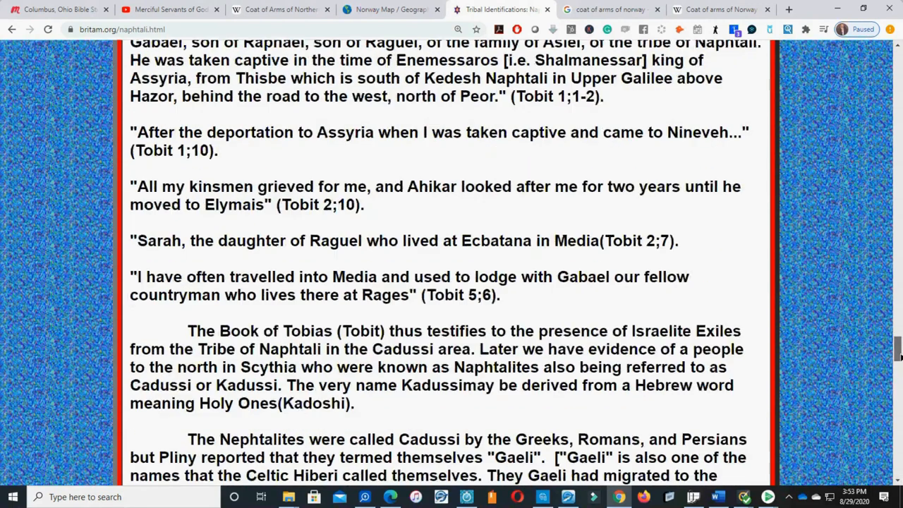
right_click(584, 175)
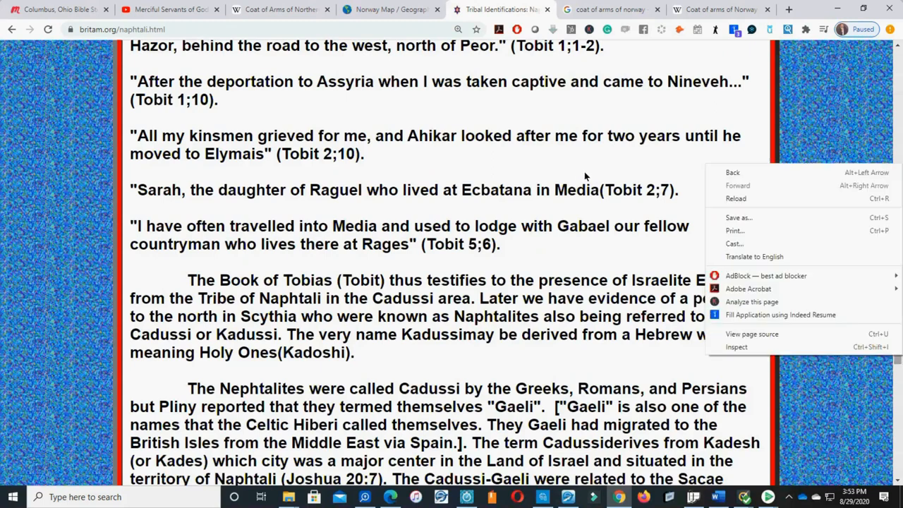
mouse_move(586, 173)
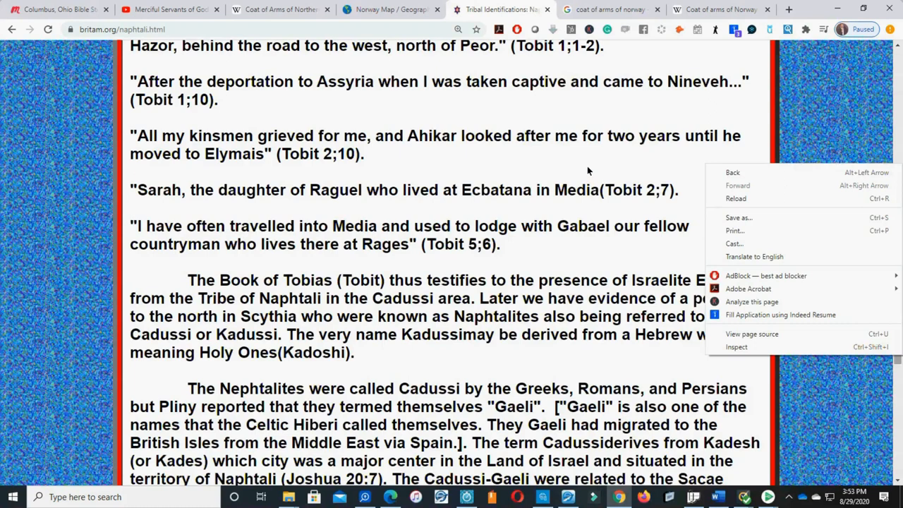
mouse_move(594, 171)
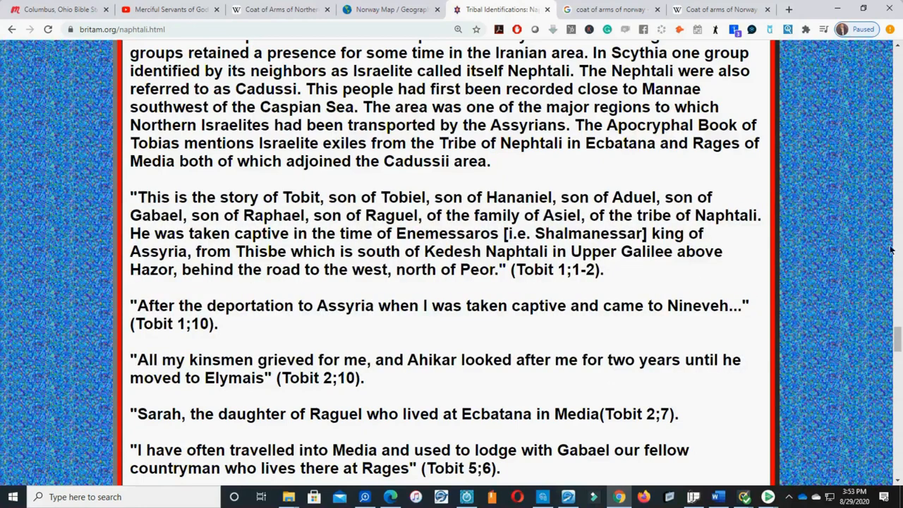
Continue down to the Lars Ims note on Odin as the thul
scroll("down", 3)
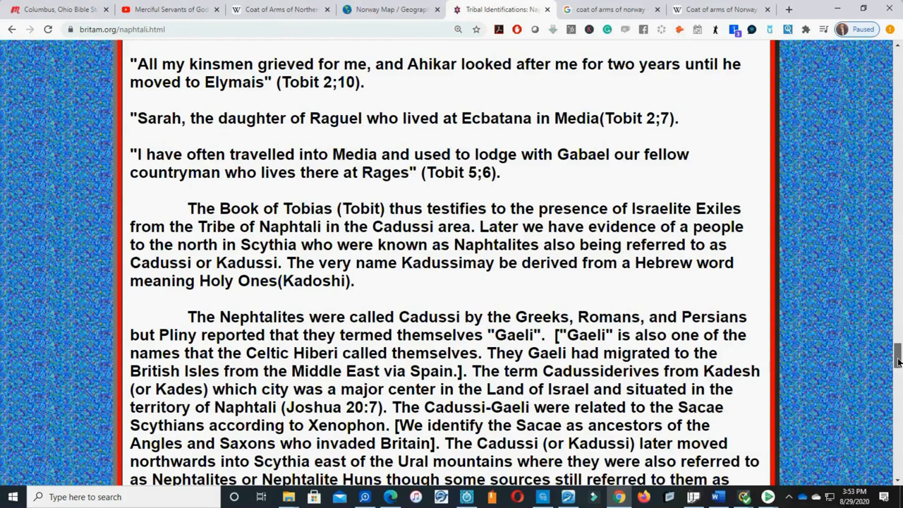
scroll("down", 3)
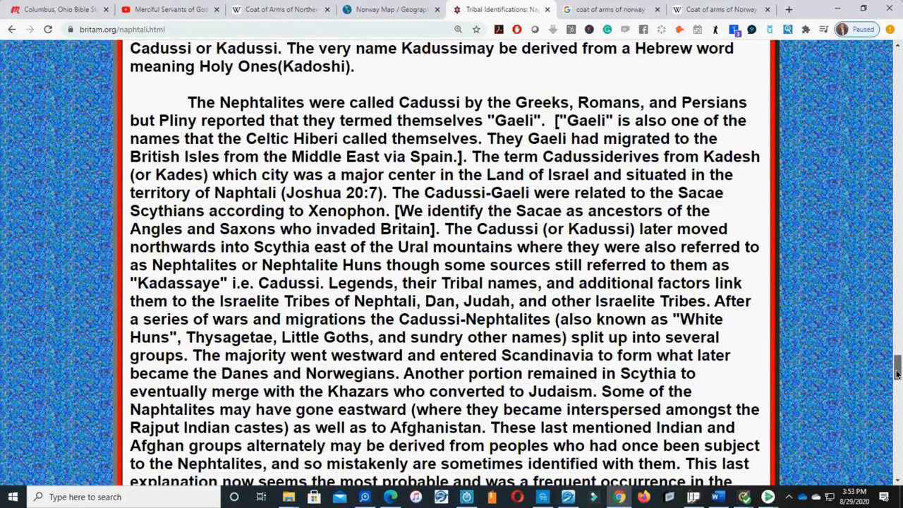
scroll("down", 3)
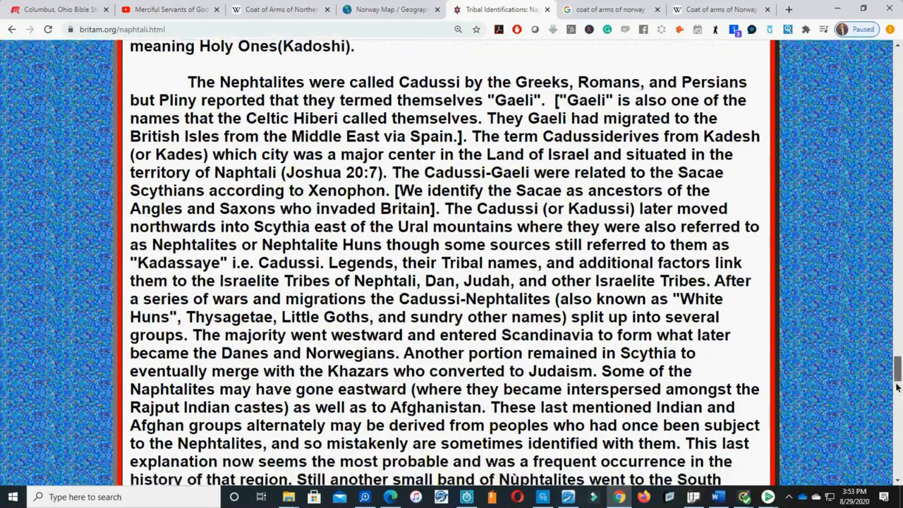
scroll("down", 3)
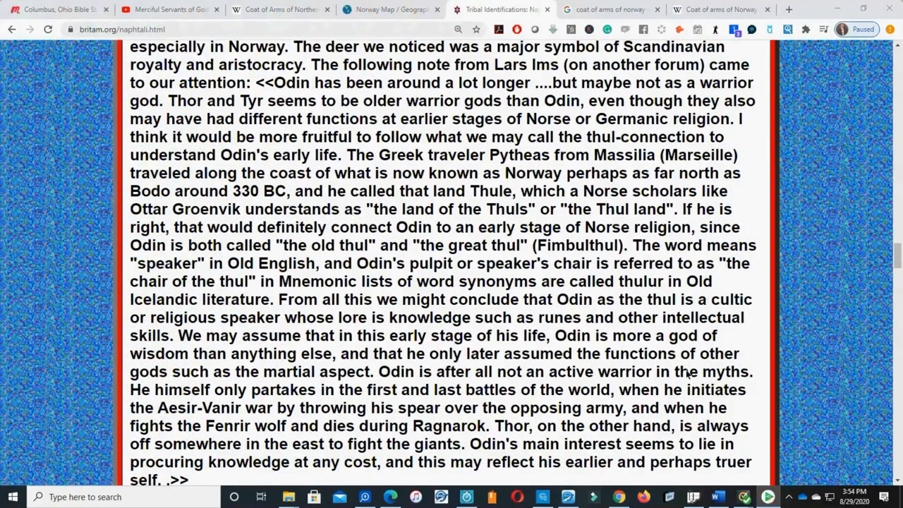
mouse_move(504, 427)
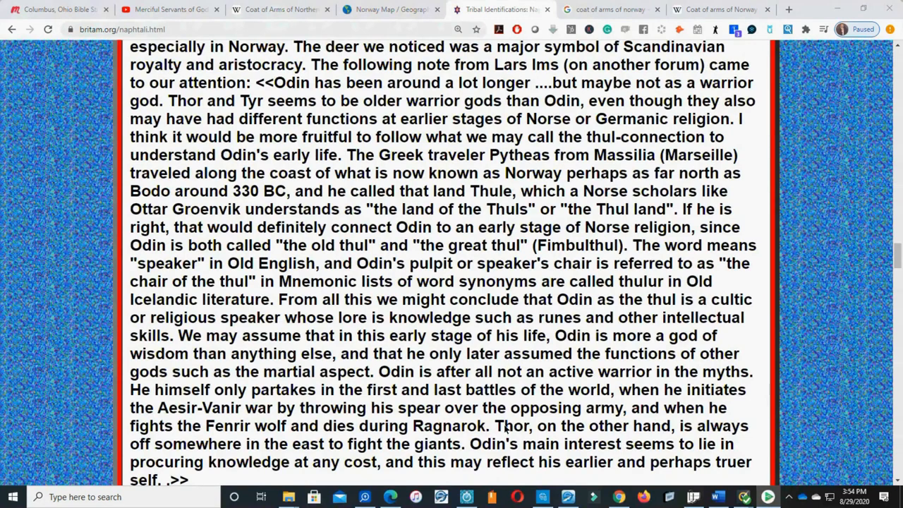